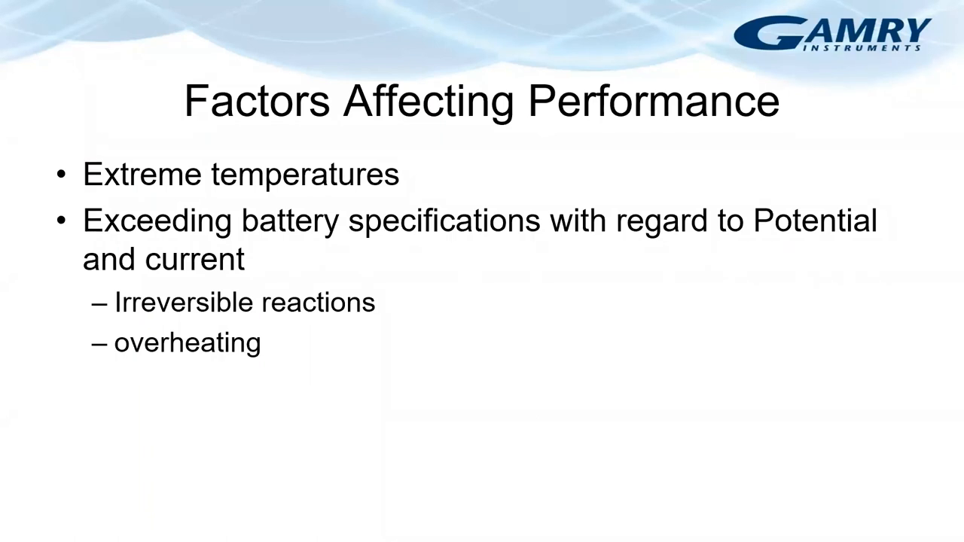
# - Advance the slideshow to the Read Voltage slide
pyautogui.press('right')
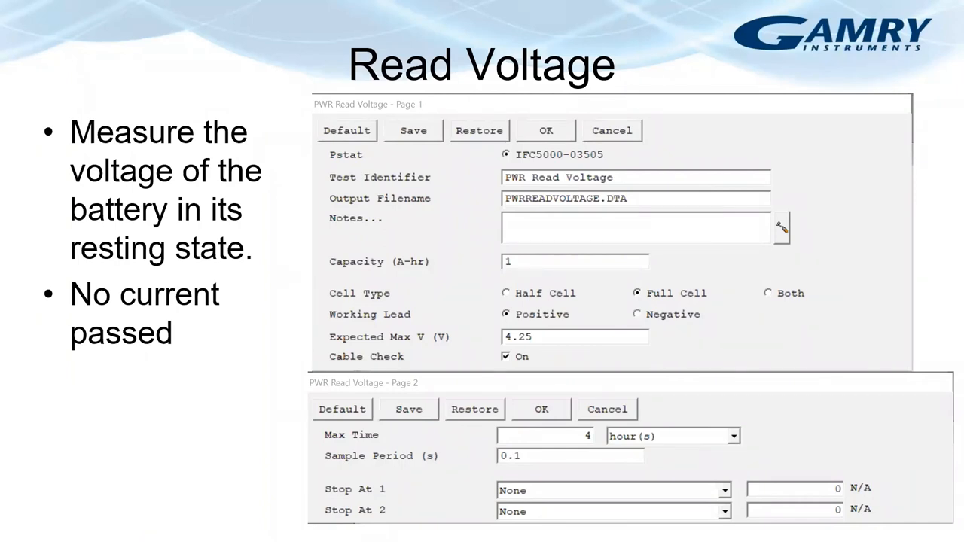
pyautogui.moveTo(898, 322)
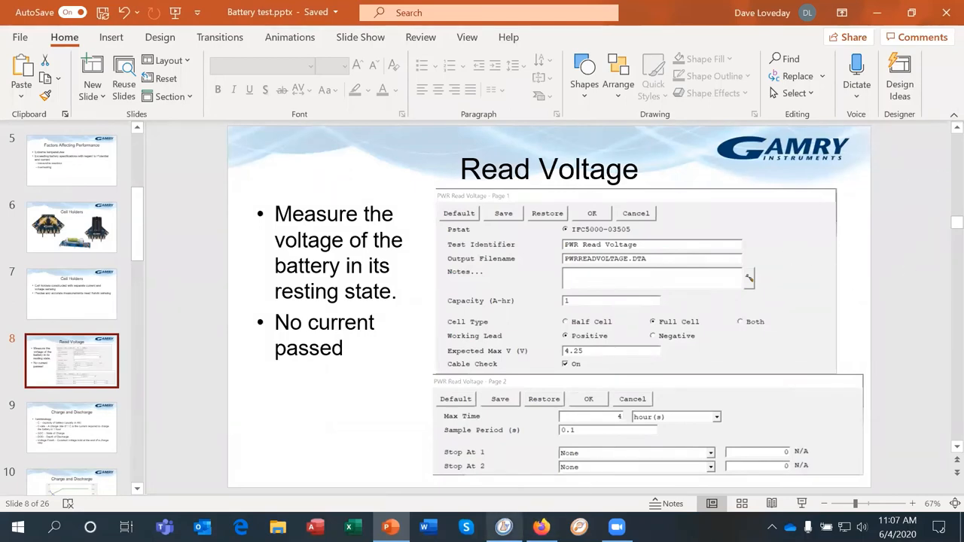
# - Bring Gamry Framework forward and run the recent '2 pwr read voltage.exp' script from the Experiment menu
pyautogui.click(503, 527)
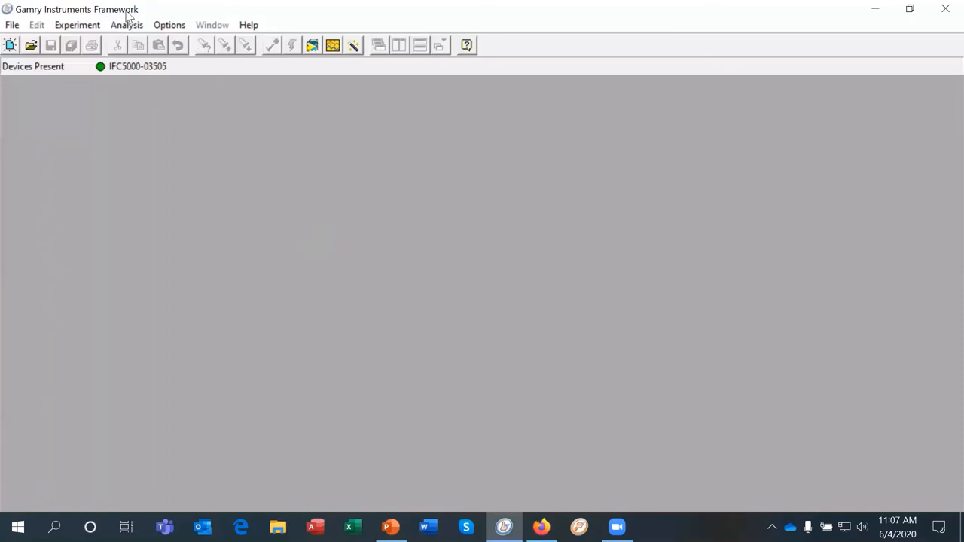
pyautogui.moveTo(148, 133)
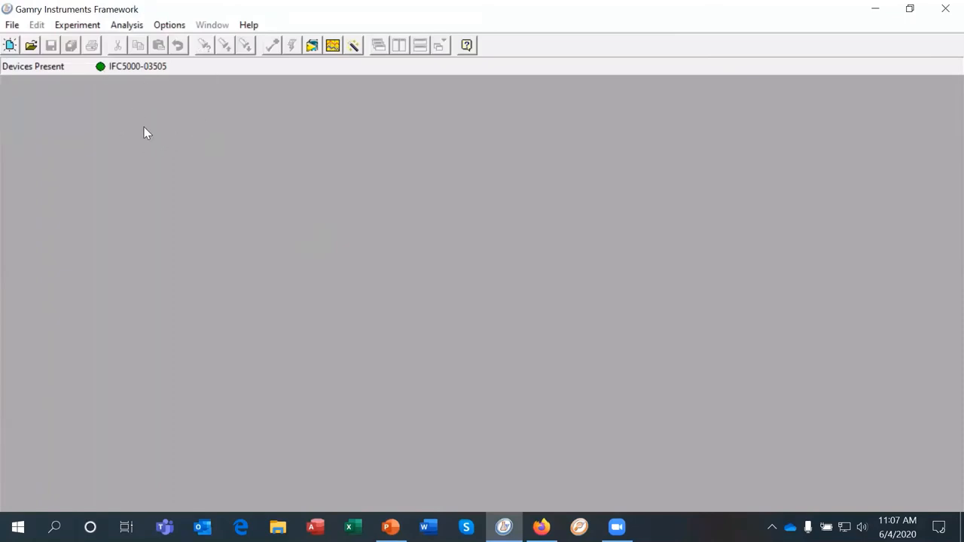
pyautogui.moveTo(207, 156)
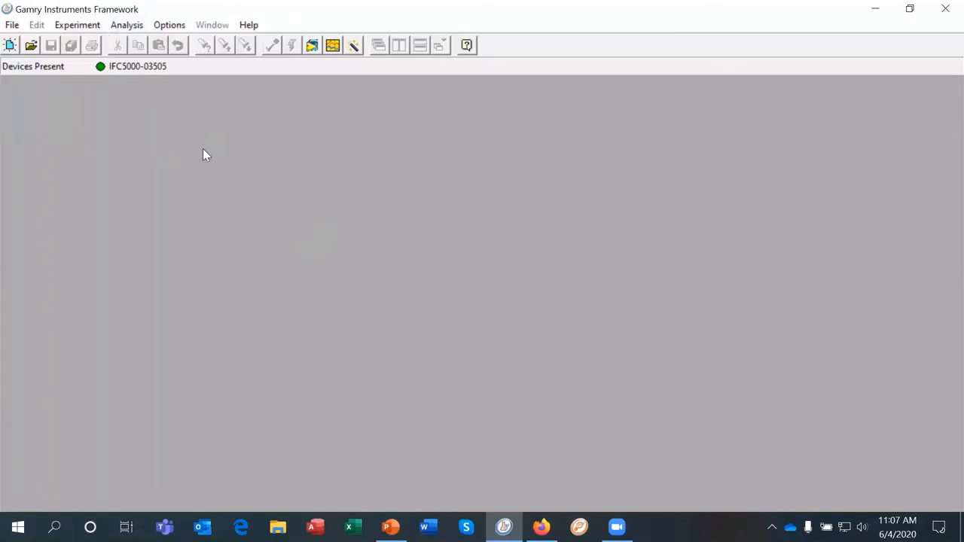
pyautogui.moveTo(126, 73)
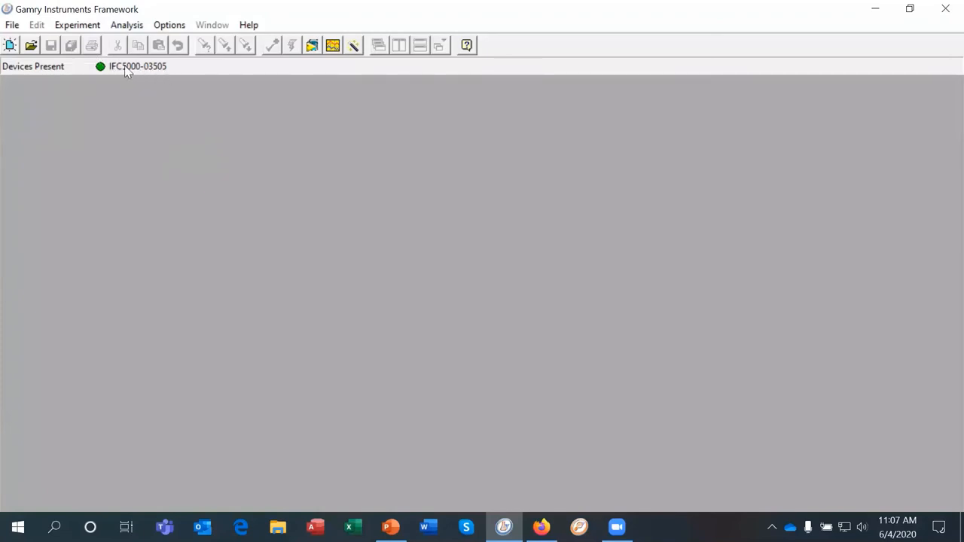
pyautogui.moveTo(109, 72)
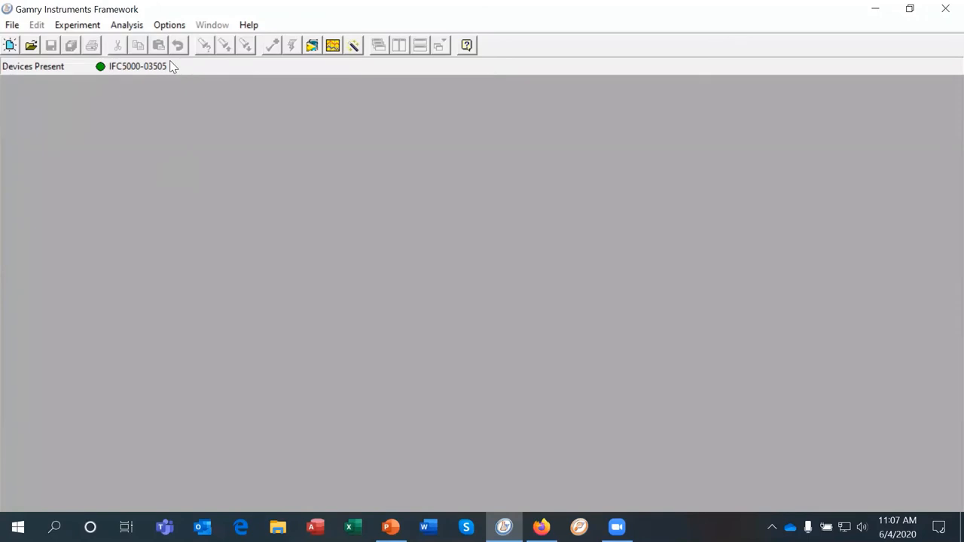
pyautogui.click(77, 24)
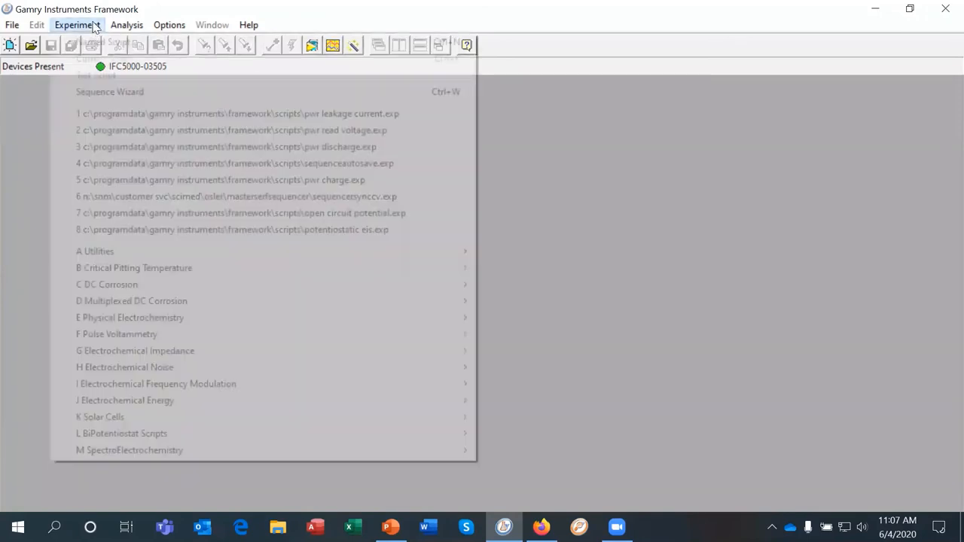
pyautogui.moveTo(187, 130)
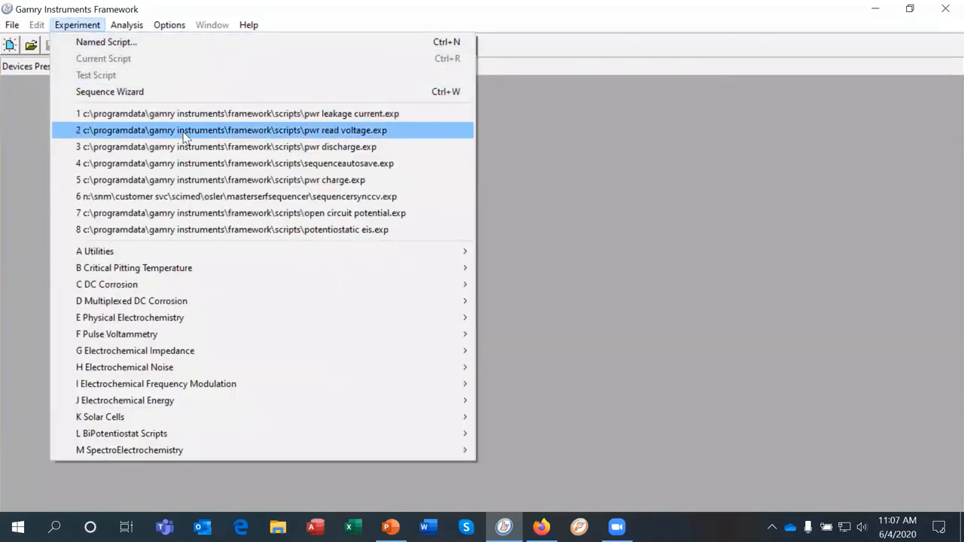
pyautogui.click(231, 130)
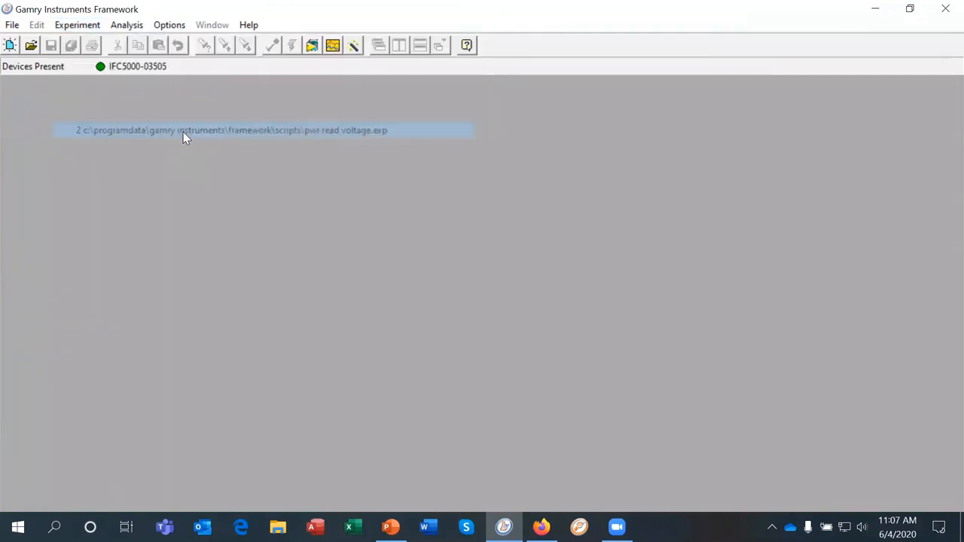
pyautogui.doubleClick(229, 130)
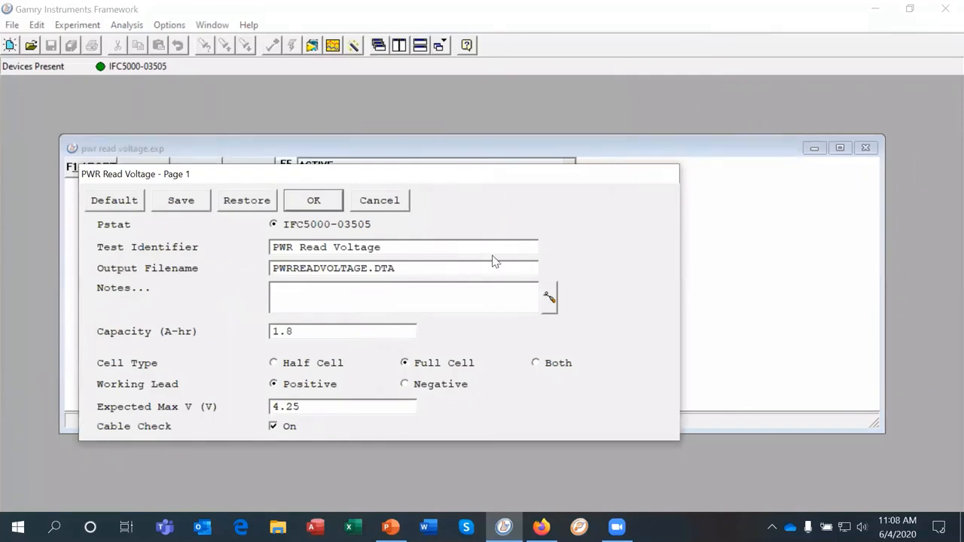
pyautogui.moveTo(525, 262)
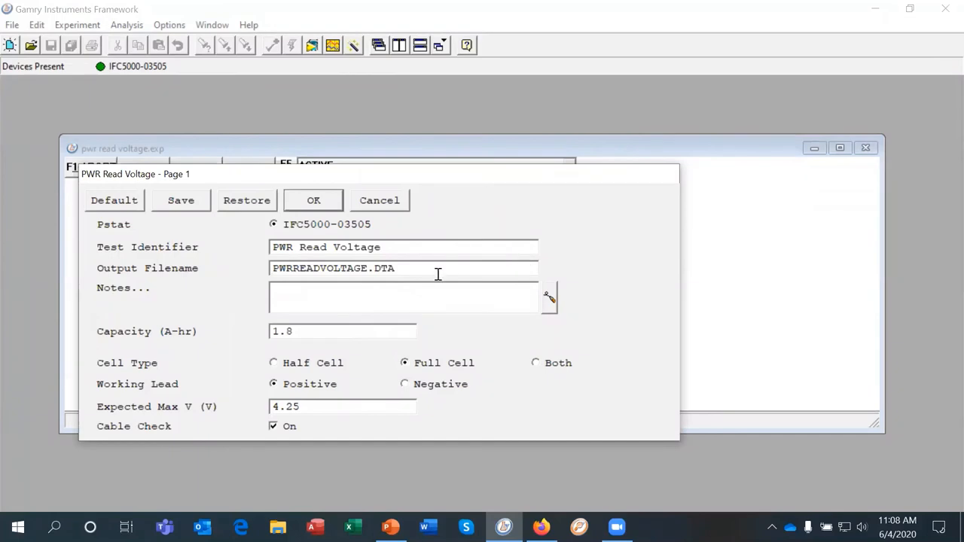
pyautogui.moveTo(250, 340)
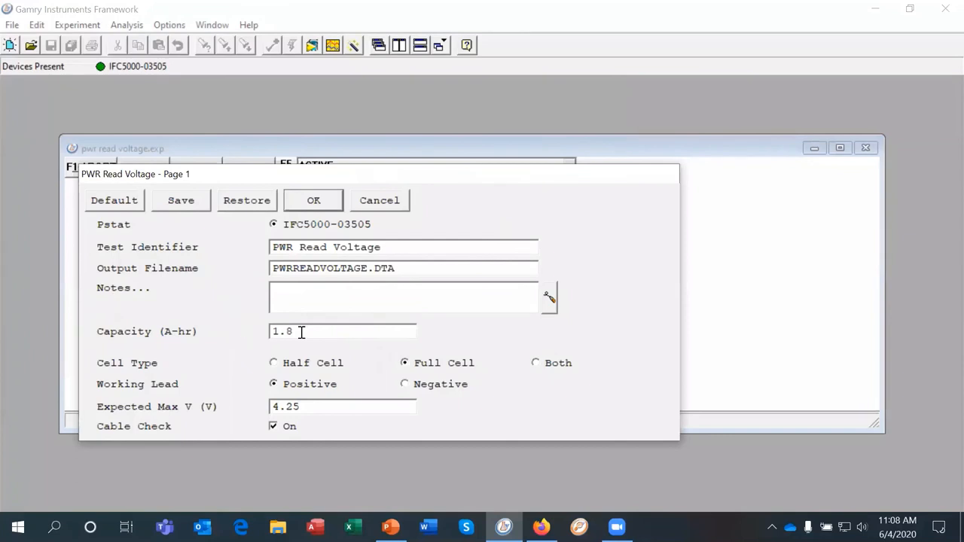
pyautogui.moveTo(220, 338)
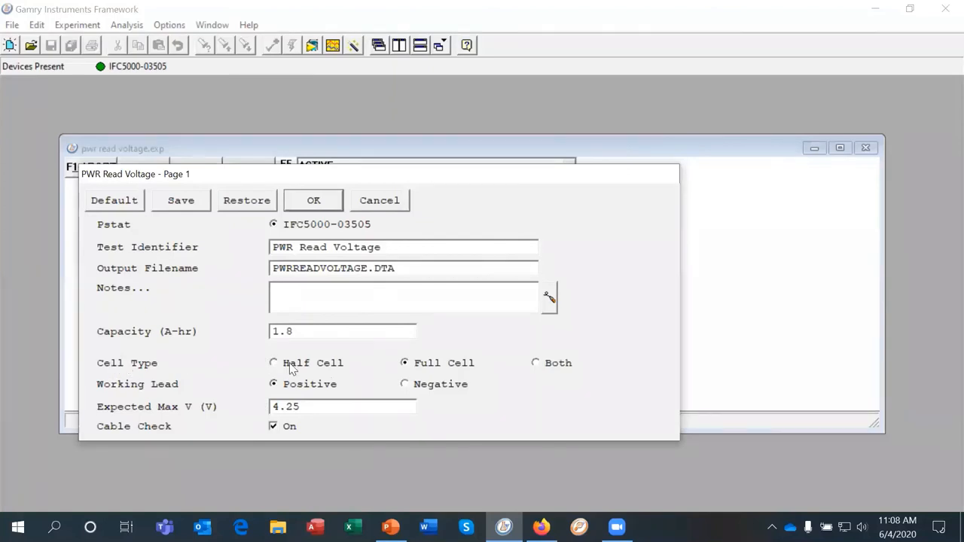
pyautogui.moveTo(256, 355)
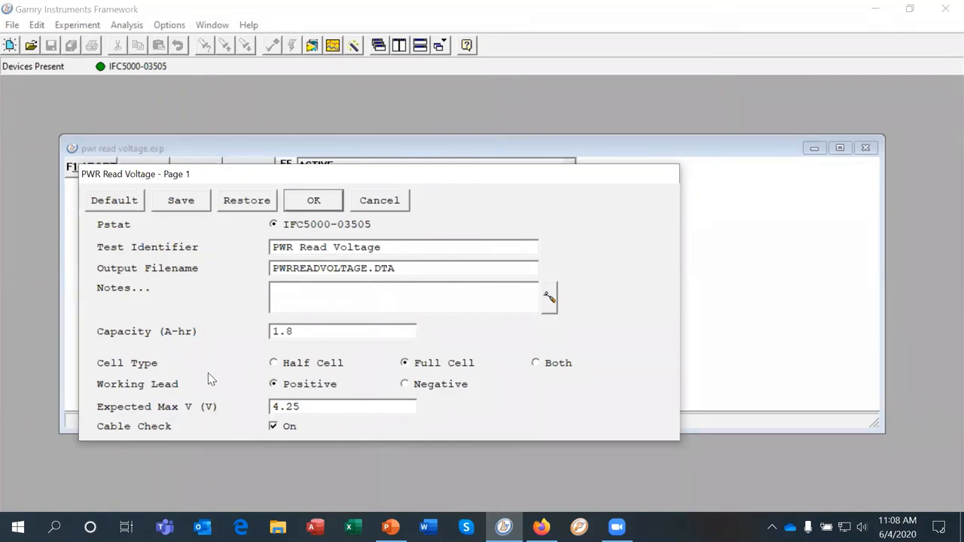
pyautogui.moveTo(257, 384)
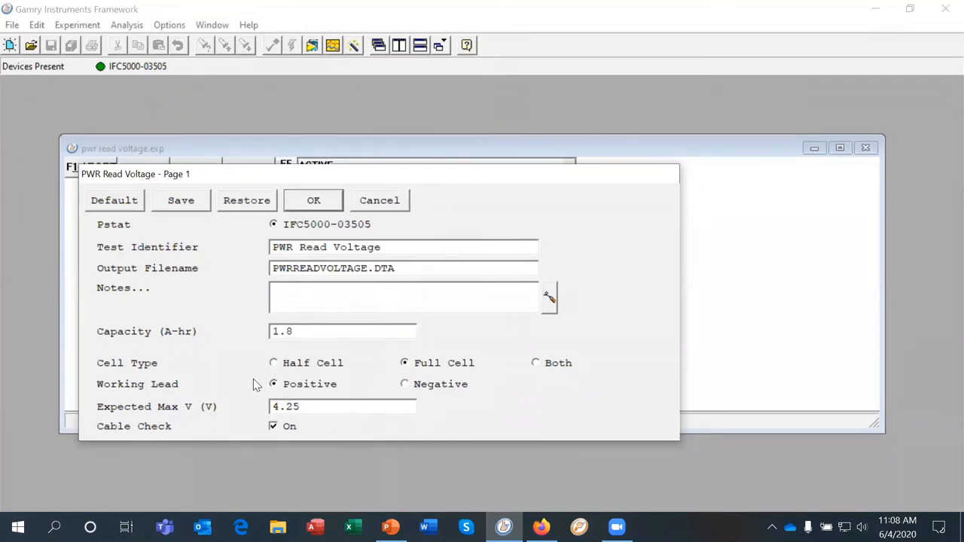
pyautogui.moveTo(235, 389)
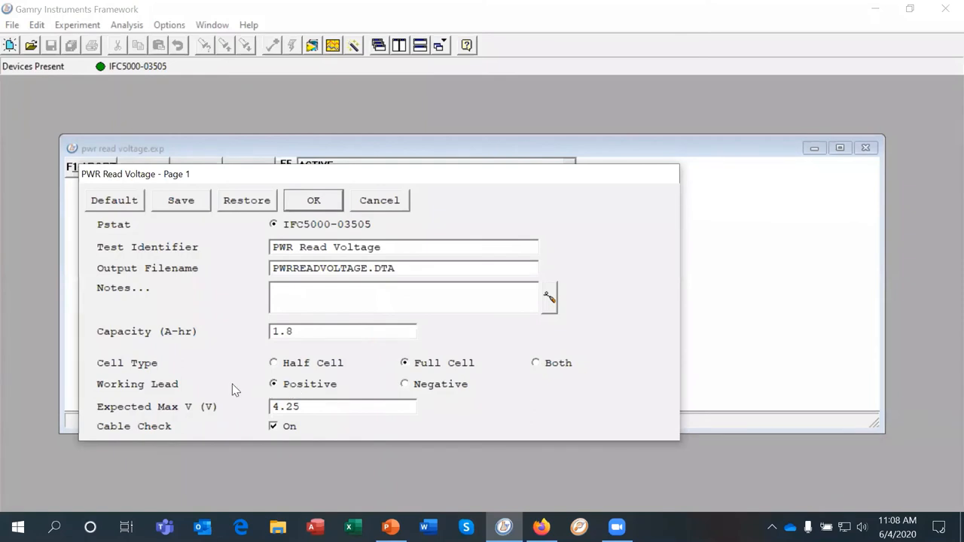
pyautogui.moveTo(178, 392)
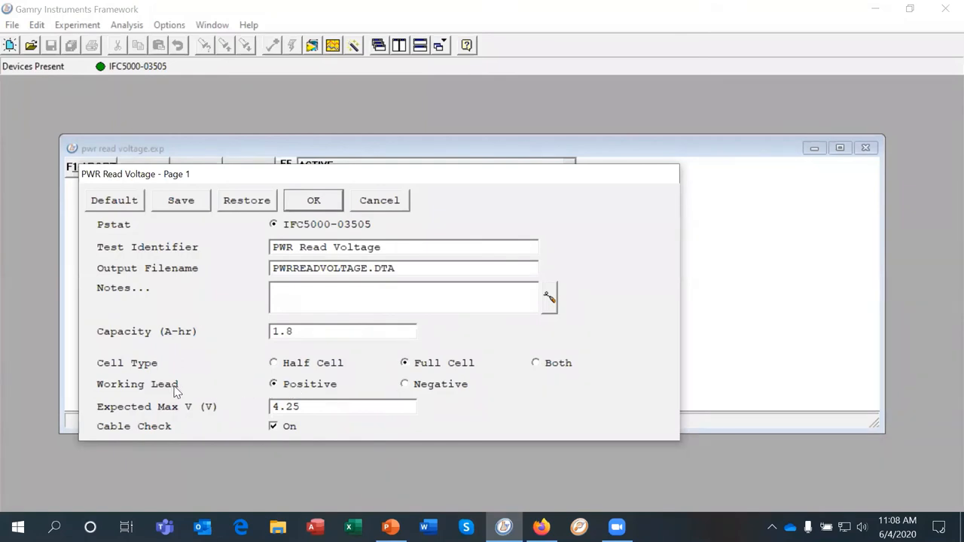
pyautogui.moveTo(283, 384)
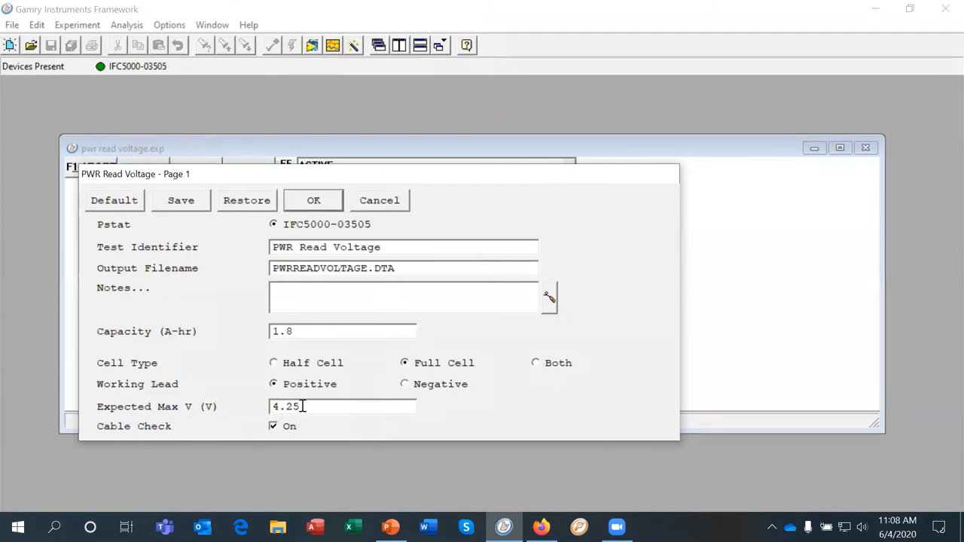
pyautogui.moveTo(133, 419)
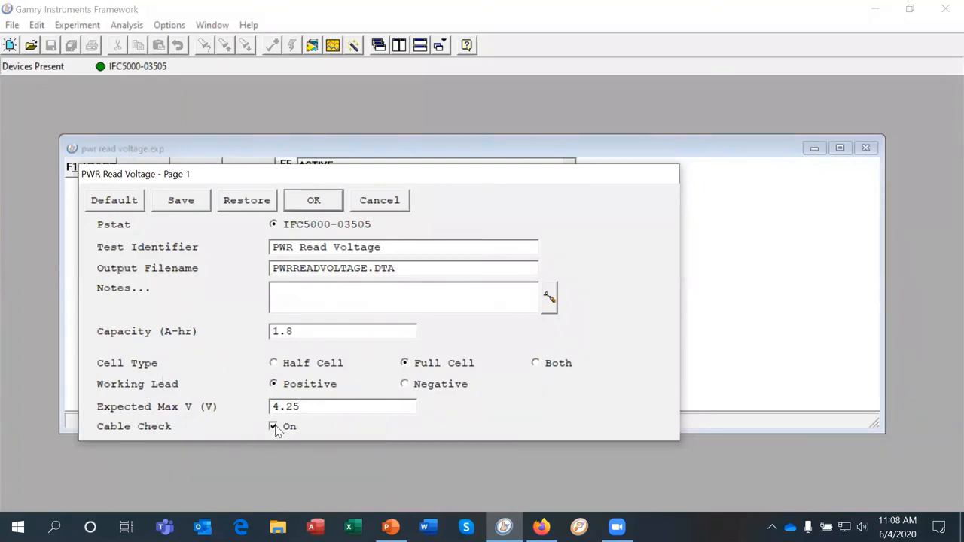
pyautogui.moveTo(279, 434)
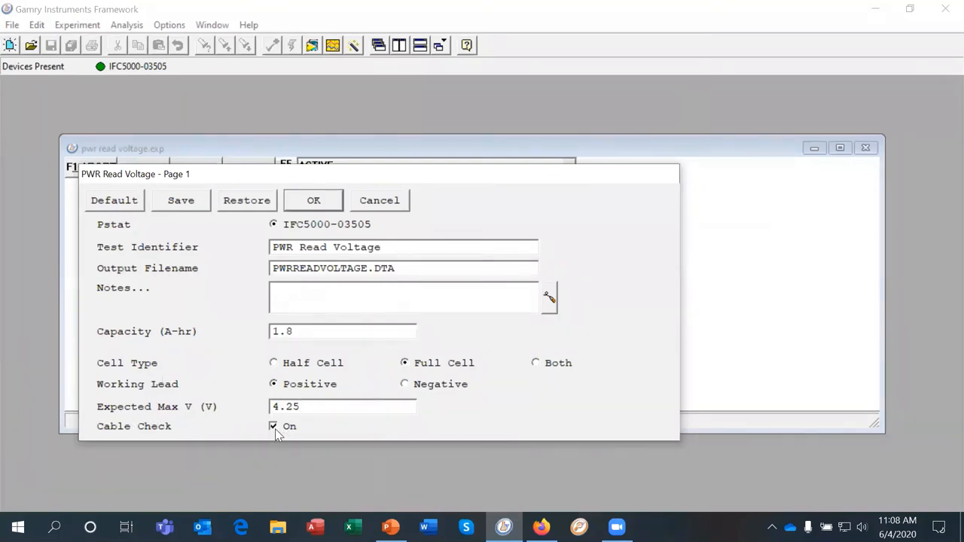
pyautogui.moveTo(359, 494)
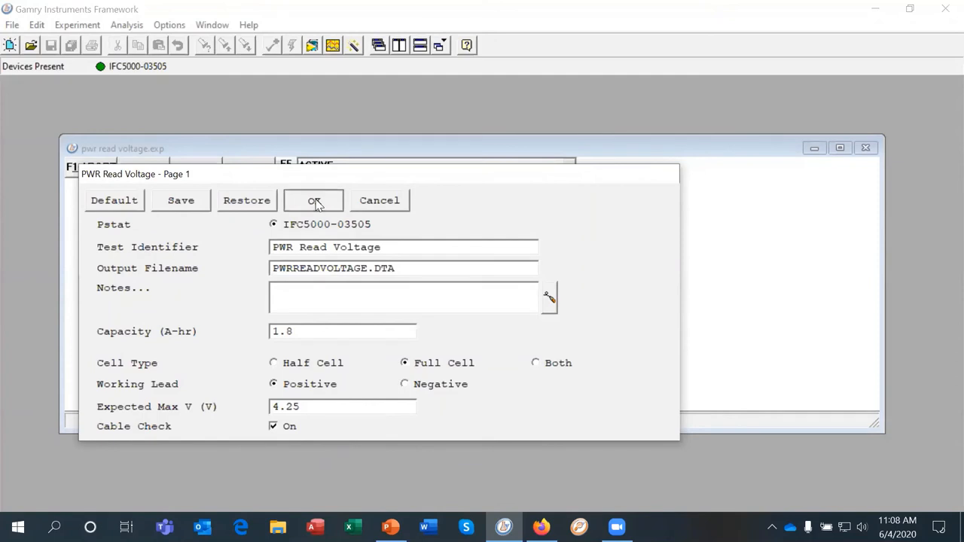
# - Accept the read-voltage settings and confirm the electrode cable connections in Cable Check
pyautogui.click(313, 201)
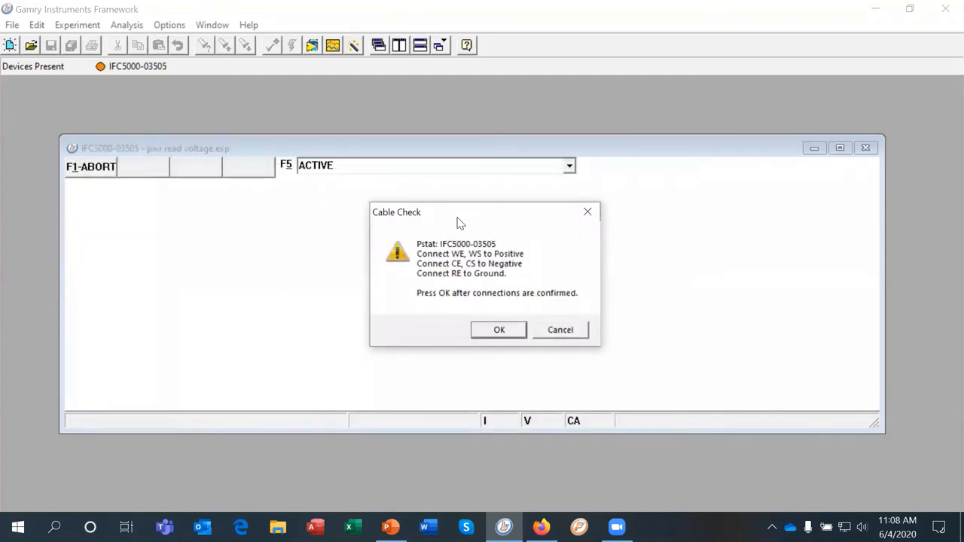
pyautogui.moveTo(469, 265)
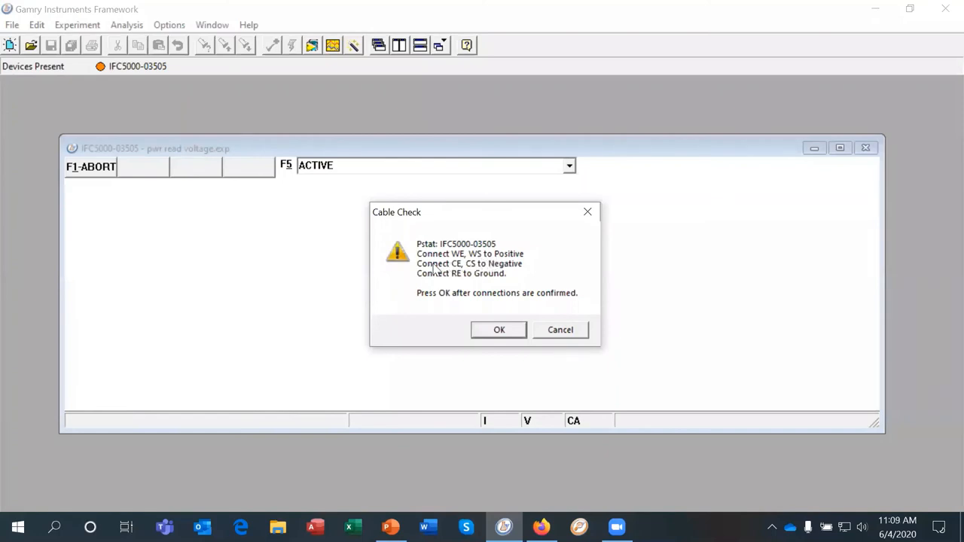
pyautogui.moveTo(455, 269)
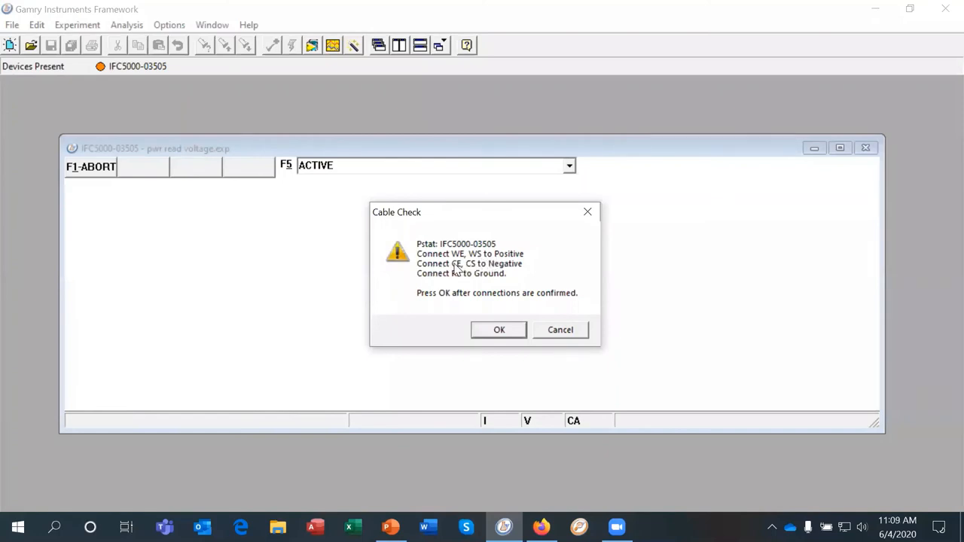
pyautogui.moveTo(485, 268)
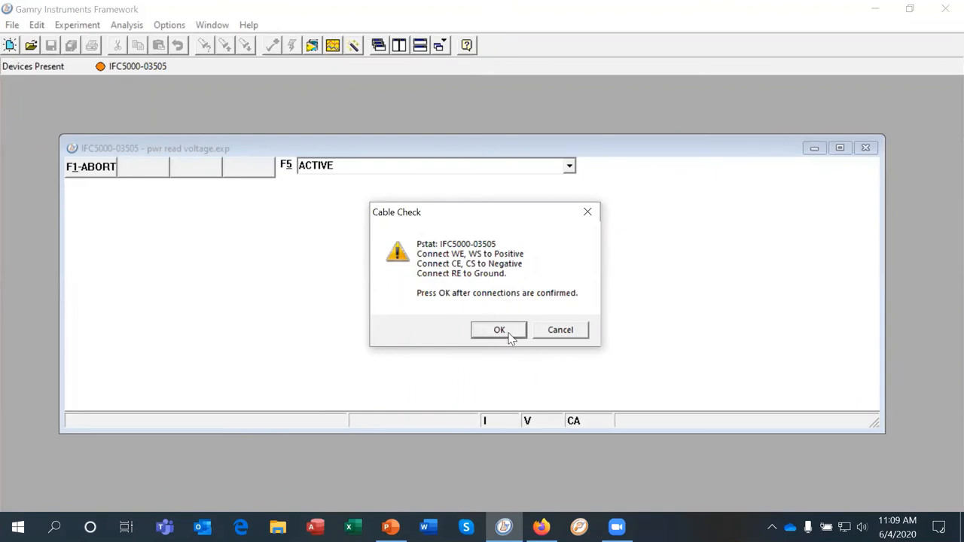
pyautogui.moveTo(507, 335)
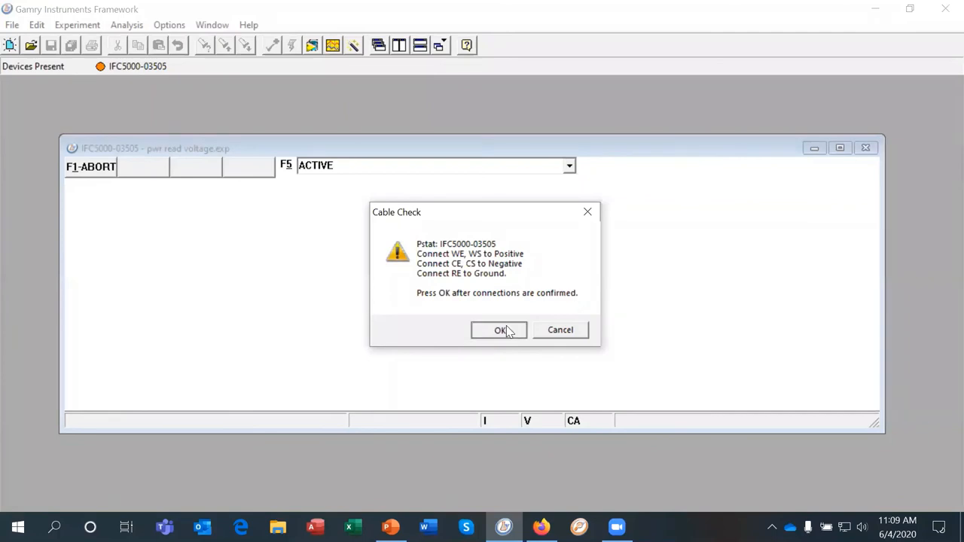
pyautogui.click(500, 330)
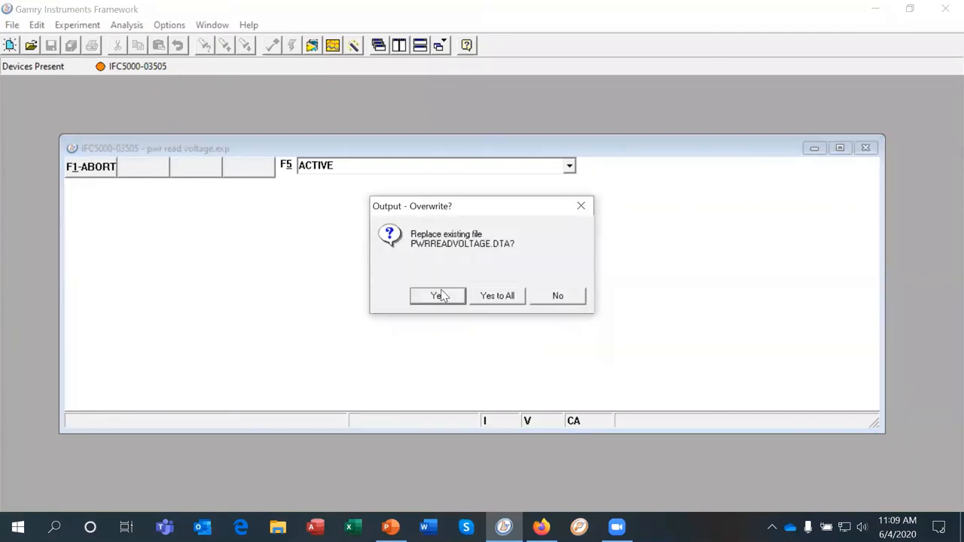
# - Overwrite PWRREADVOLTAGE.DTA and leave Stop At 1 as None on settings page 2
pyautogui.click(437, 295)
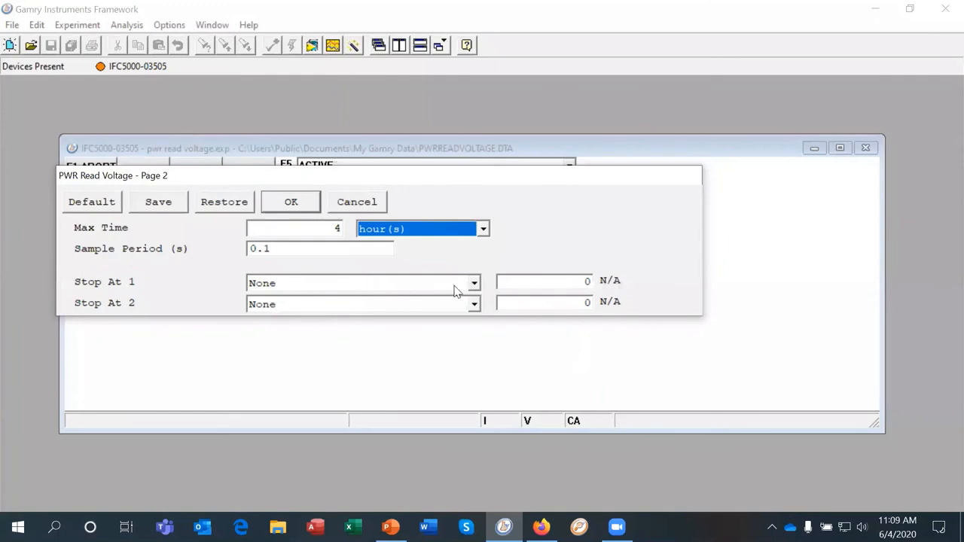
pyautogui.moveTo(478, 288)
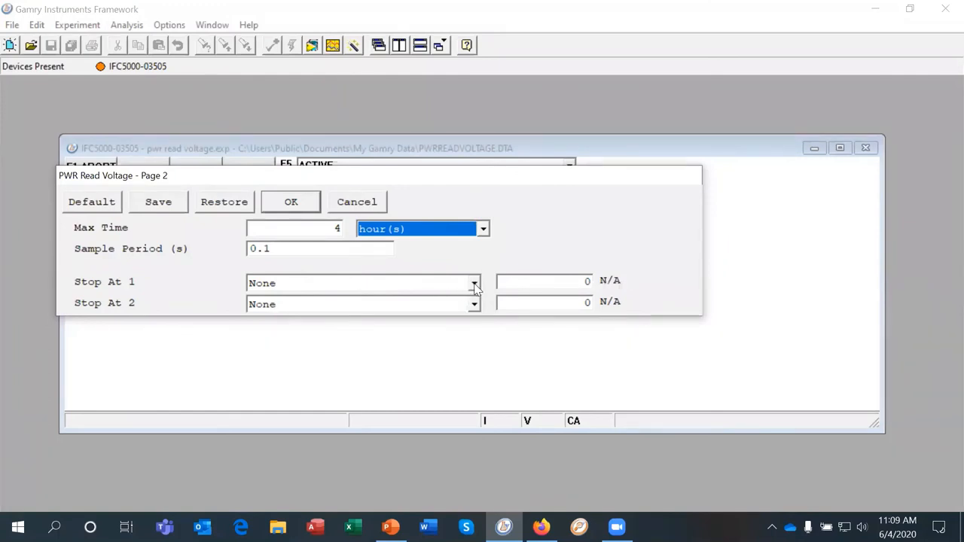
pyautogui.click(473, 283)
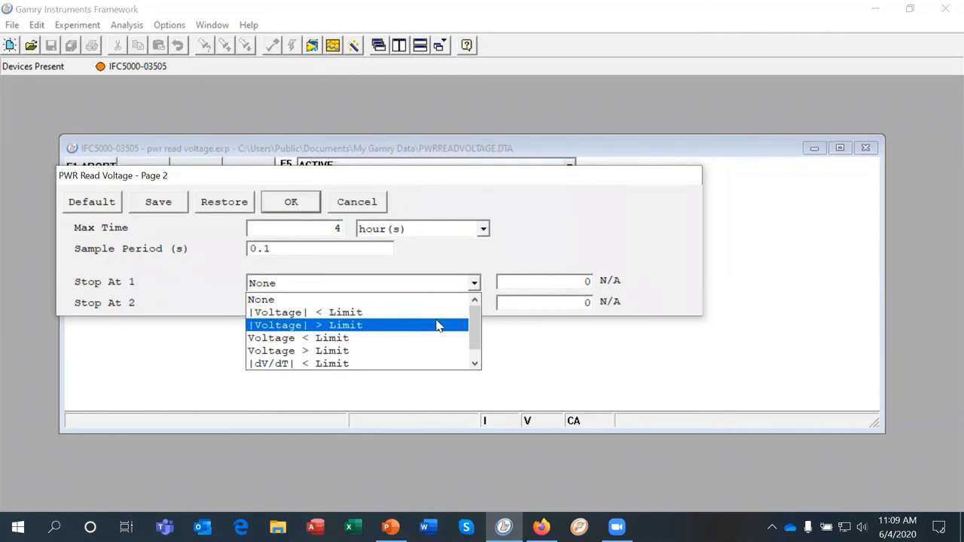
pyautogui.moveTo(399, 364)
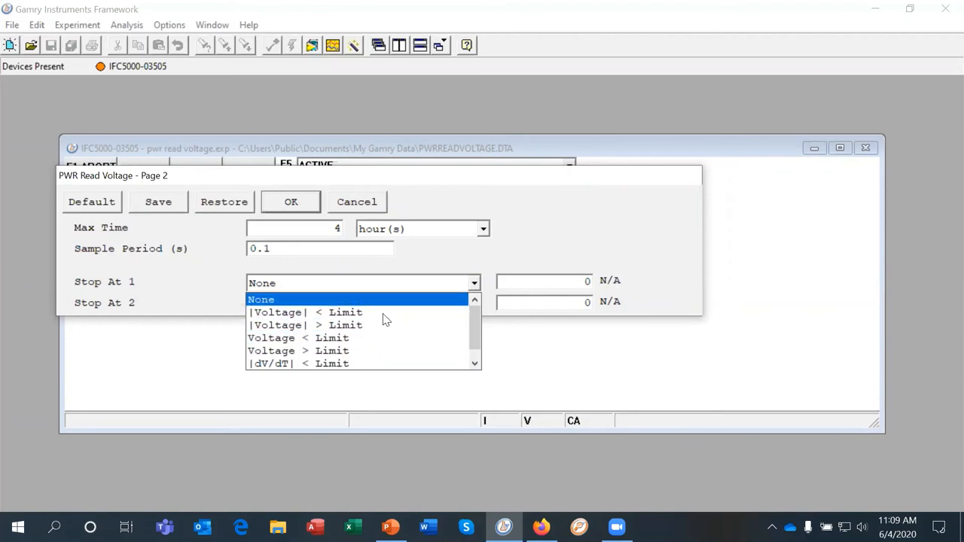
pyautogui.moveTo(475, 289)
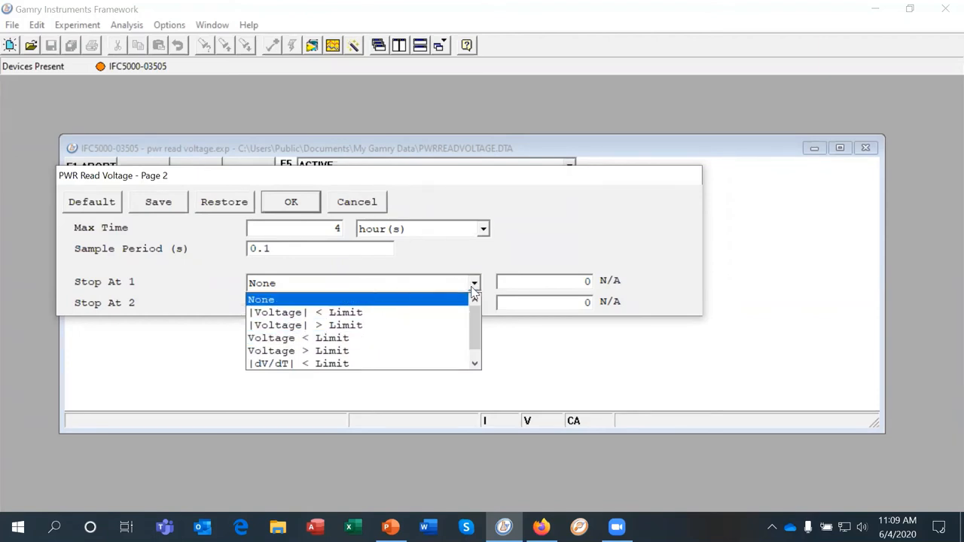
pyautogui.click(260, 298)
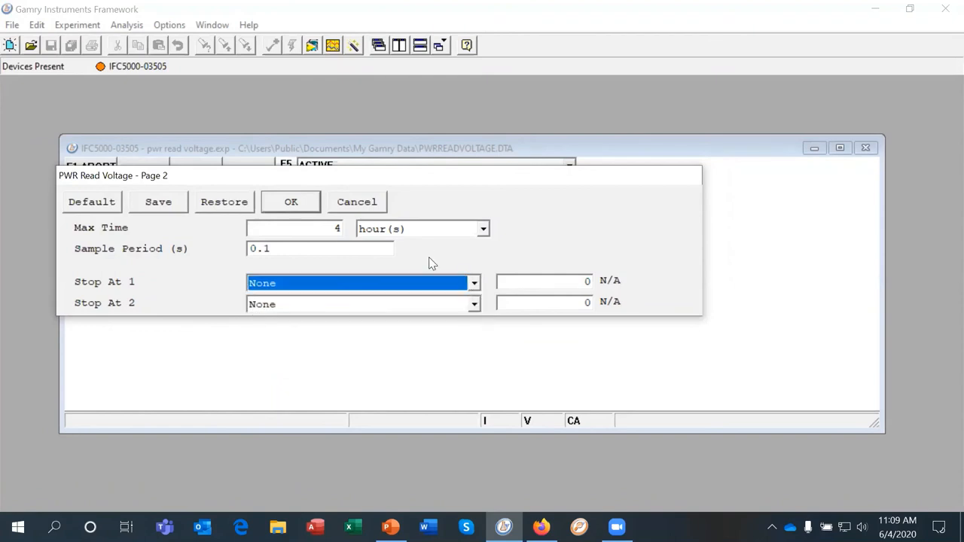
# - Start the PWR Read Voltage run so the resting voltage near 4.036 V plots over time
pyautogui.click(291, 202)
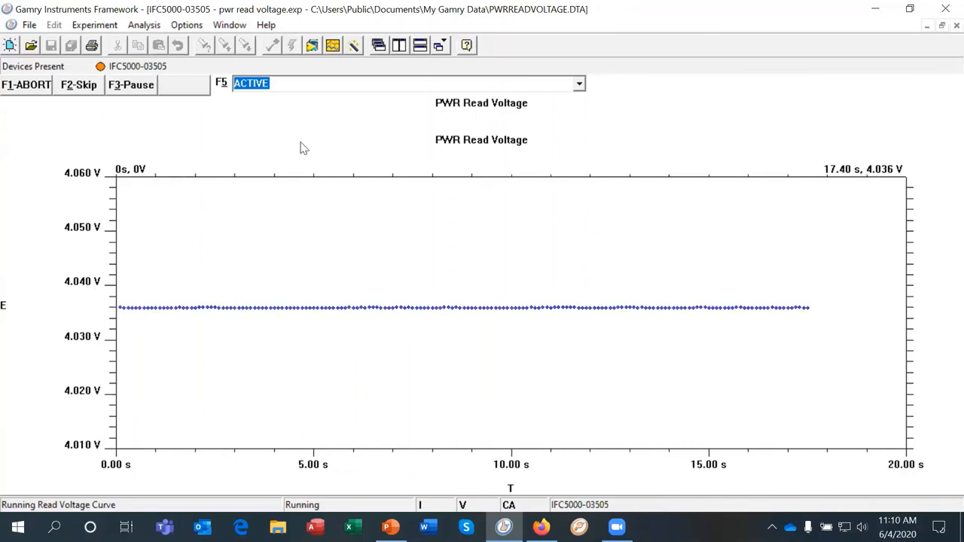
pyautogui.moveTo(390, 525)
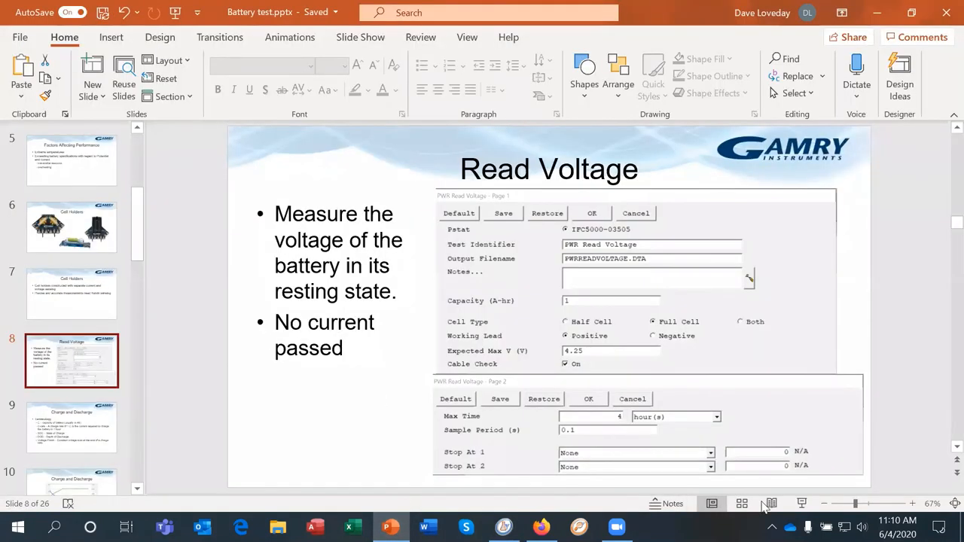
# - Start the PowerPoint slideshow on the Charge and Discharge chart slide
pyautogui.click(770, 503)
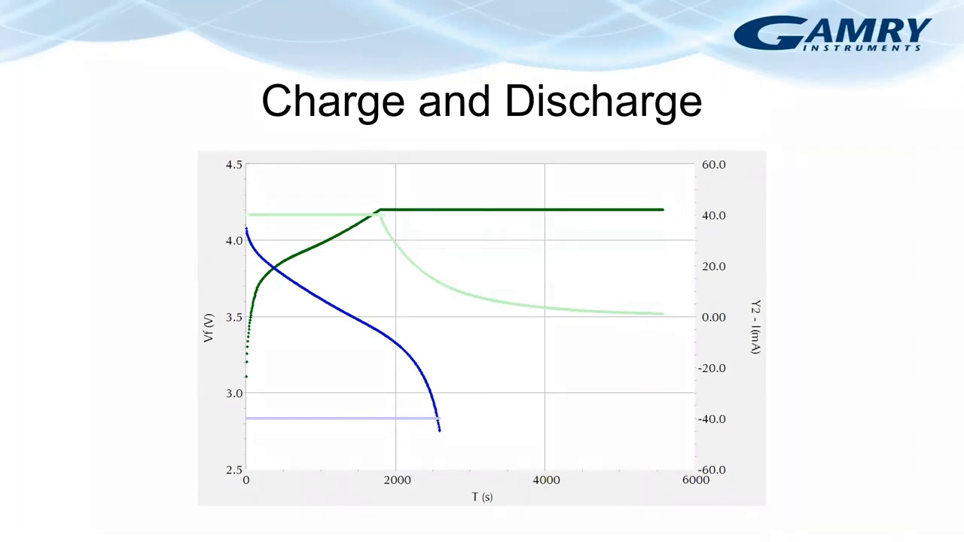
# - Advance to the Charging bullets: steady voltage rise, 4.2 V hold, 100% SOC
pyautogui.press('Right')
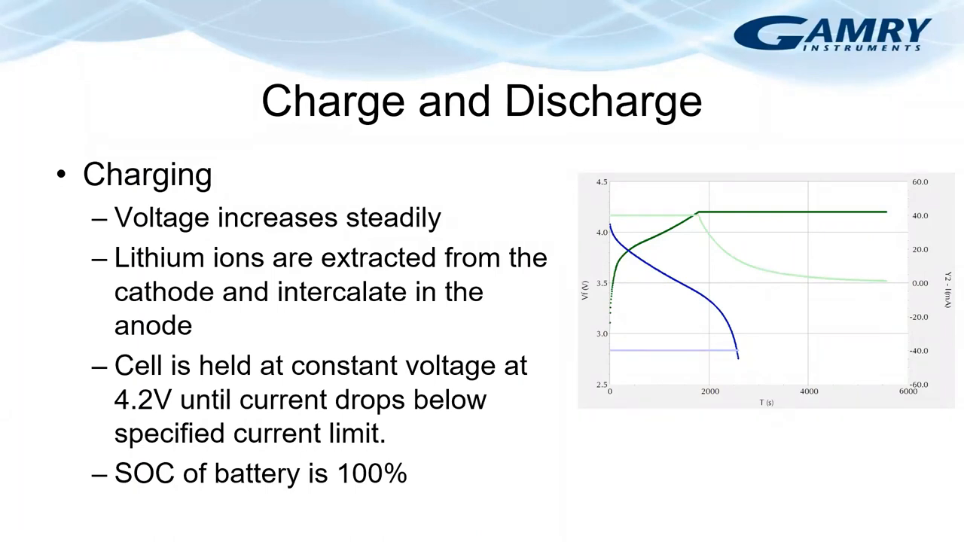
# - Advance to the Discharging bullets on the initial voltage drop from series resistance
pyautogui.press('Right')
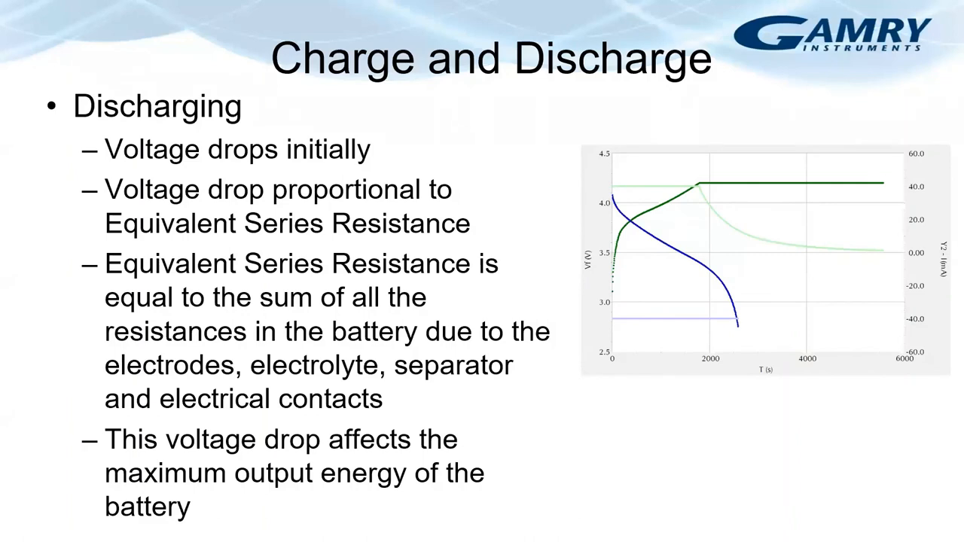
# - End the slideshow and return to editing on slide 14, Demo
pyautogui.press('Right')
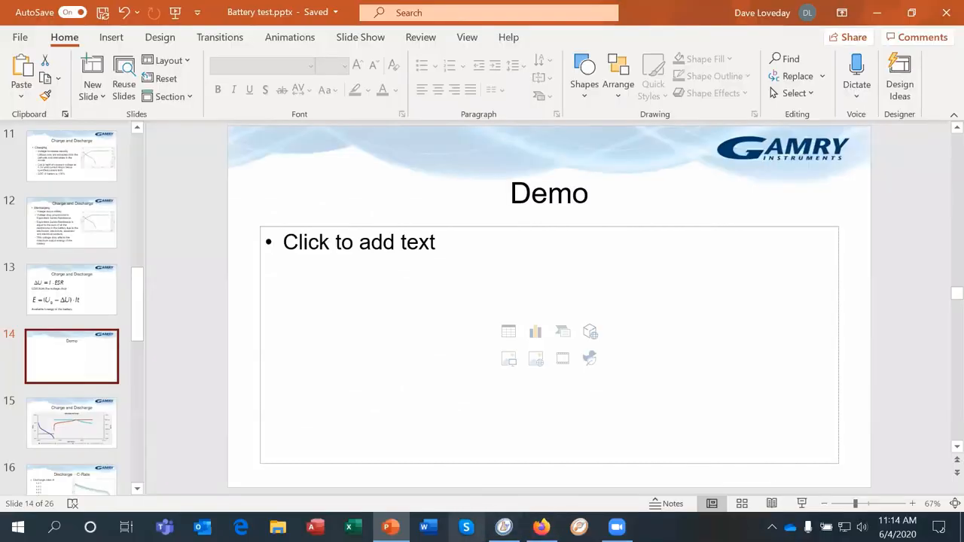
# - Return to Gamry Framework and acknowledge the Runtime Warning reporting V = 4.03602 V
pyautogui.click(503, 527)
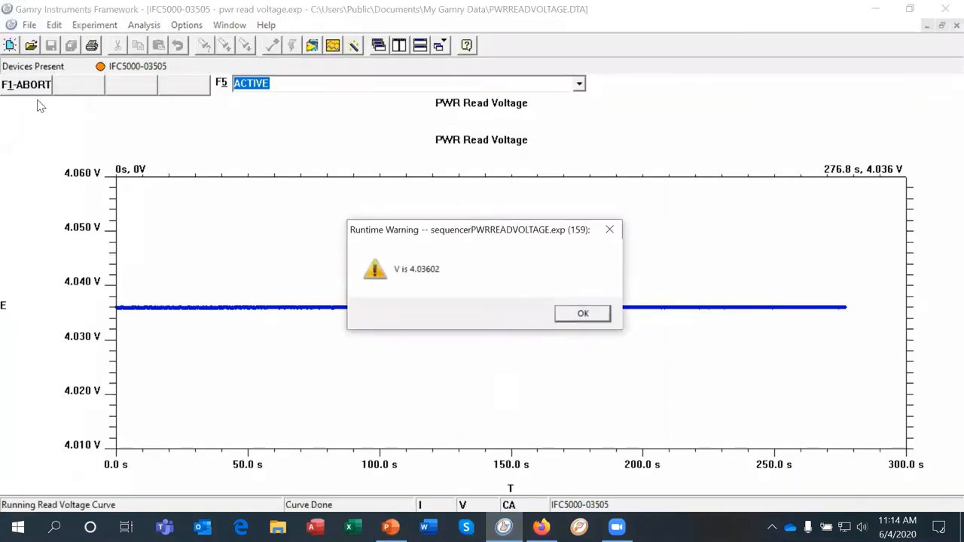
pyautogui.click(581, 314)
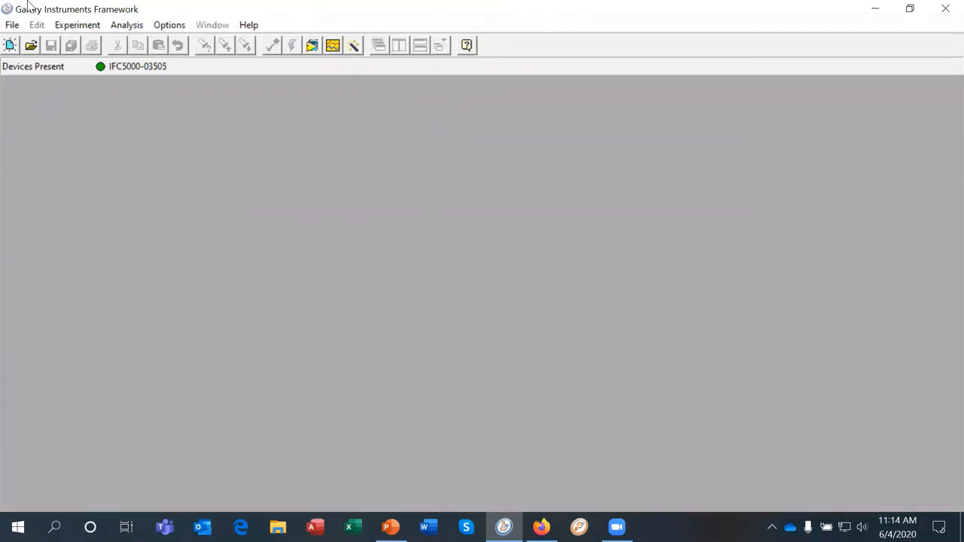
# - Turn off the cable check and accept the first page of PWR Discharge settings
pyautogui.click(77, 24)
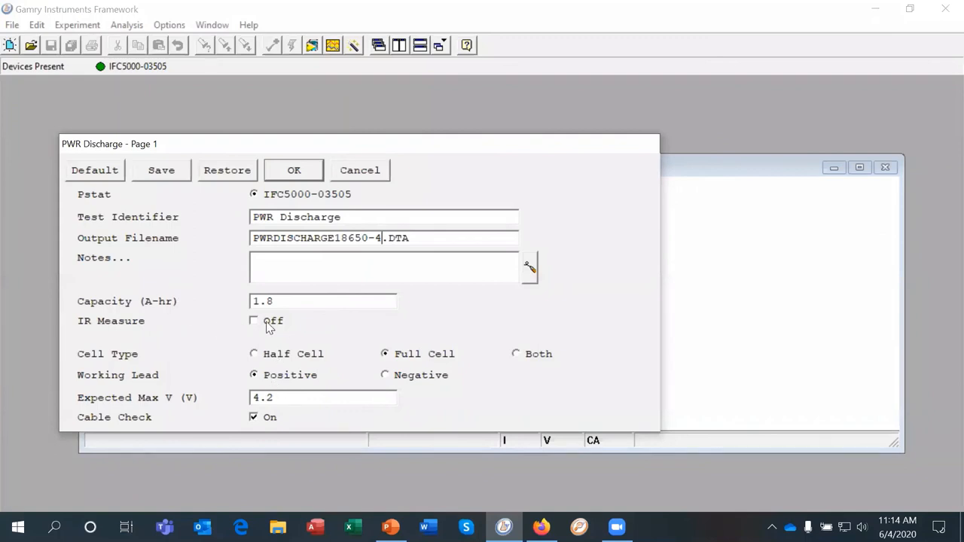
pyautogui.moveTo(268, 328)
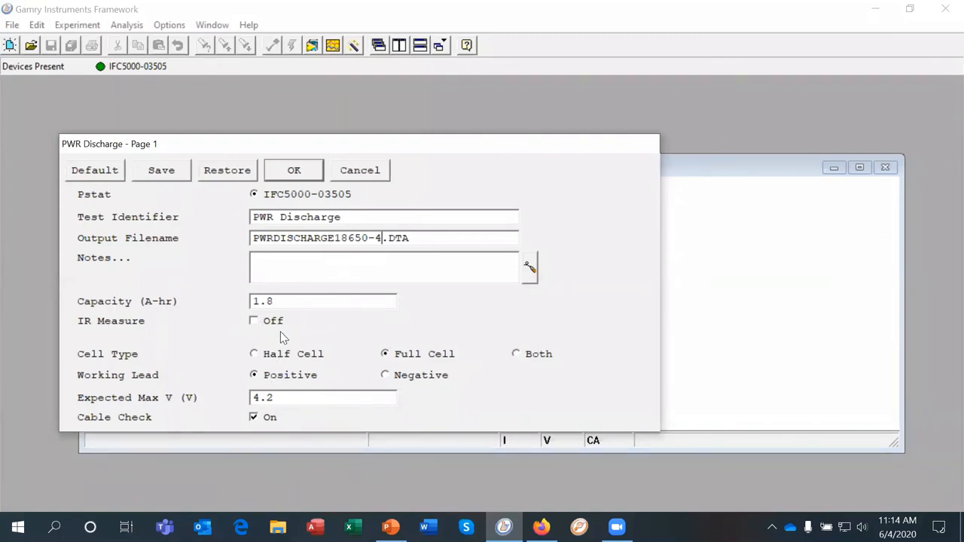
pyautogui.moveTo(339, 331)
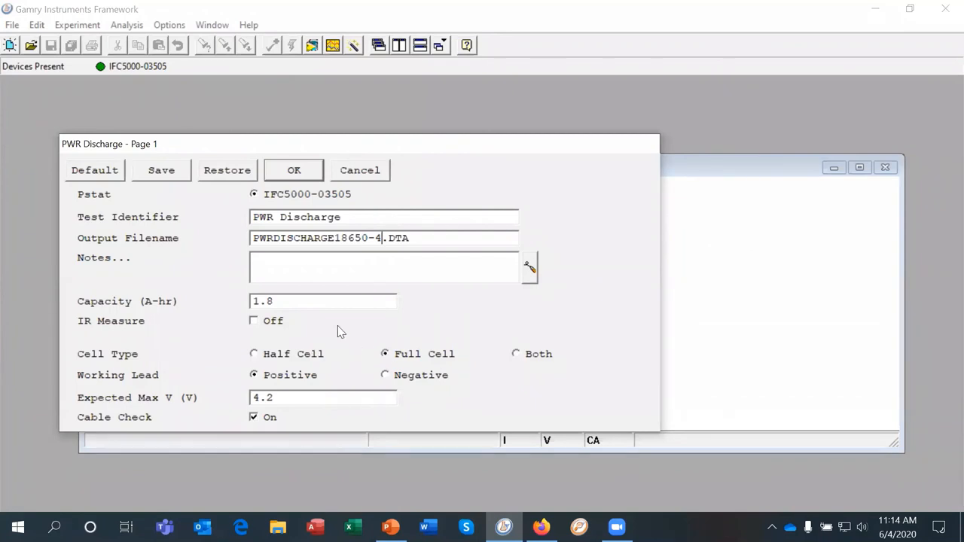
pyautogui.moveTo(293, 343)
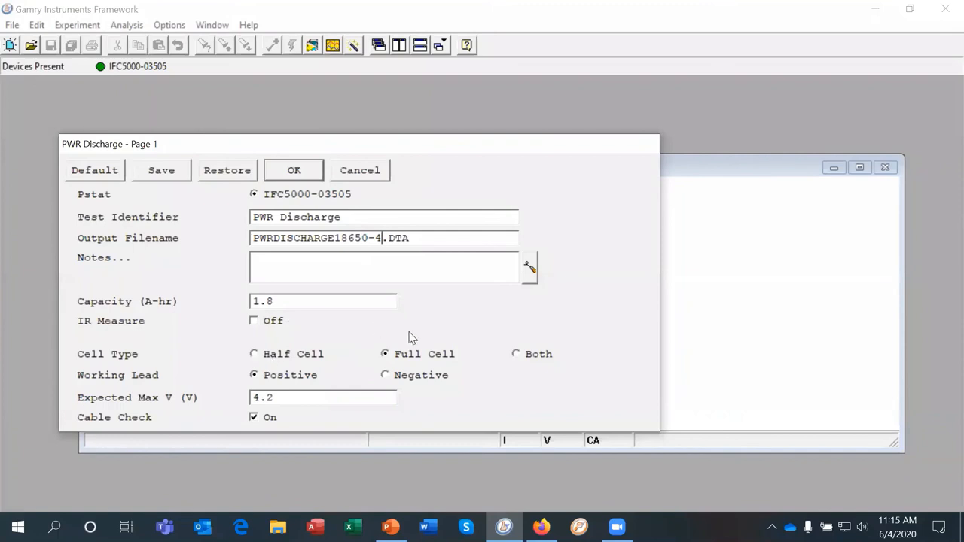
pyautogui.moveTo(413, 354)
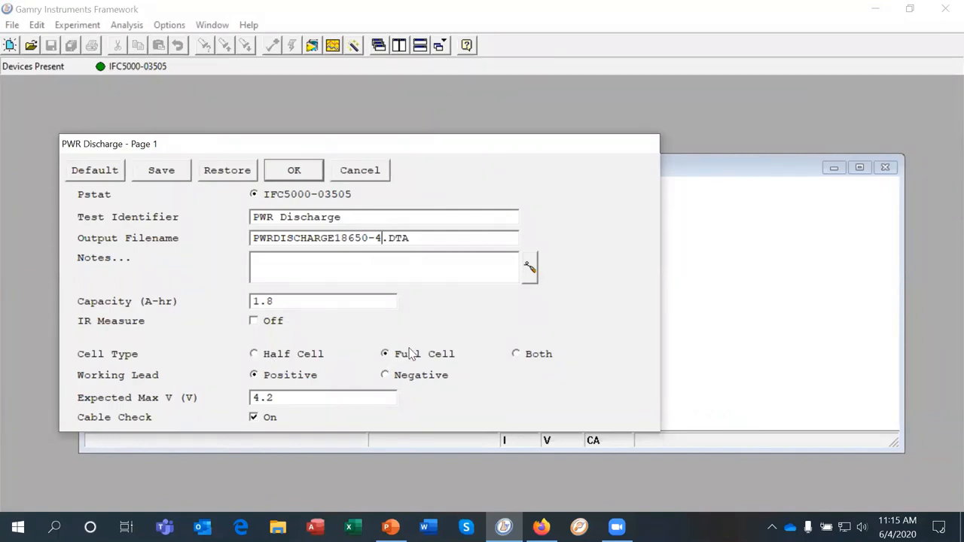
pyautogui.moveTo(358, 371)
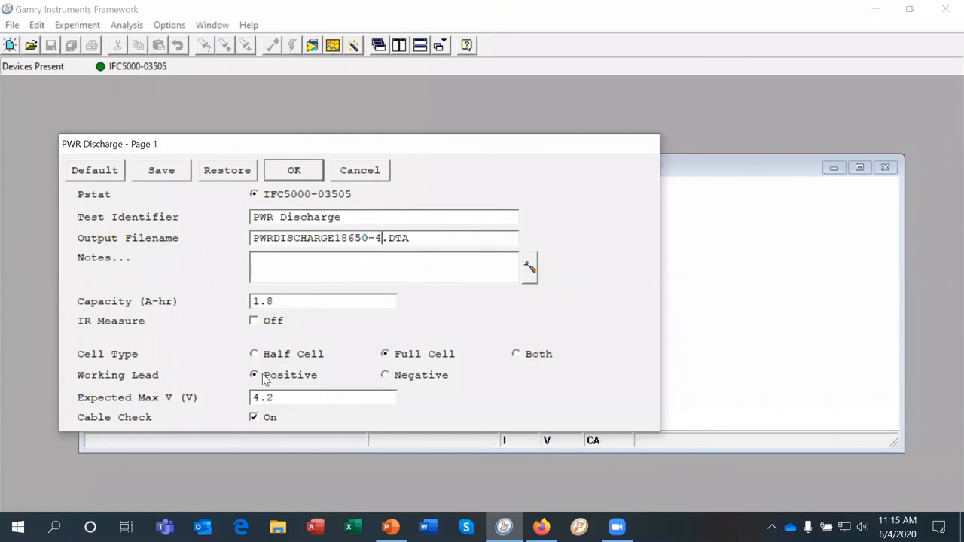
pyautogui.moveTo(223, 380)
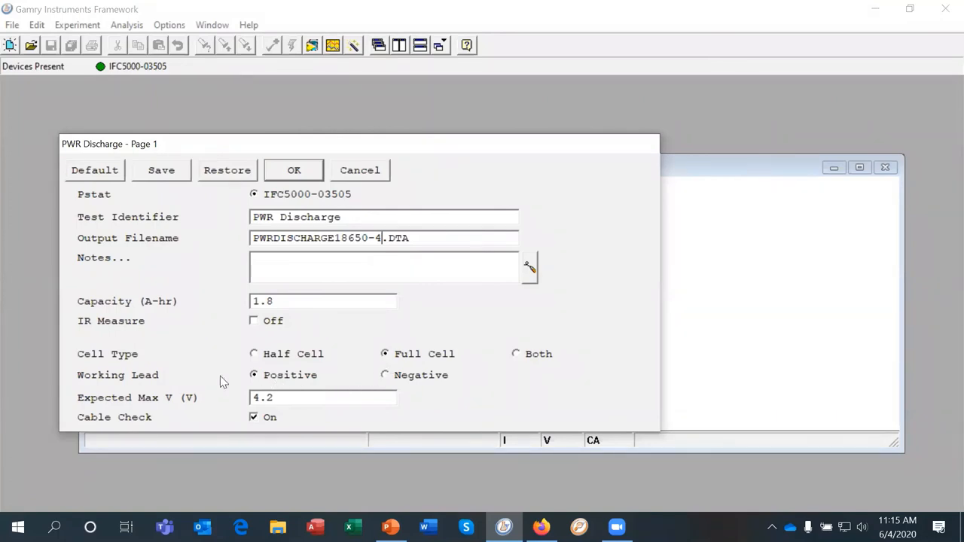
pyautogui.moveTo(292, 377)
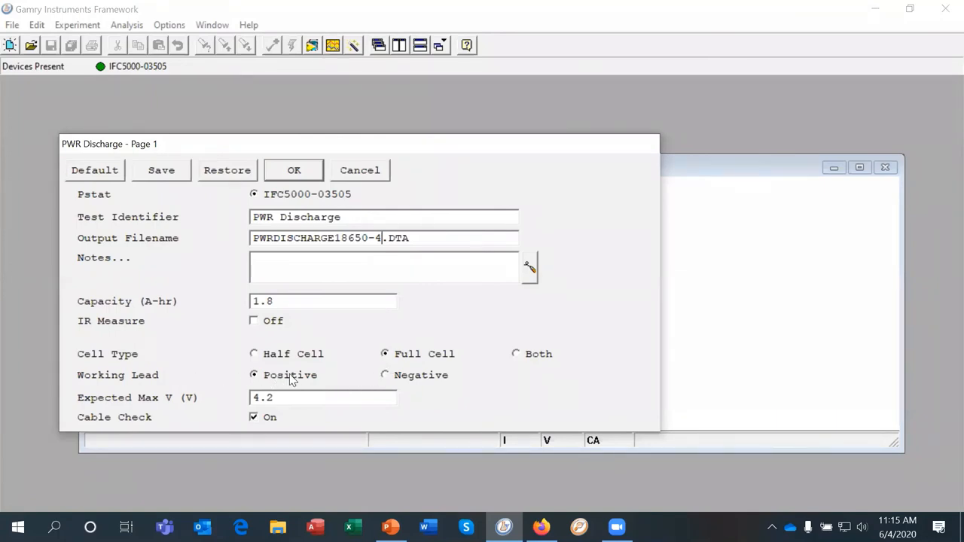
pyautogui.moveTo(294, 385)
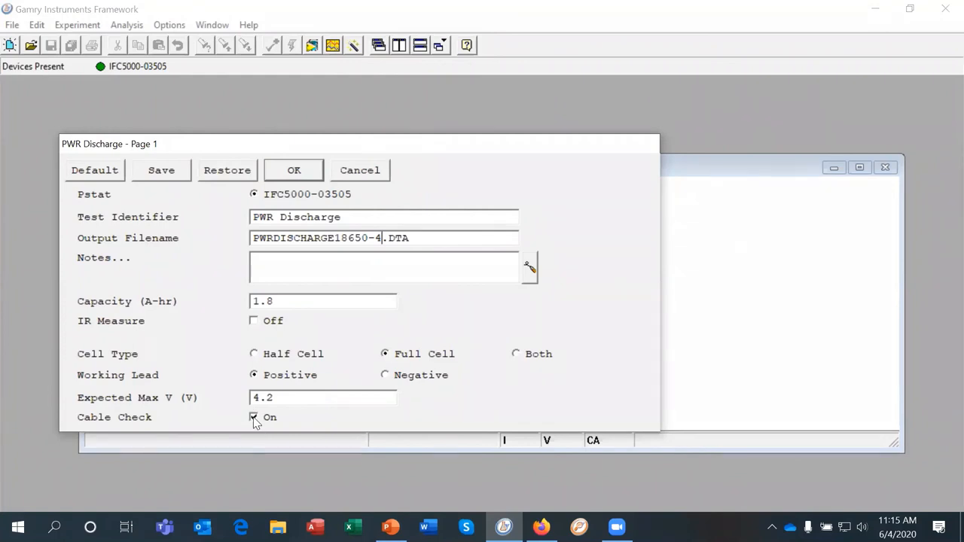
pyautogui.click(253, 418)
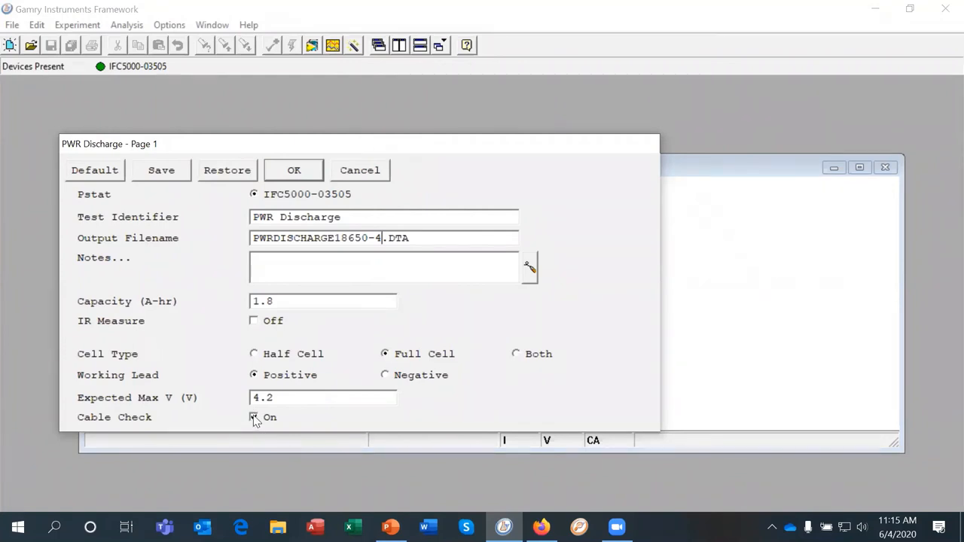
pyautogui.click(253, 418)
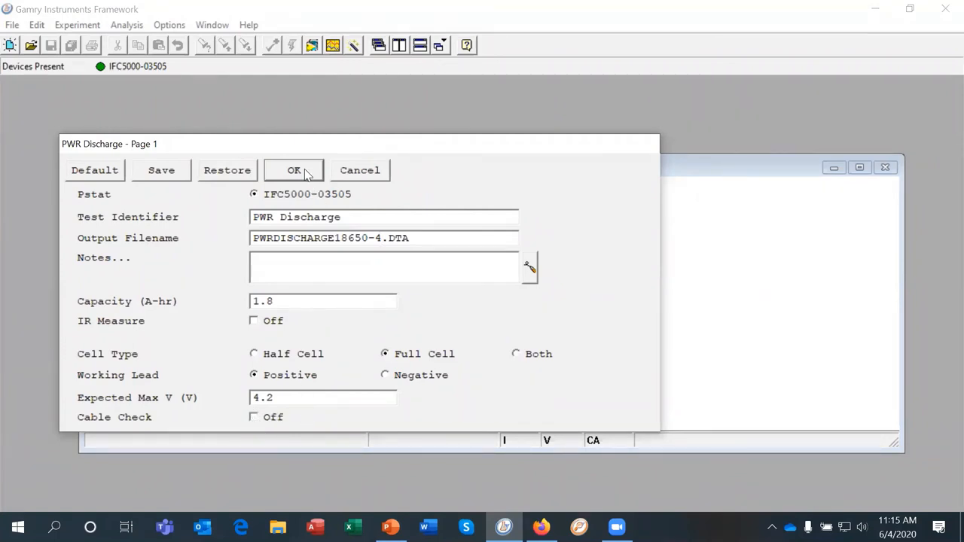
pyautogui.click(294, 169)
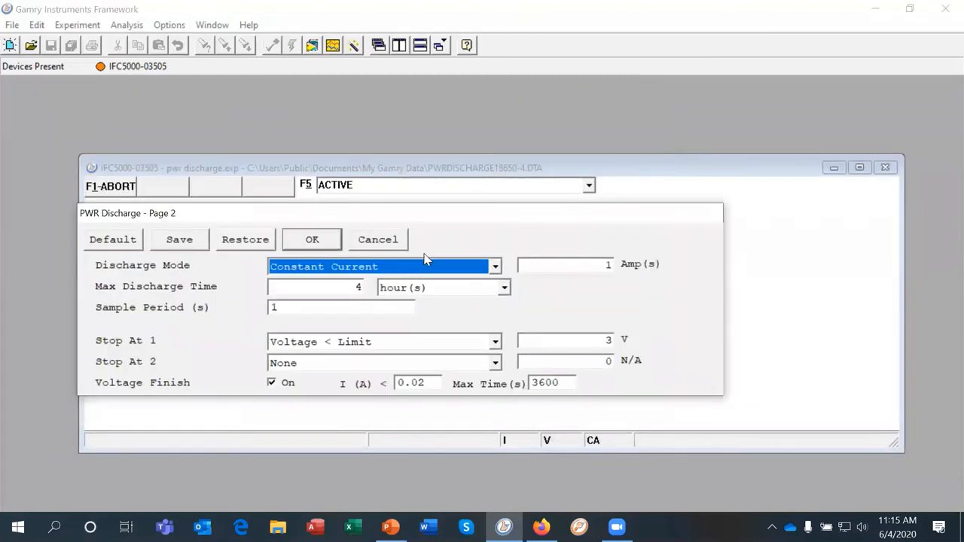
pyautogui.moveTo(384, 202)
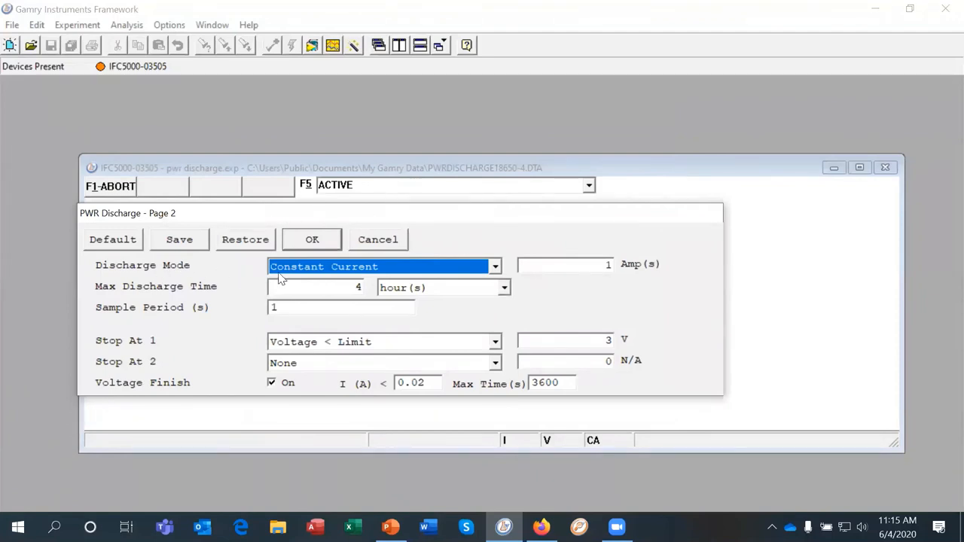
pyautogui.moveTo(431, 269)
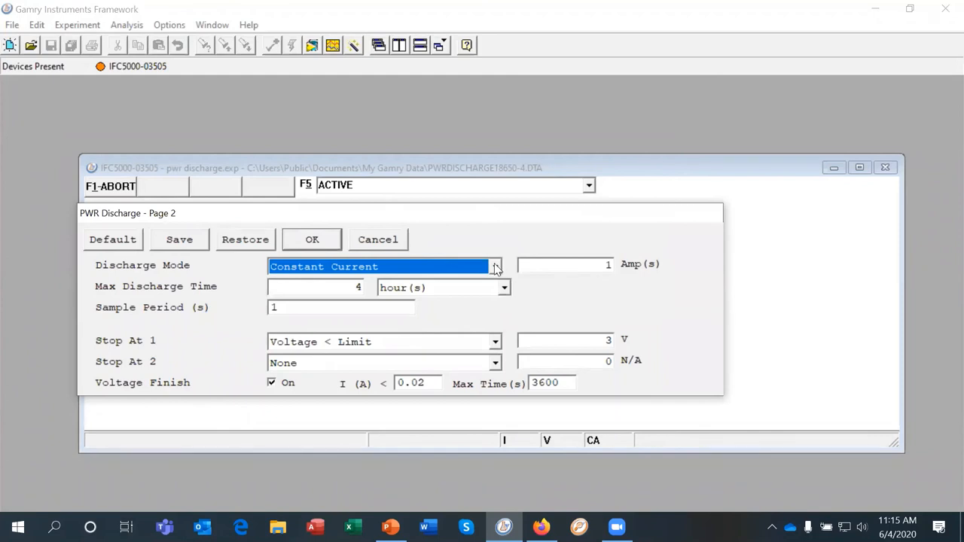
# - Switch the discharge mode from constant current to Capacity / N
pyautogui.click(495, 265)
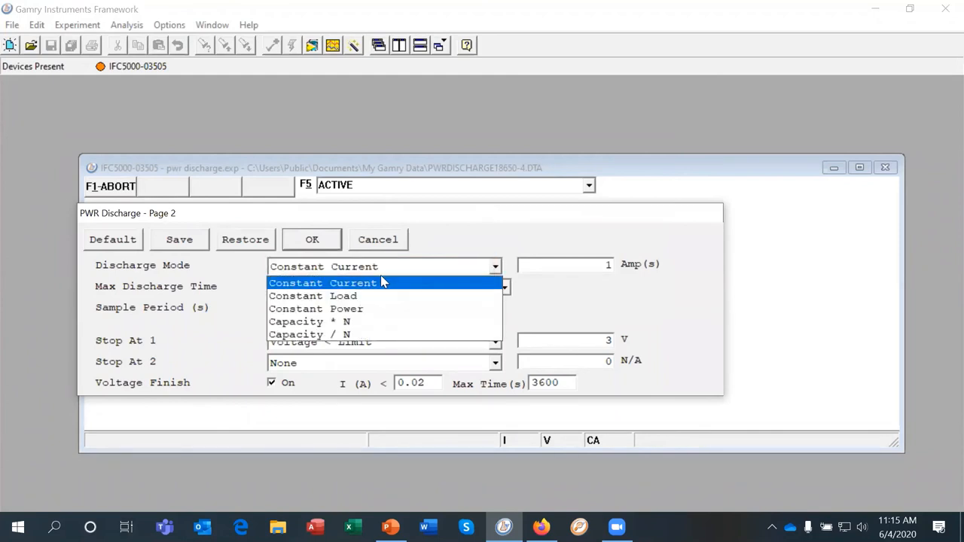
pyautogui.moveTo(376, 309)
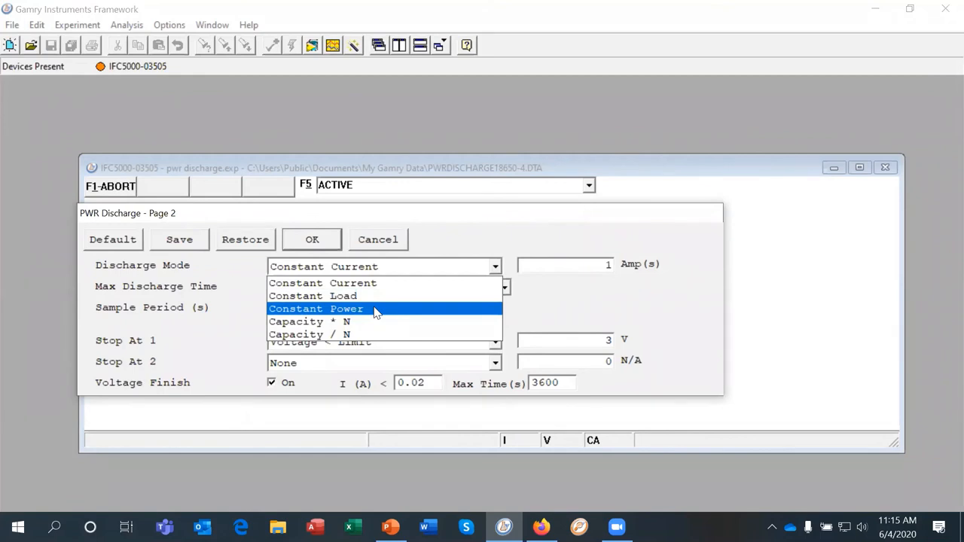
pyautogui.moveTo(365, 323)
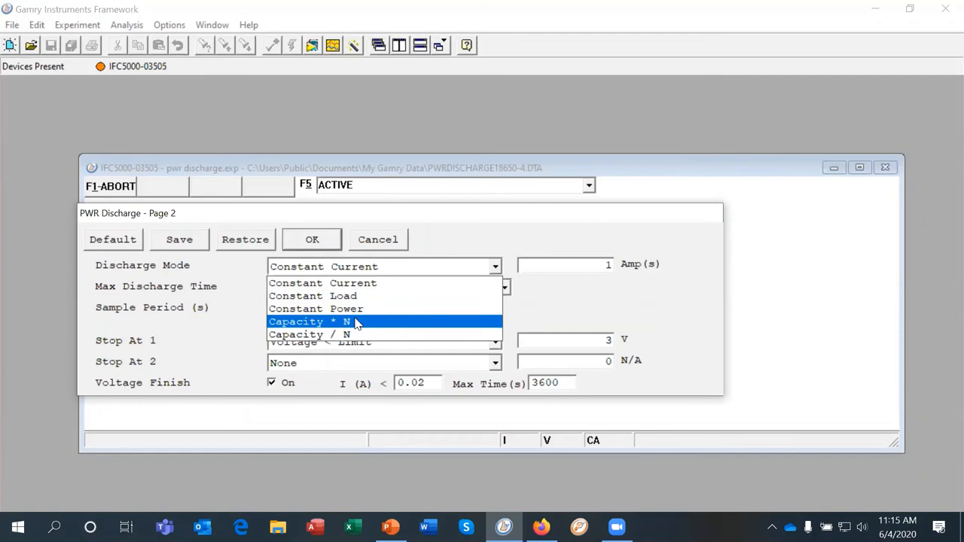
pyautogui.moveTo(328, 322)
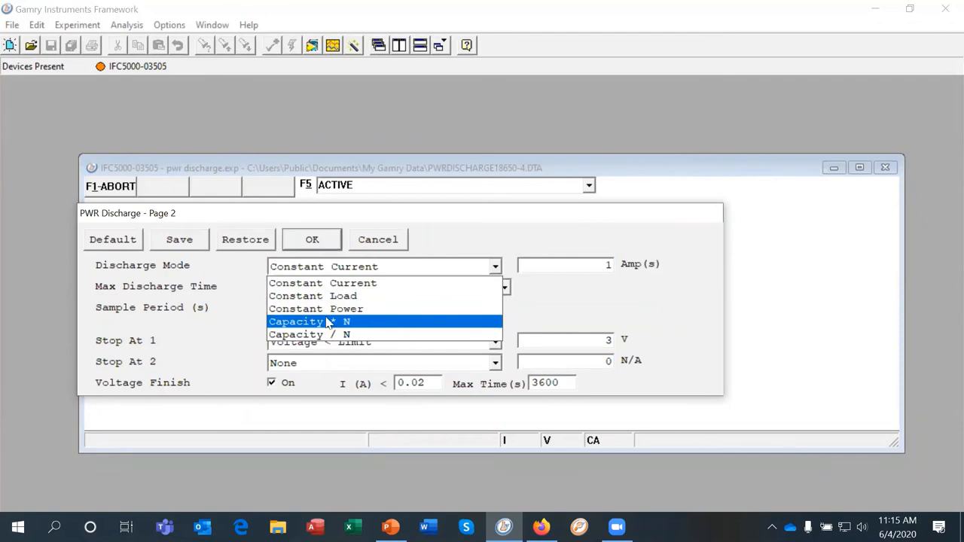
pyautogui.moveTo(344, 335)
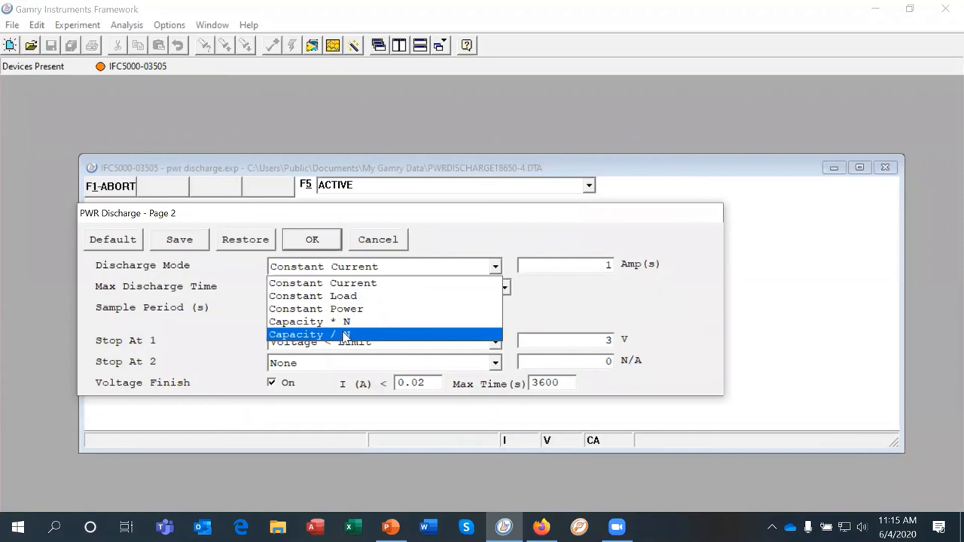
pyautogui.click(307, 335)
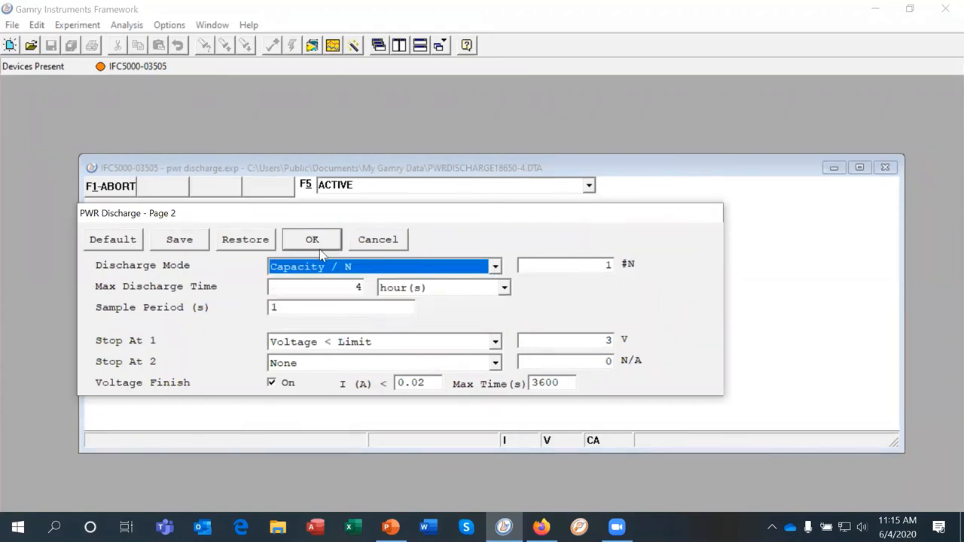
pyautogui.moveTo(347, 265)
pyautogui.write('4')
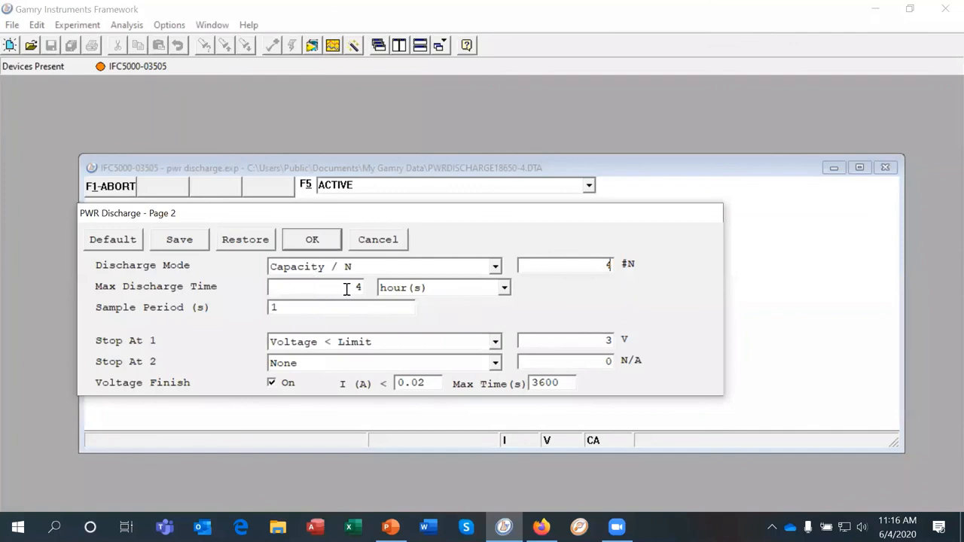
pyautogui.moveTo(355, 275)
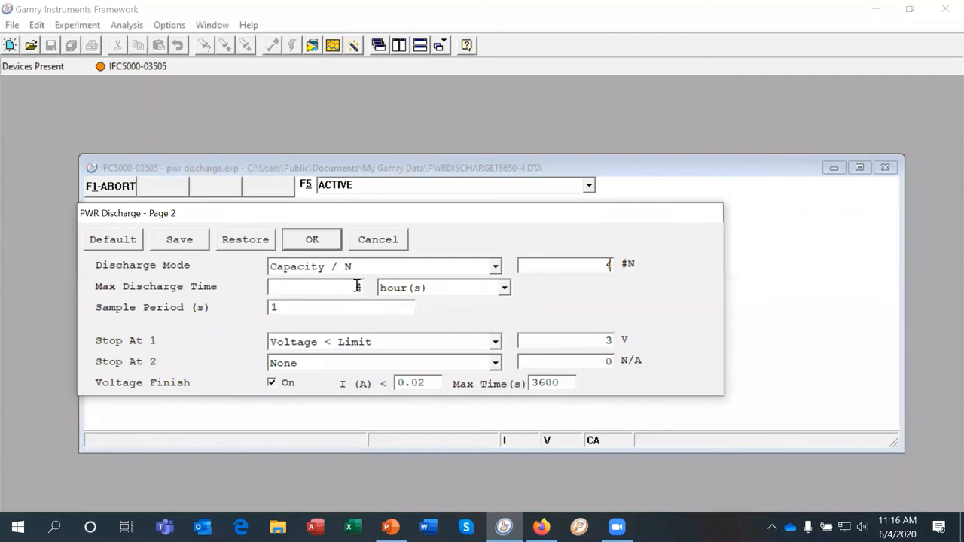
# - Set N to 4 and the Stop At 1 voltage limit to 3 V
pyautogui.write('4')
pyautogui.click(315, 286)
pyautogui.write('6')
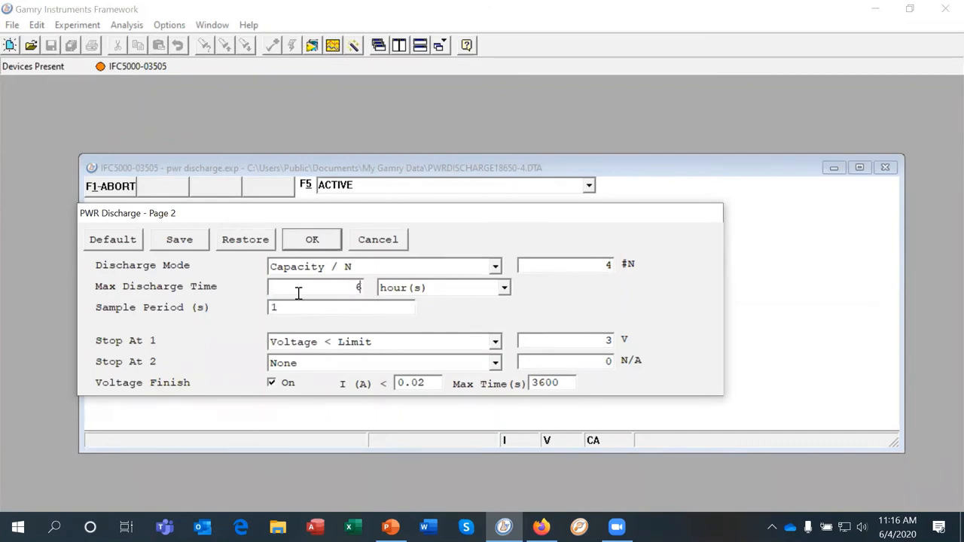
pyautogui.moveTo(349, 350)
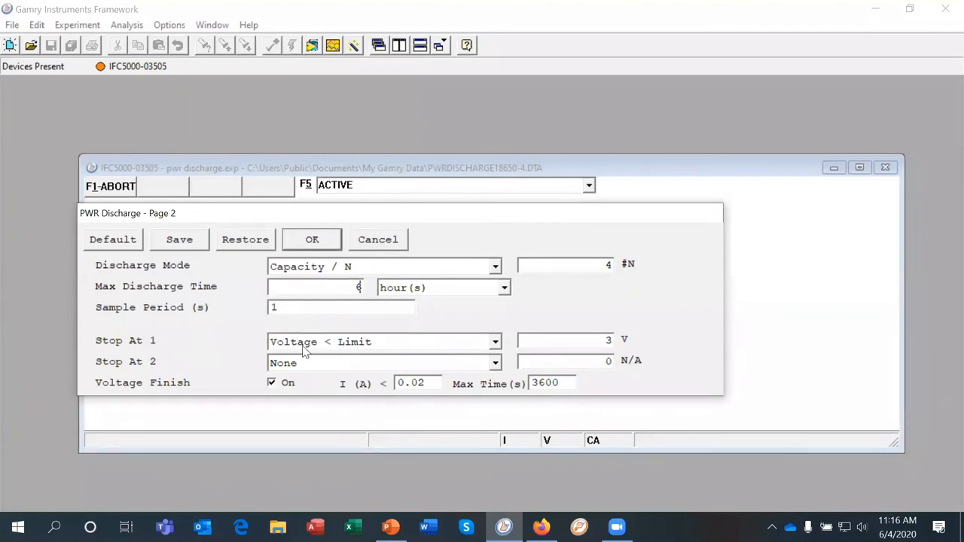
pyautogui.moveTo(500, 346)
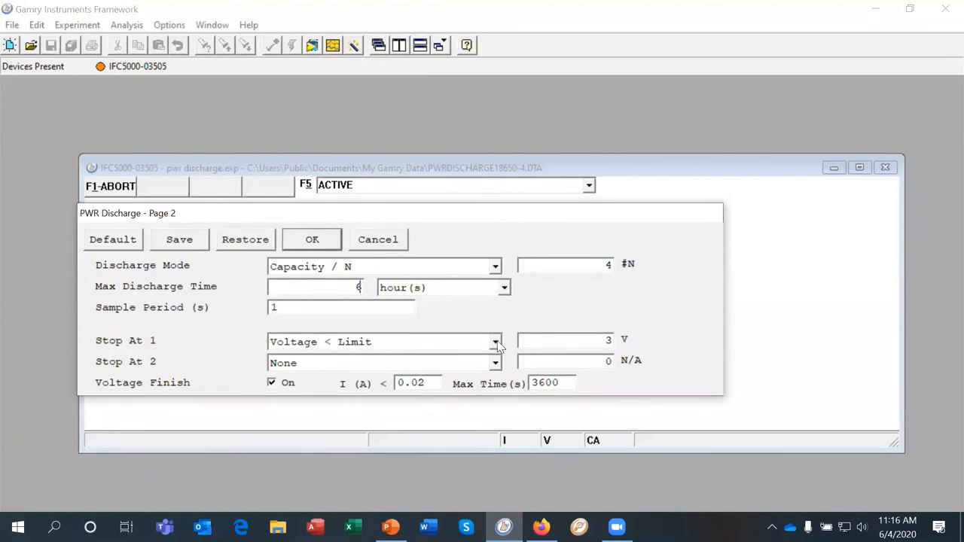
pyautogui.click(560, 341)
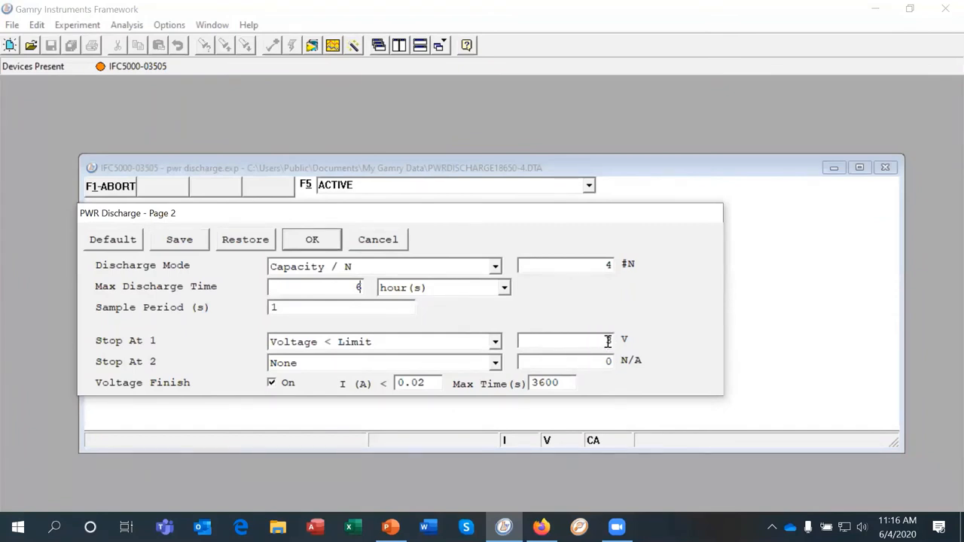
pyautogui.write('3')
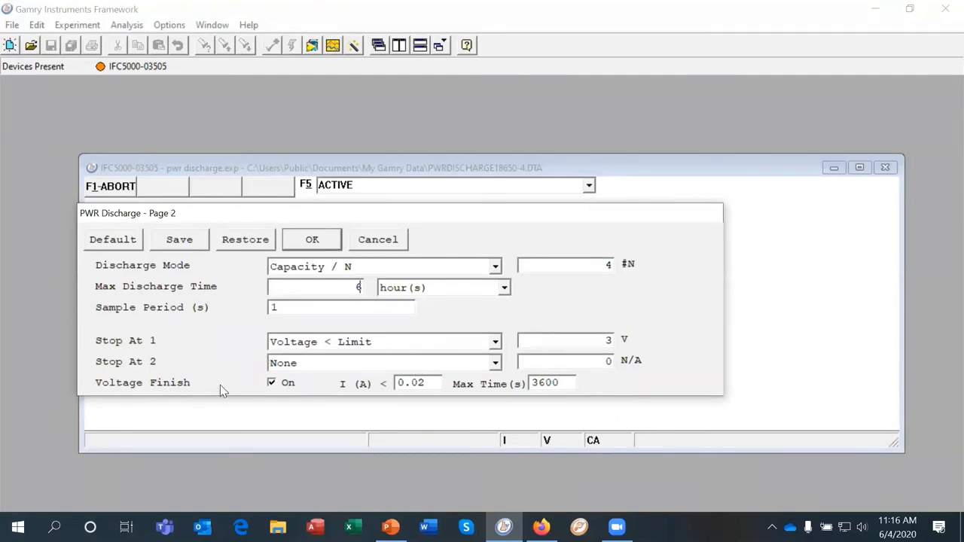
pyautogui.moveTo(229, 375)
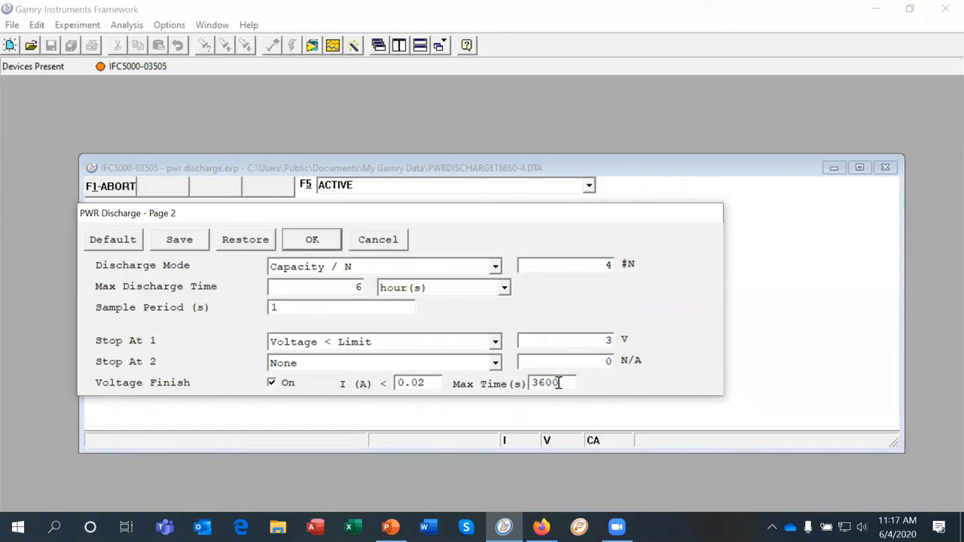
# - Raise the voltage-finish Max Time from 3600 to 7200 s and confirm the discharge settings
pyautogui.tripleClick(545, 385)
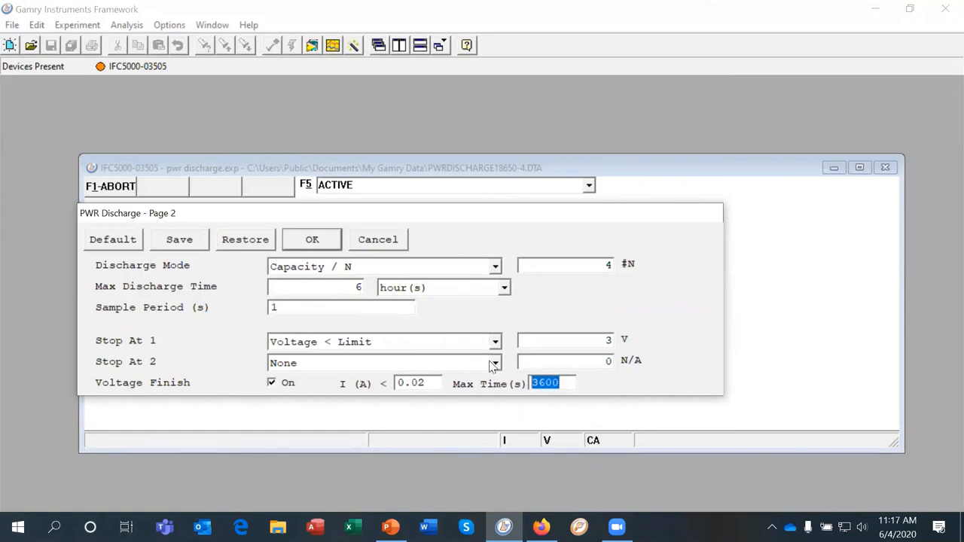
pyautogui.write('7')
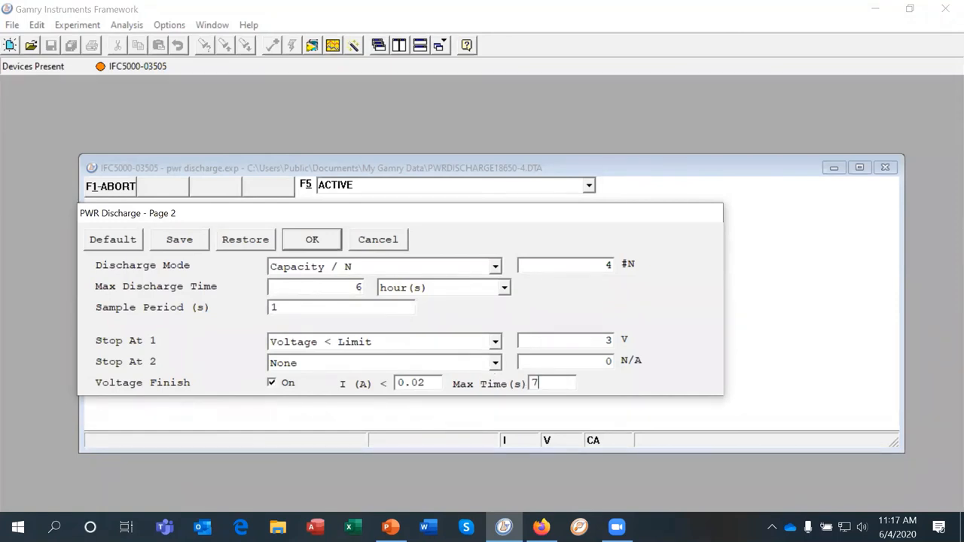
pyautogui.write('200')
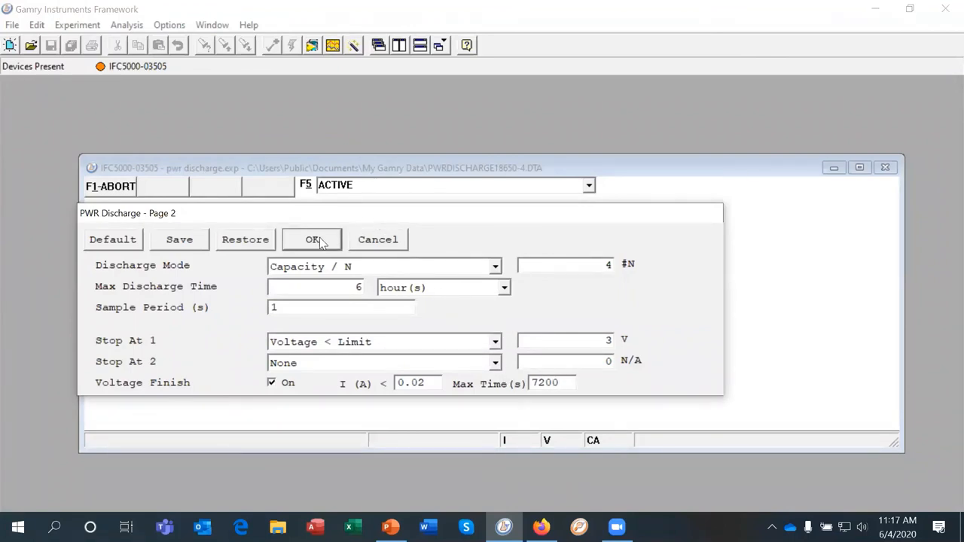
pyautogui.click(550, 383)
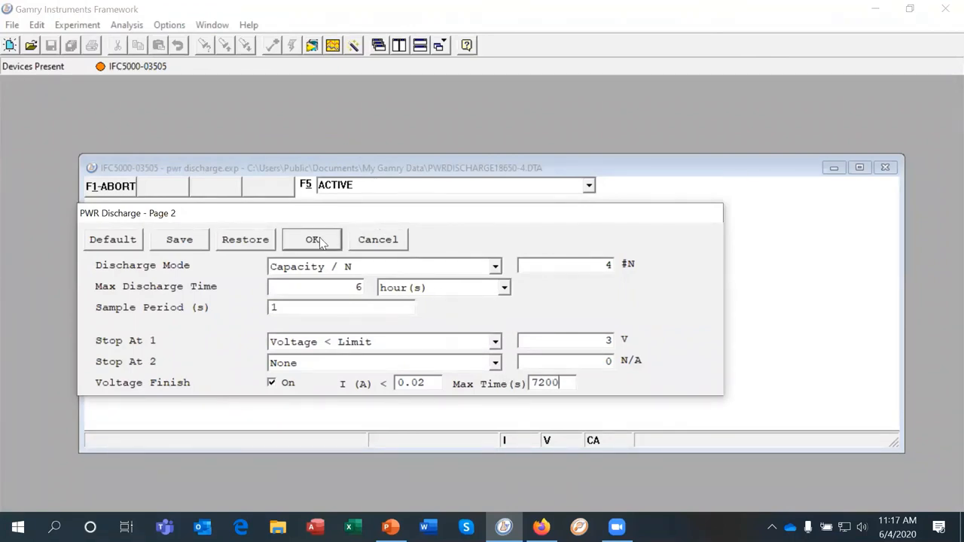
# - Start the PWR Discharge run and watch the live current and voltage plots
pyautogui.click(312, 240)
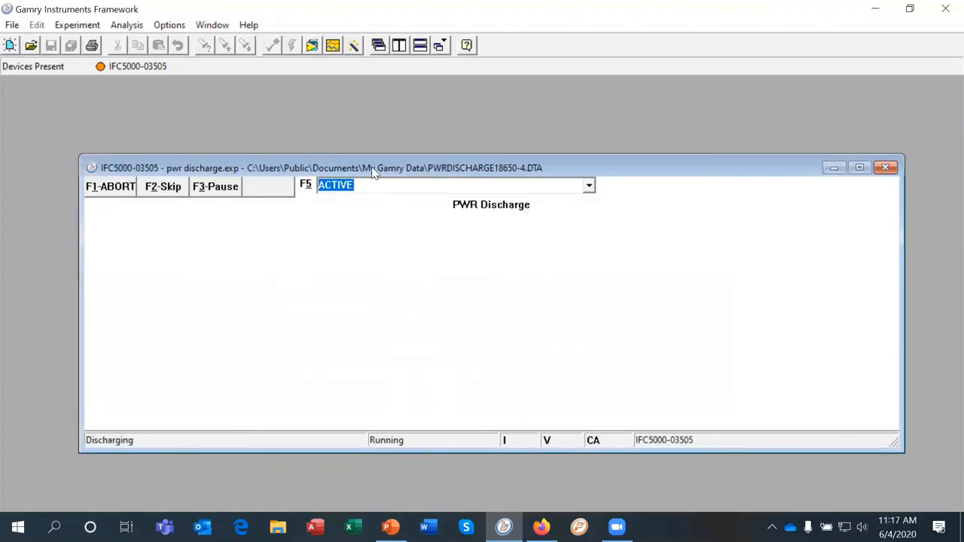
pyautogui.click(859, 167)
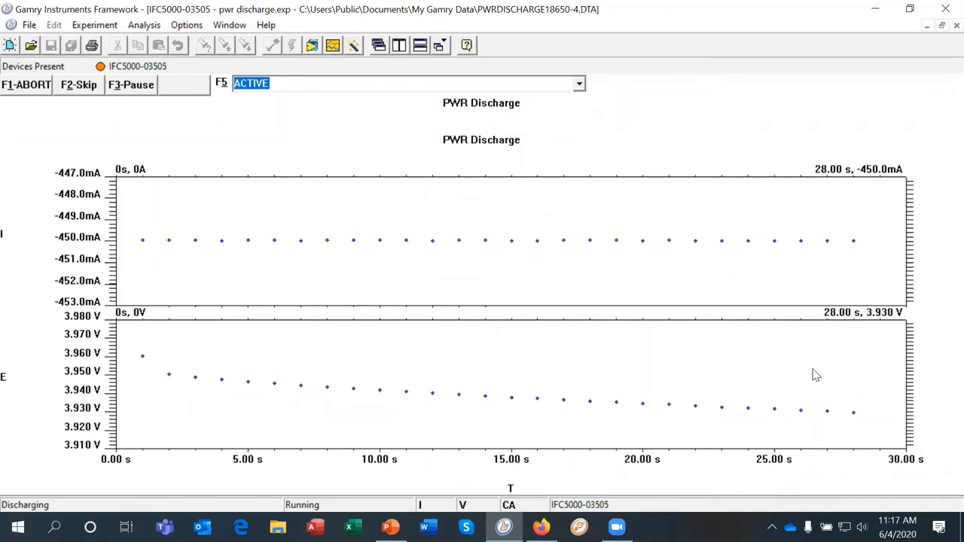
pyautogui.moveTo(579, 428)
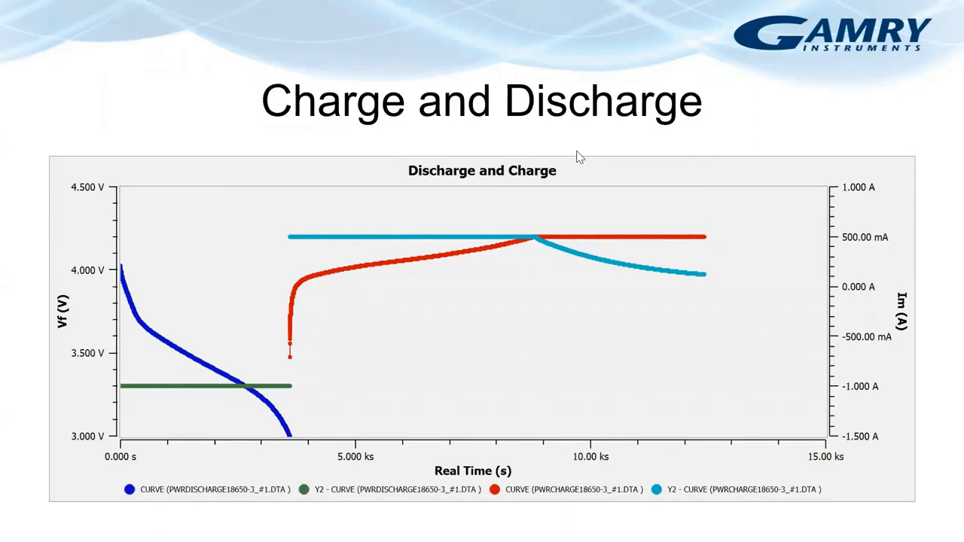
# - Advance through the Discharge – C-Rate slide to the Battery Cycling slide
pyautogui.press('Right')
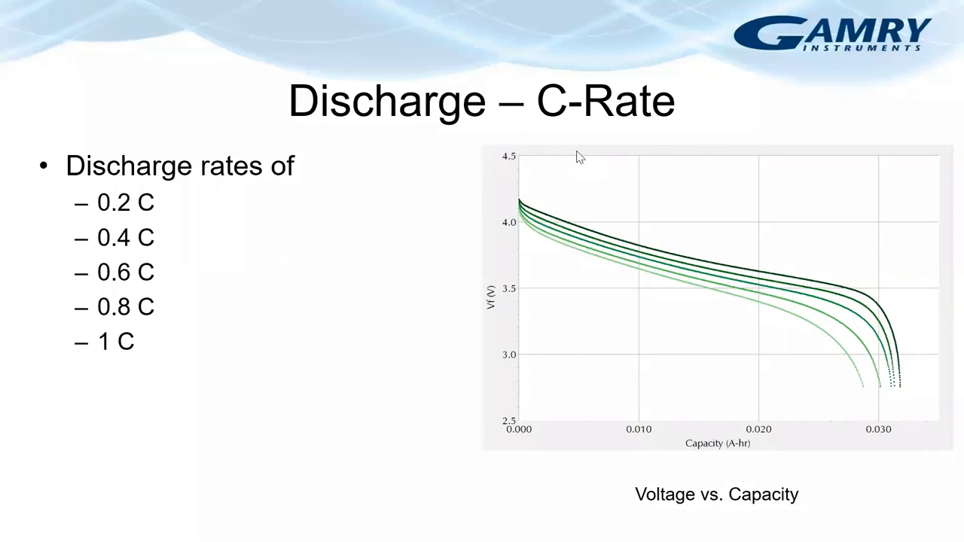
pyautogui.press('Right')
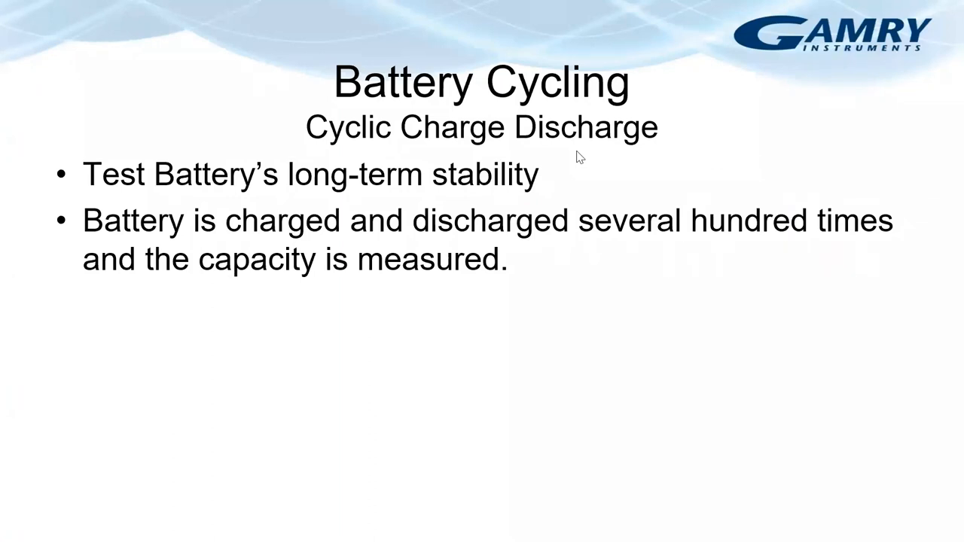
# - Advance through the Cyclic Charge Discharge slide to the Leakage Current slide
pyautogui.press('Right')
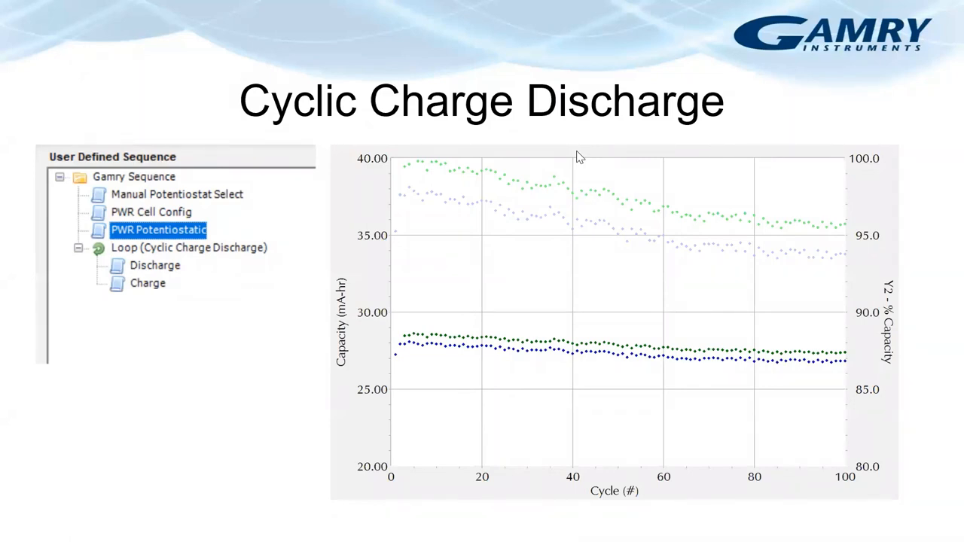
pyautogui.press('Right')
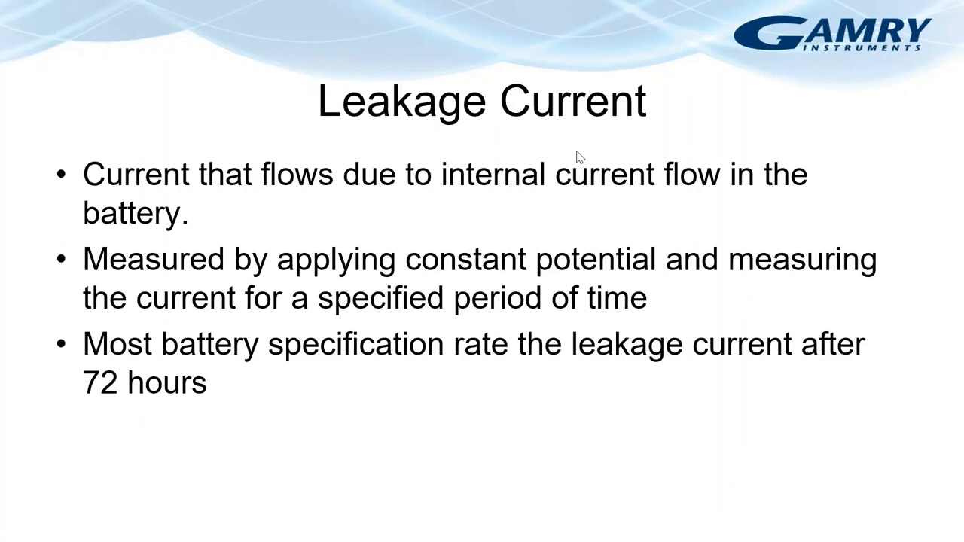
# - Leave the Leakage Current slide to return to the running PWR Discharge experiment
pyautogui.press('Right')
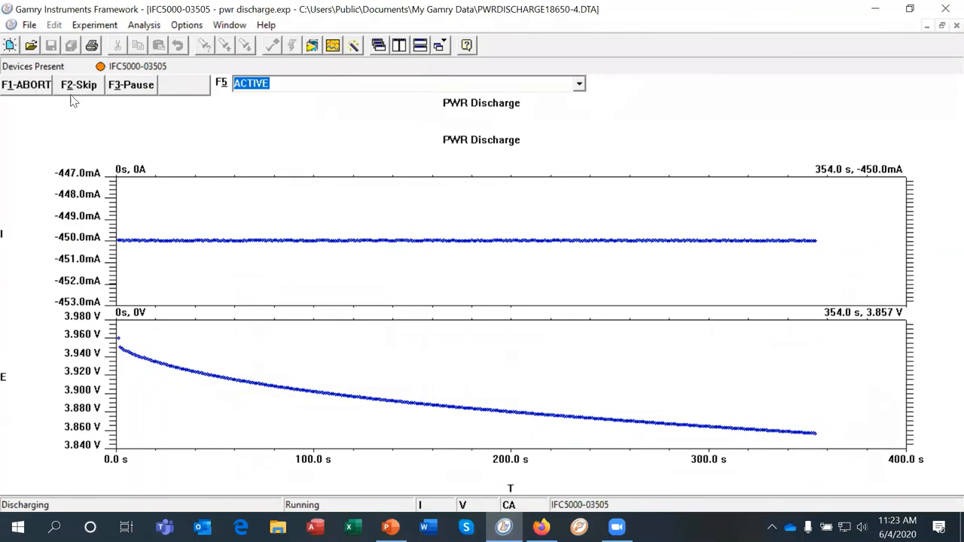
# - Abort the discharge and start a PWR Read Voltage run, overwriting the existing data file
pyautogui.click(27, 84)
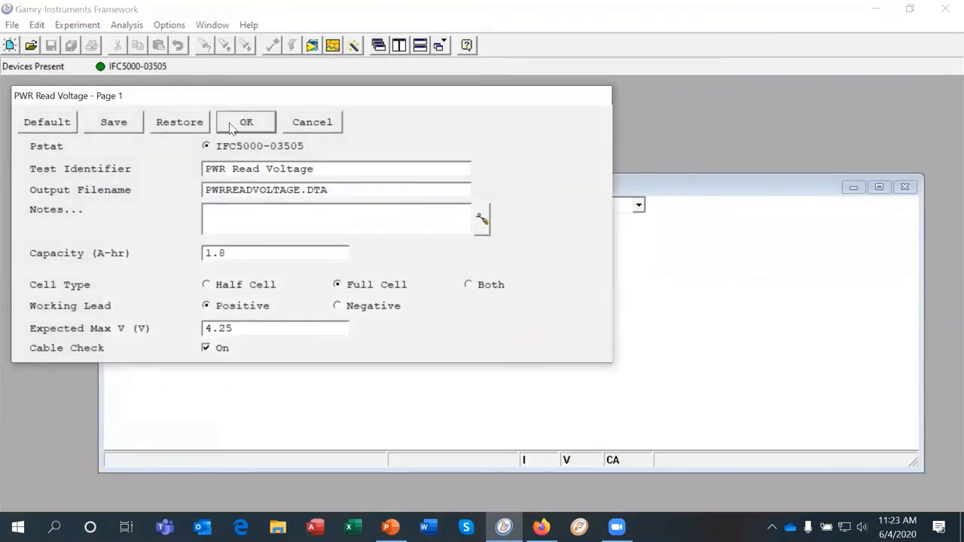
pyautogui.click(247, 122)
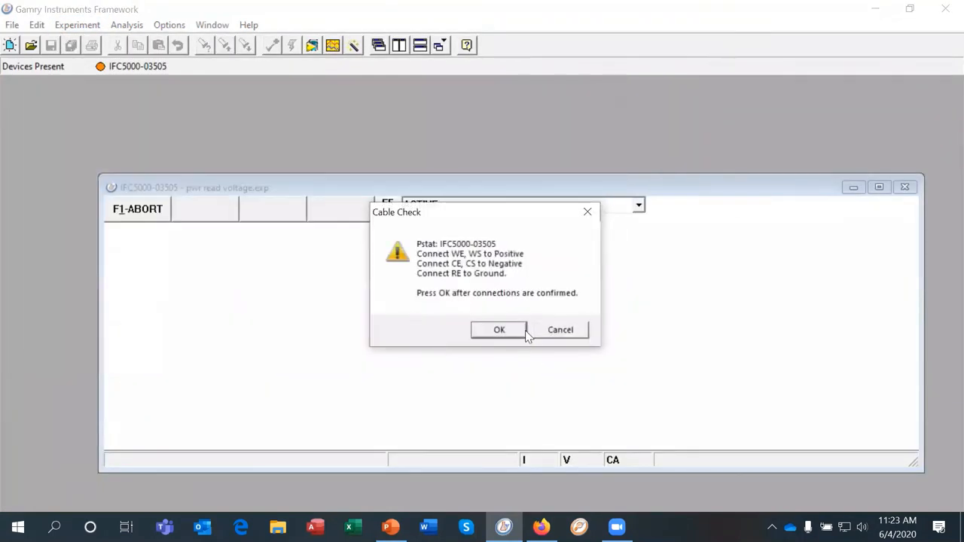
pyautogui.click(498, 330)
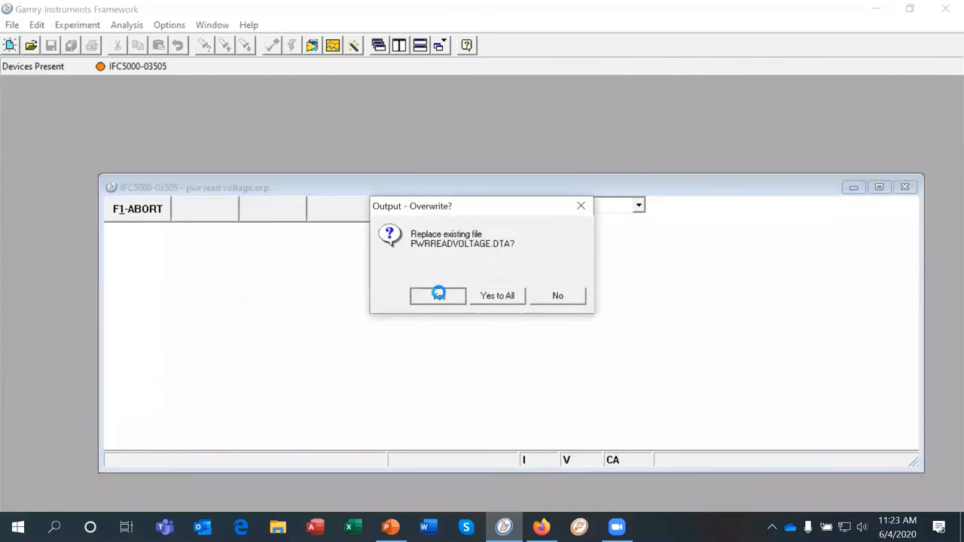
pyautogui.click(439, 296)
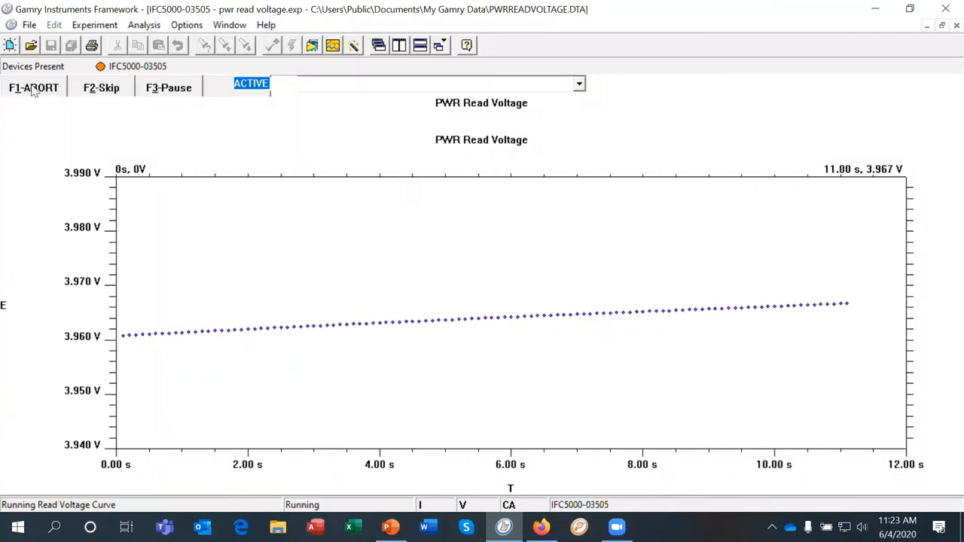
# - Abort the Read Voltage measurement and confirm quitting, leaving no experiment open
pyautogui.click(33, 88)
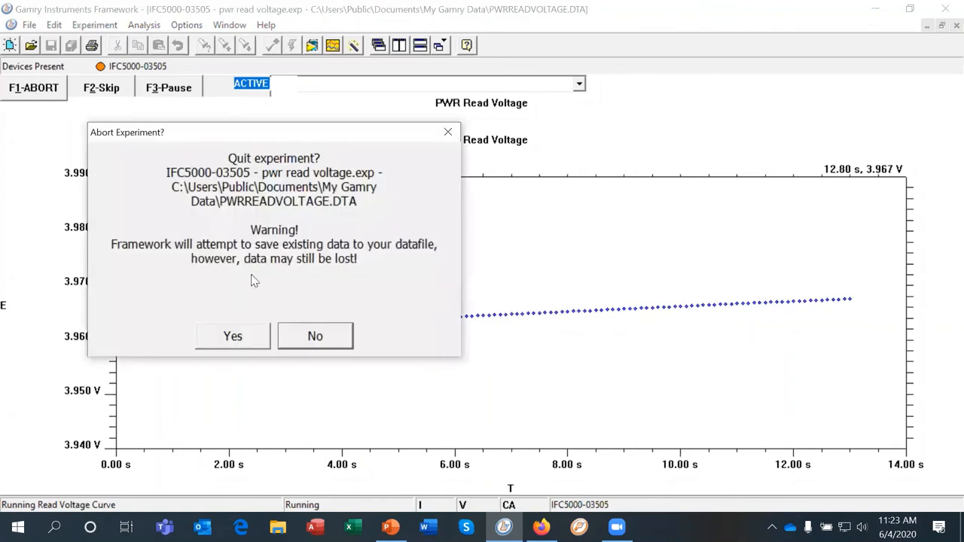
pyautogui.click(232, 336)
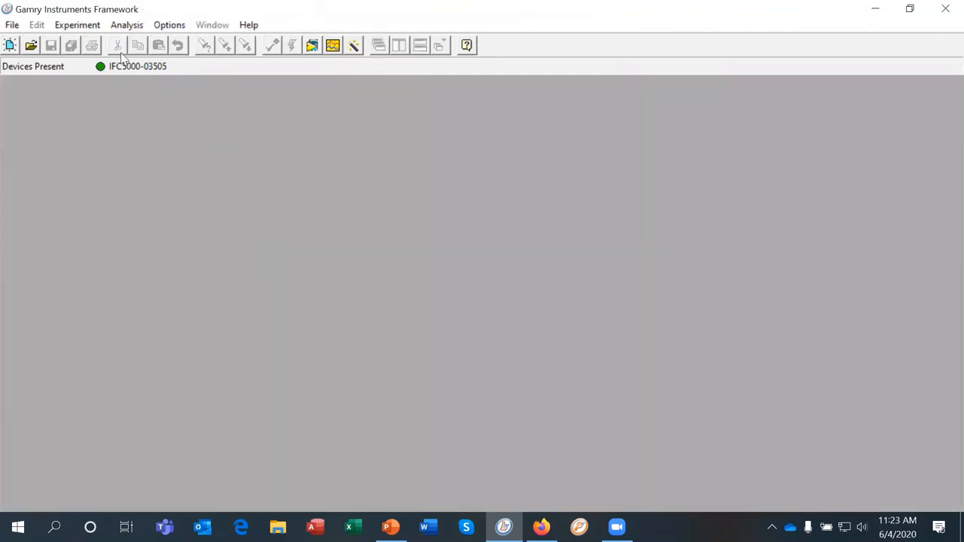
# - Begin a PWR Leakage Current experiment, accepting page 1 and overwriting the old data file
pyautogui.click(77, 24)
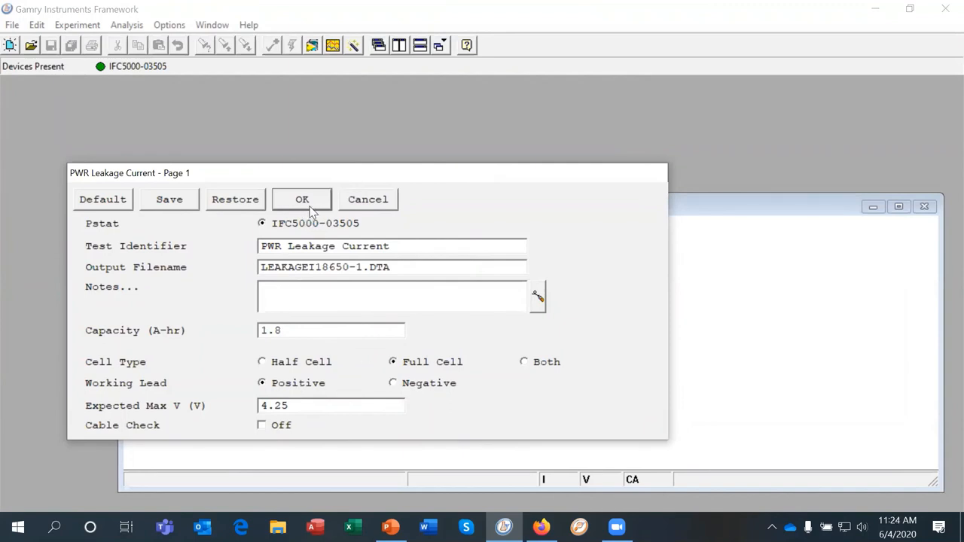
pyautogui.moveTo(304, 208)
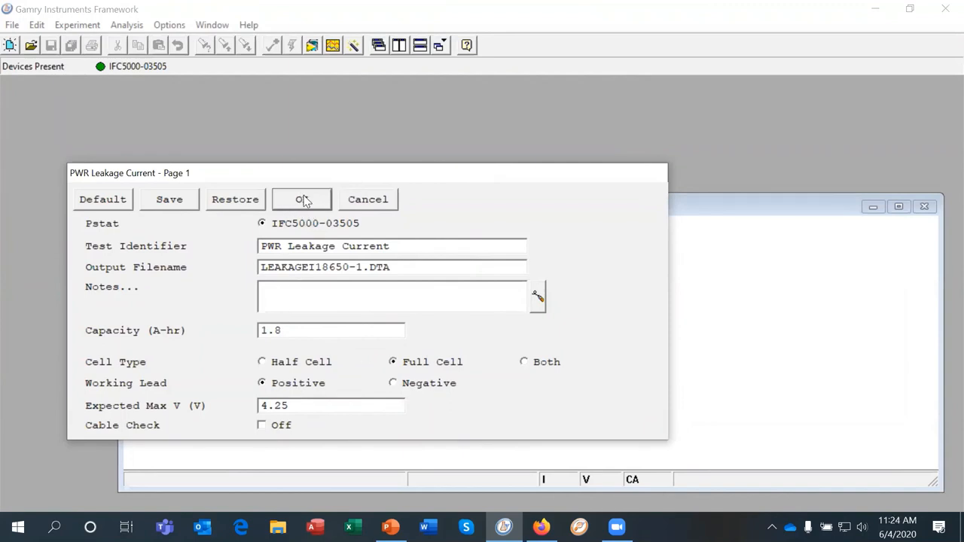
pyautogui.click(302, 199)
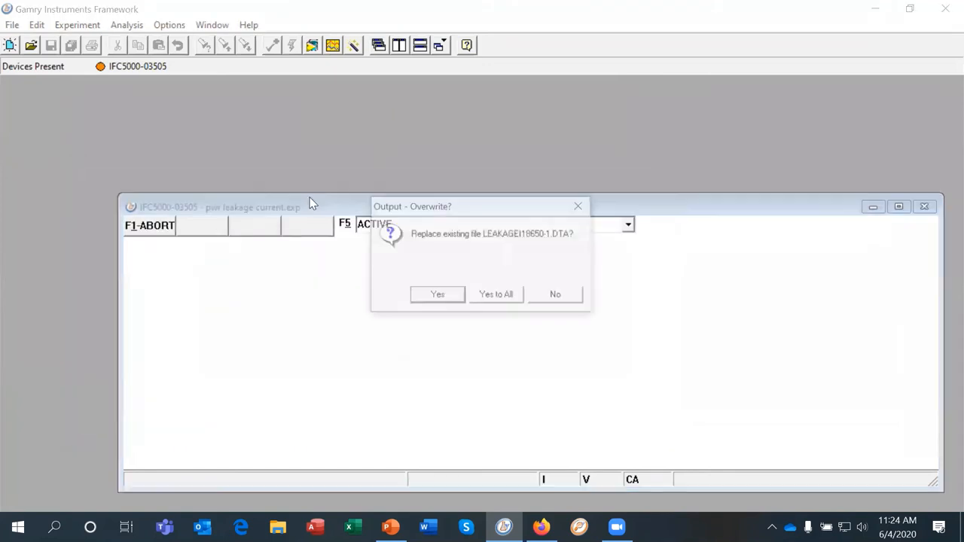
pyautogui.click(437, 294)
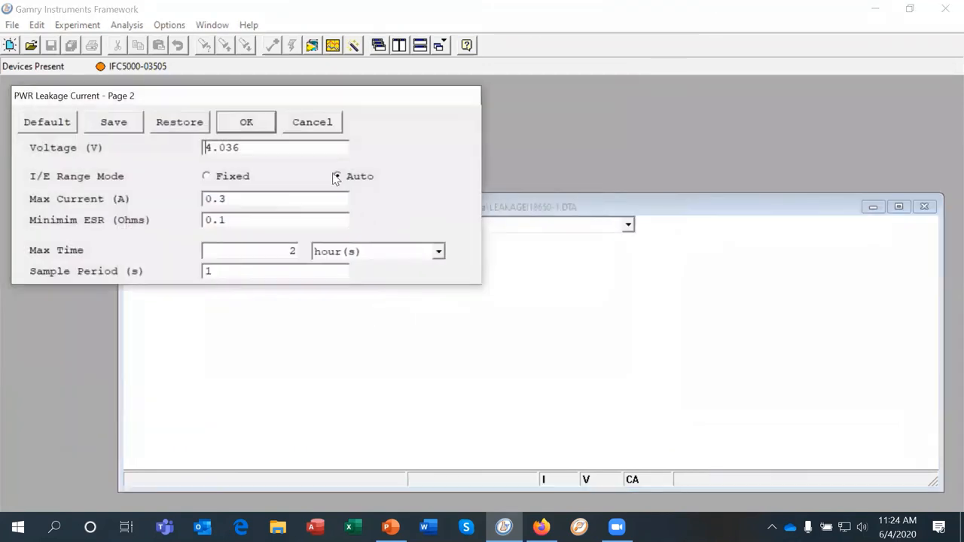
# - Set the applied voltage to 3.965 V and start the leakage measurement
pyautogui.click(337, 175)
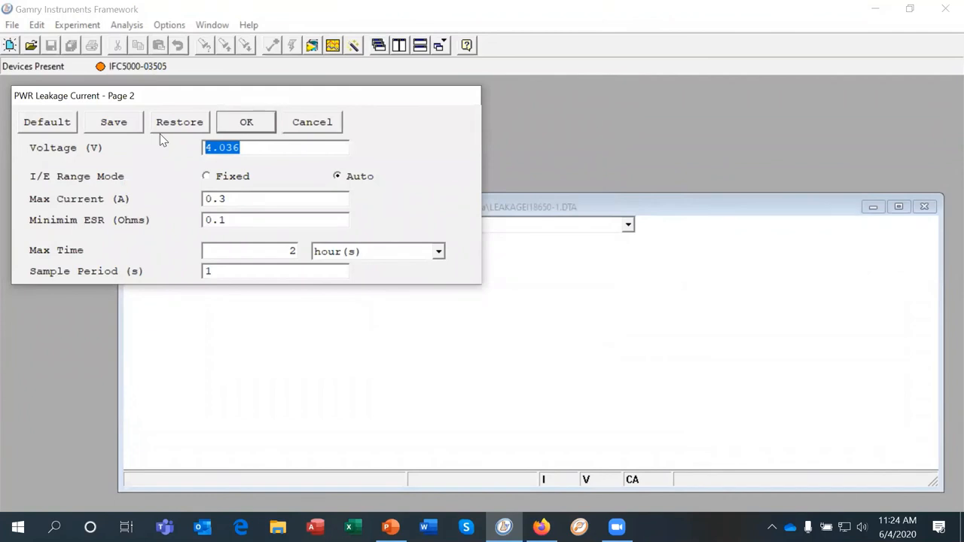
pyautogui.write('3')
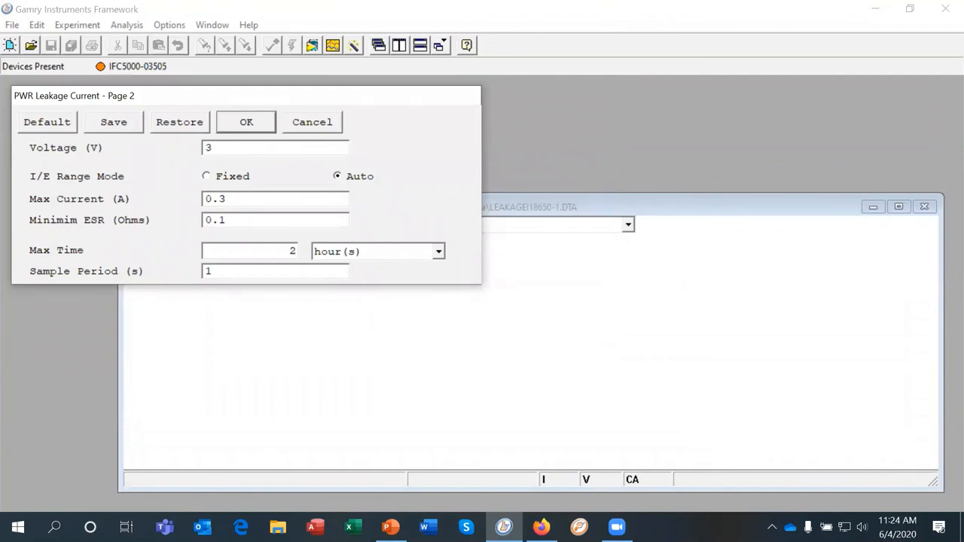
pyautogui.write('.965')
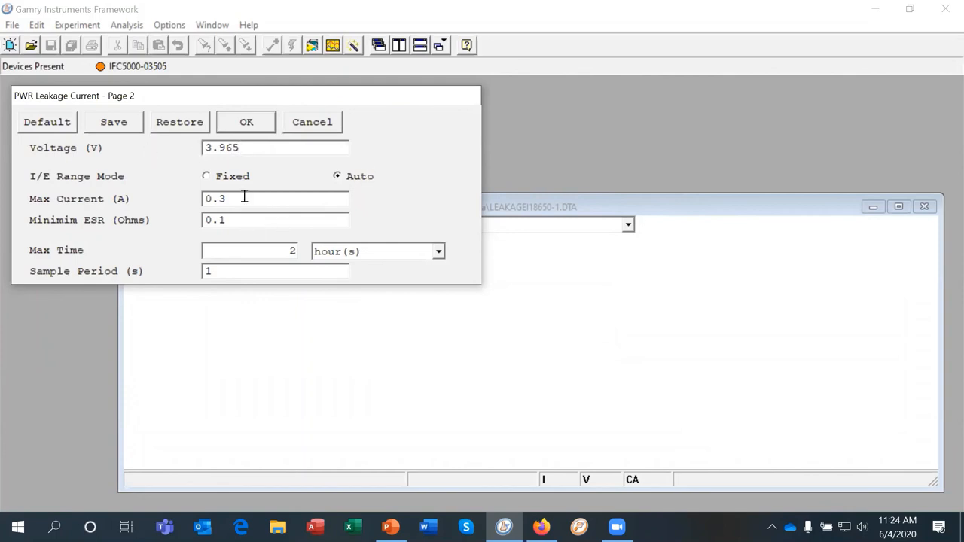
pyautogui.moveTo(254, 137)
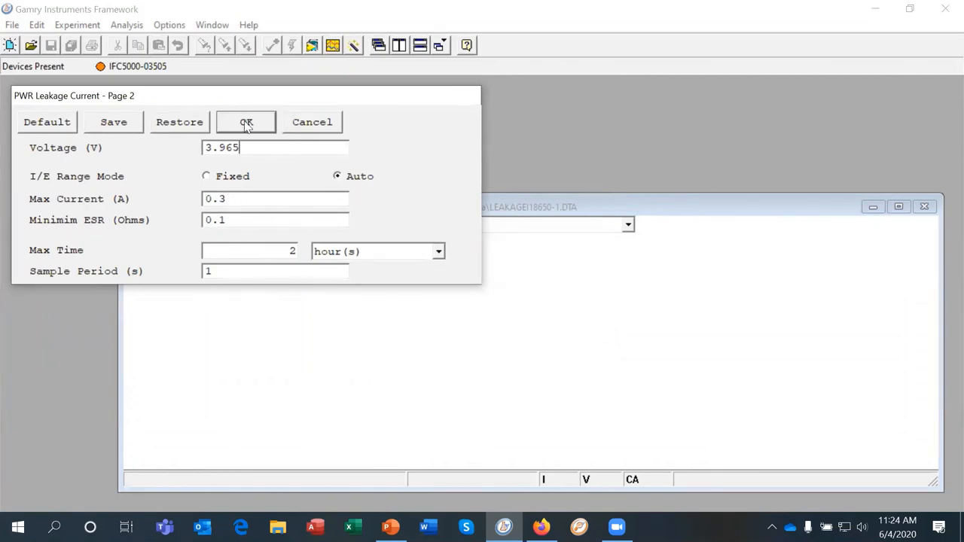
pyautogui.click(247, 122)
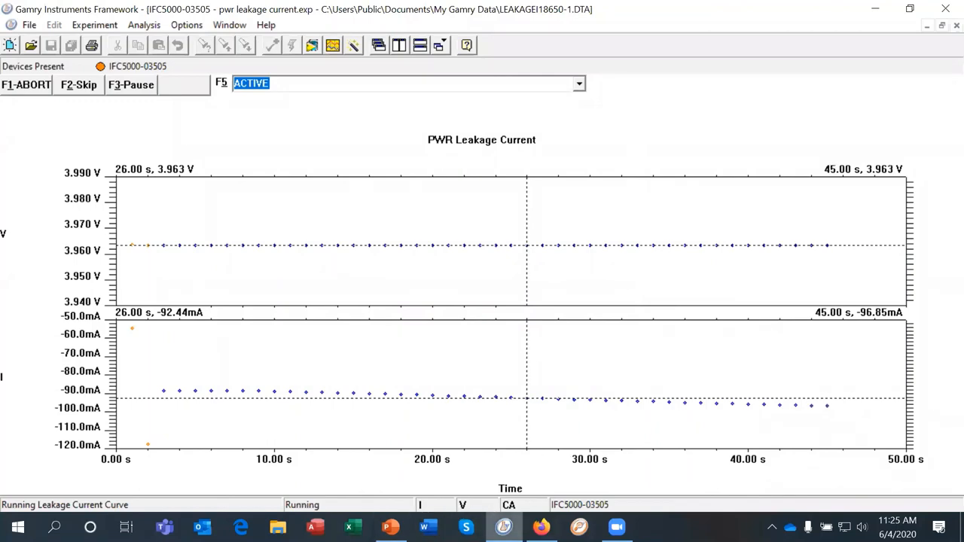
# - Let the leakage current run near -96 mA, then switch back to the slide presentation
pyautogui.click(390, 527)
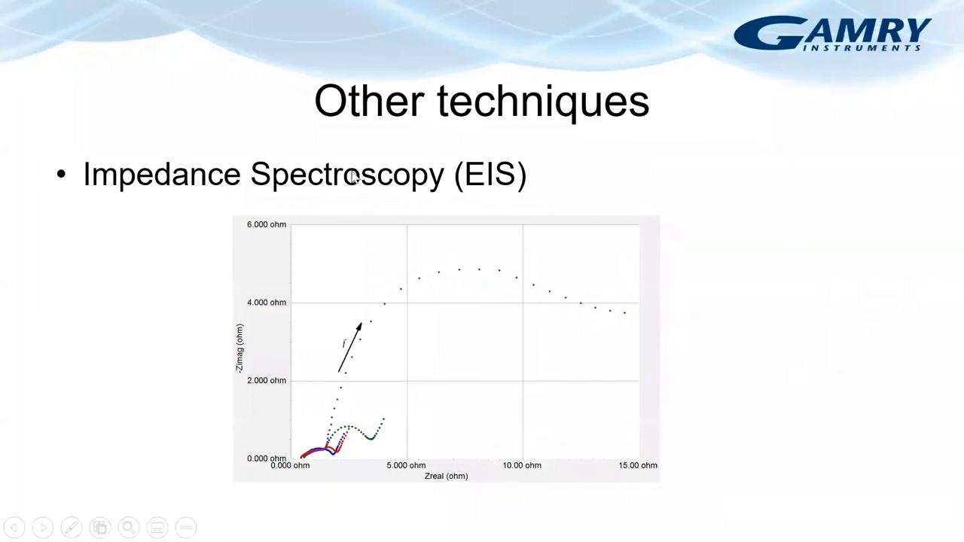
pyautogui.moveTo(185, 190)
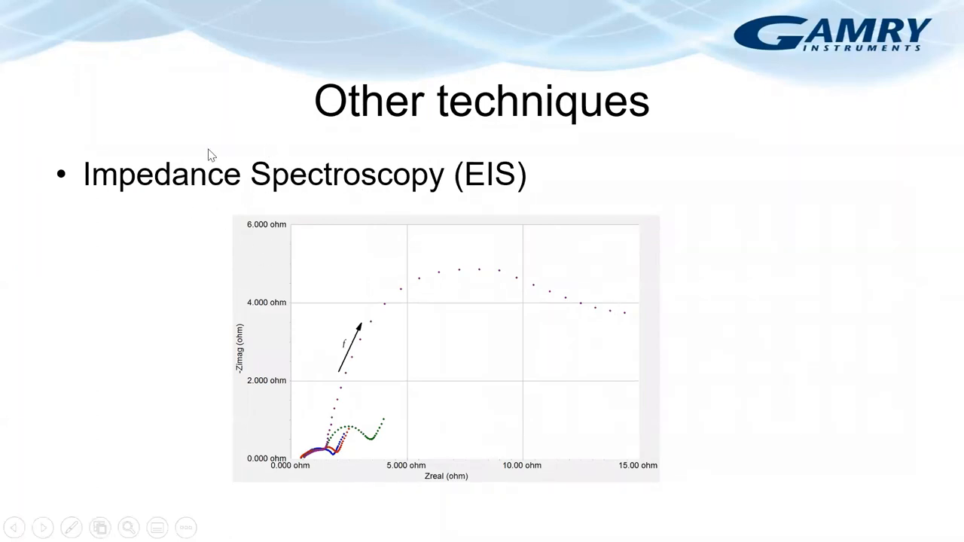
pyautogui.moveTo(187, 142)
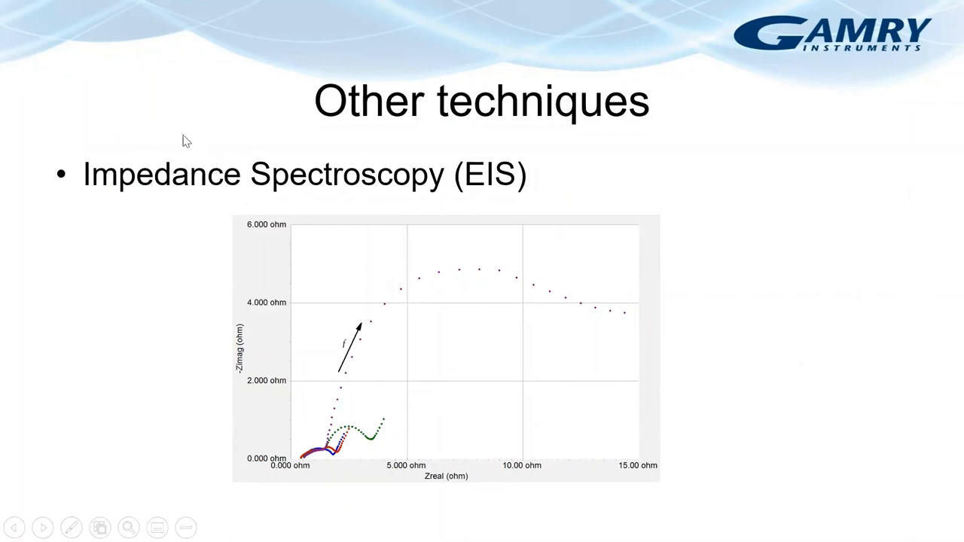
pyautogui.moveTo(274, 160)
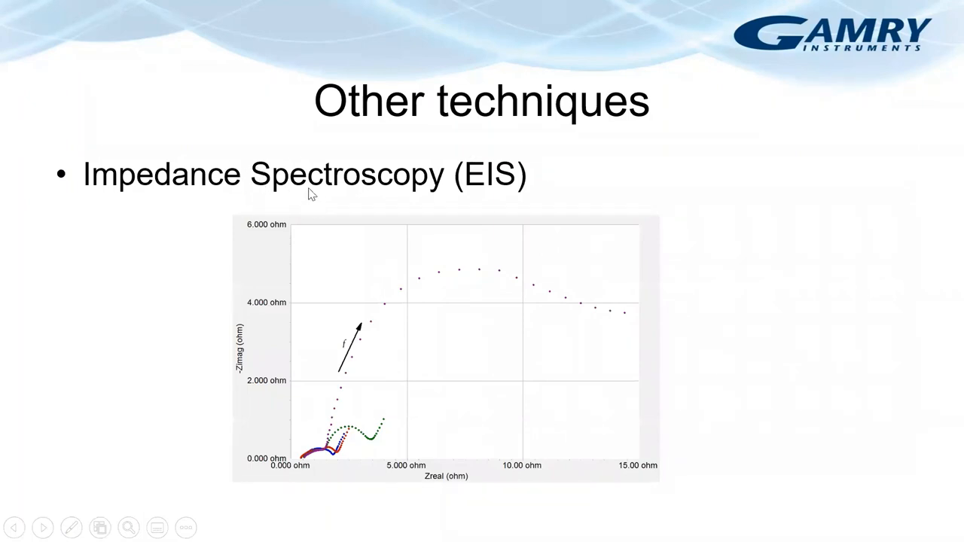
pyautogui.moveTo(379, 196)
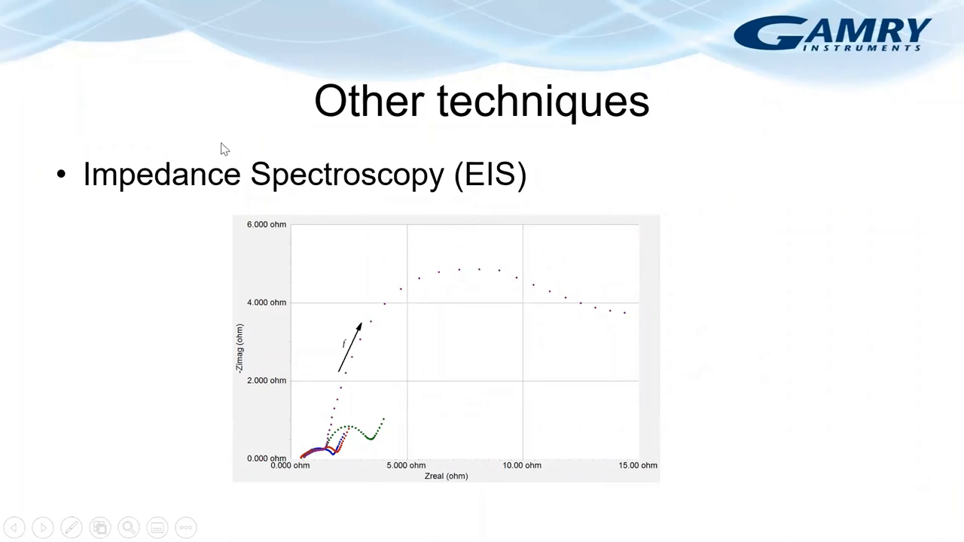
pyautogui.moveTo(413, 184)
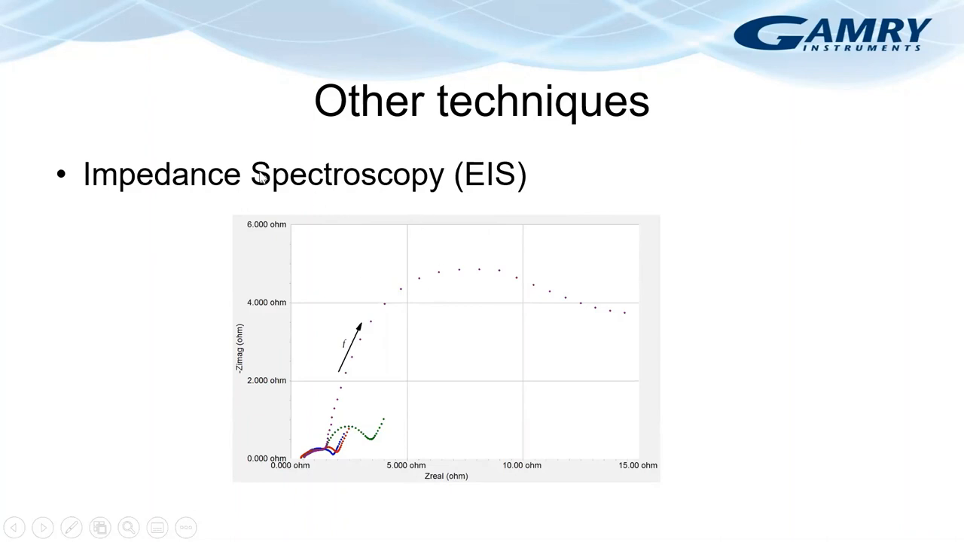
pyautogui.moveTo(343, 187)
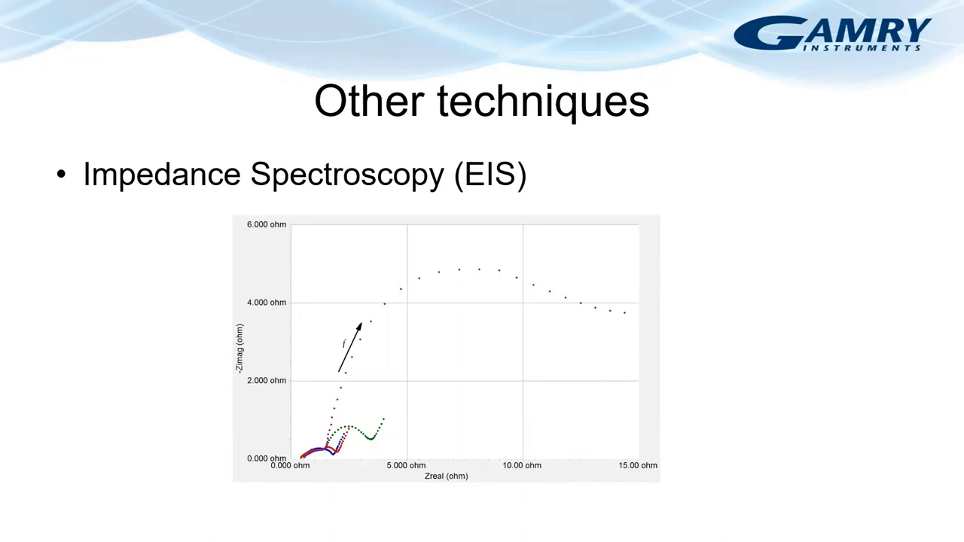
pyautogui.press('Right')
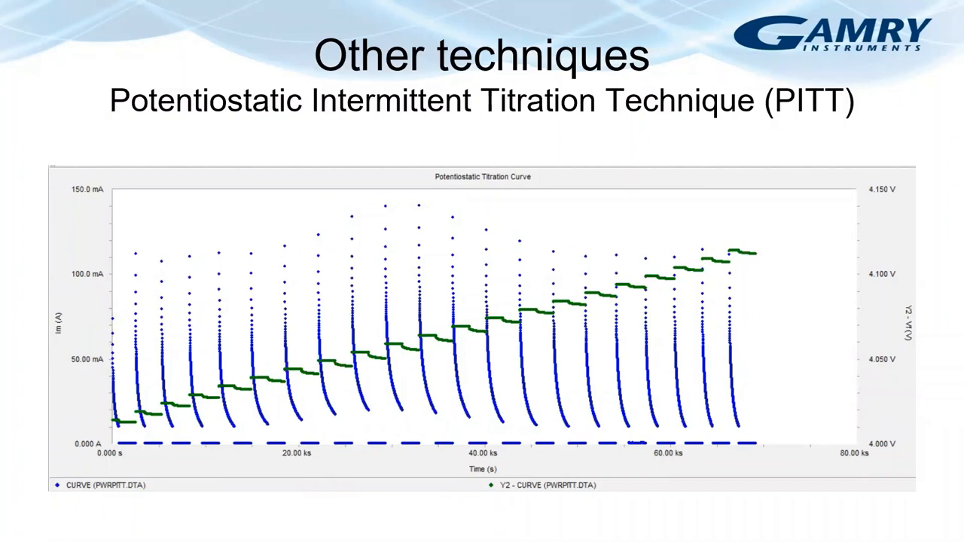
# - Advance the slideshow to the next Other Techniques slide on the intermittent titration technique
pyautogui.press('Right')
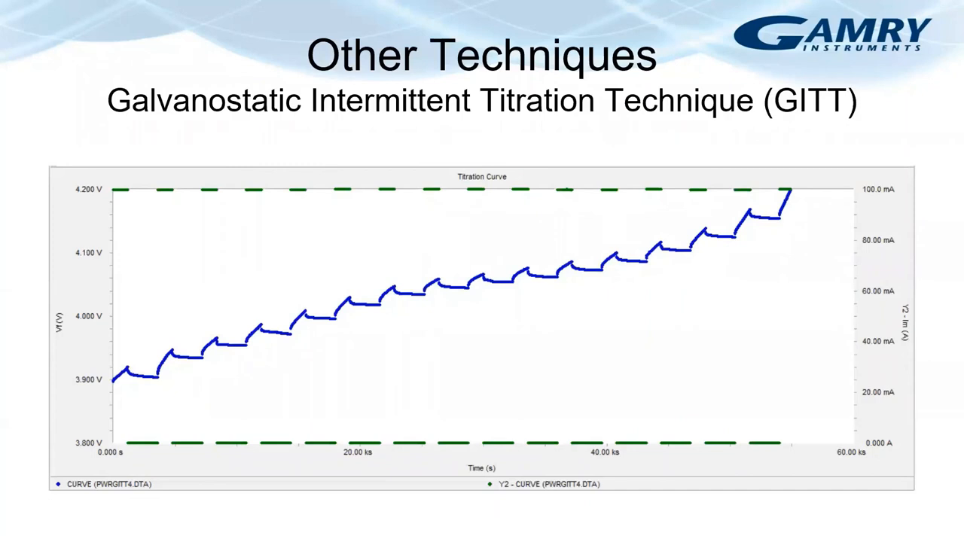
pyautogui.moveTo(118, 341)
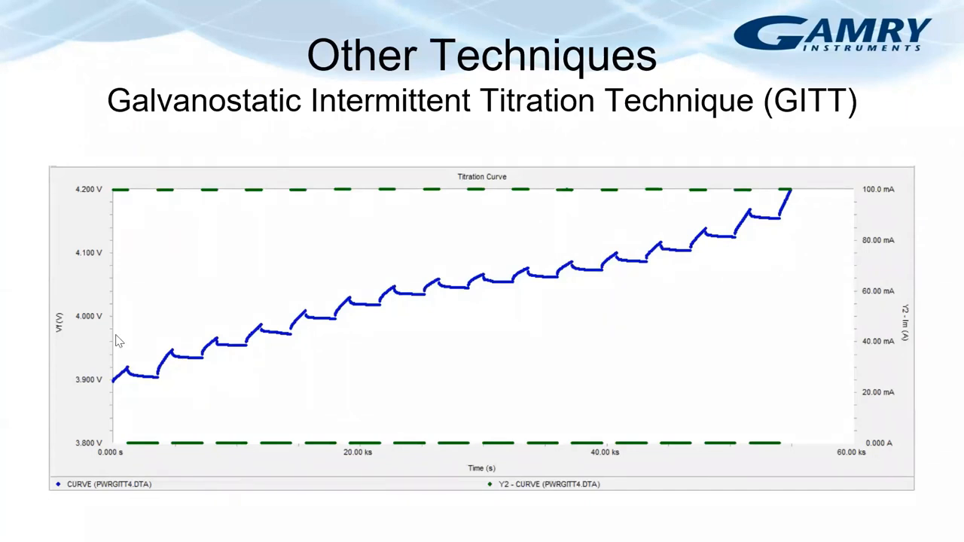
pyautogui.press('Escape')
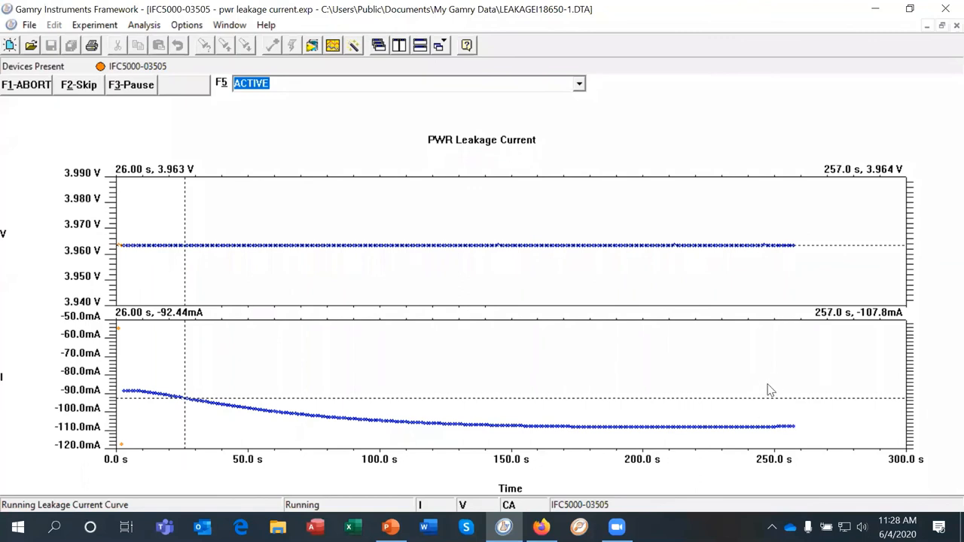
pyautogui.moveTo(790, 395)
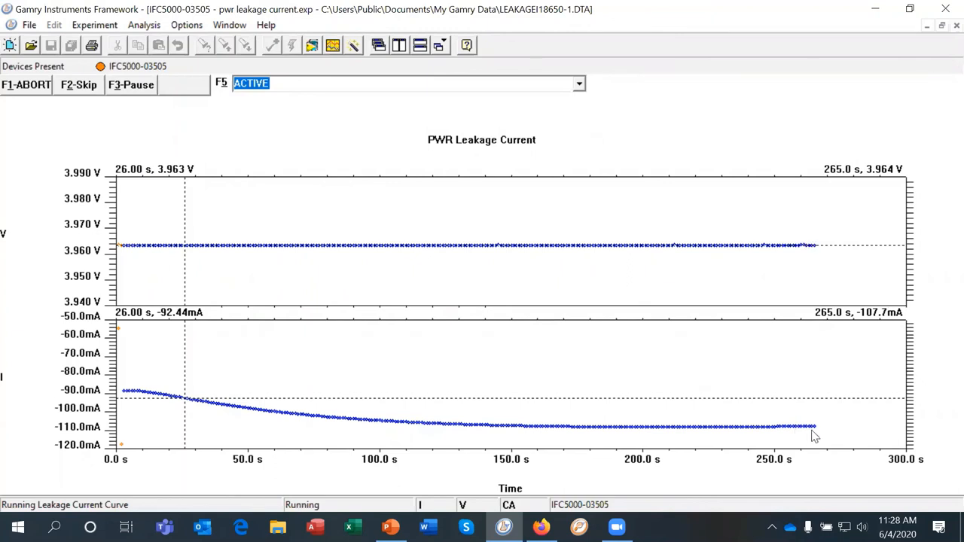
pyautogui.moveTo(835, 428)
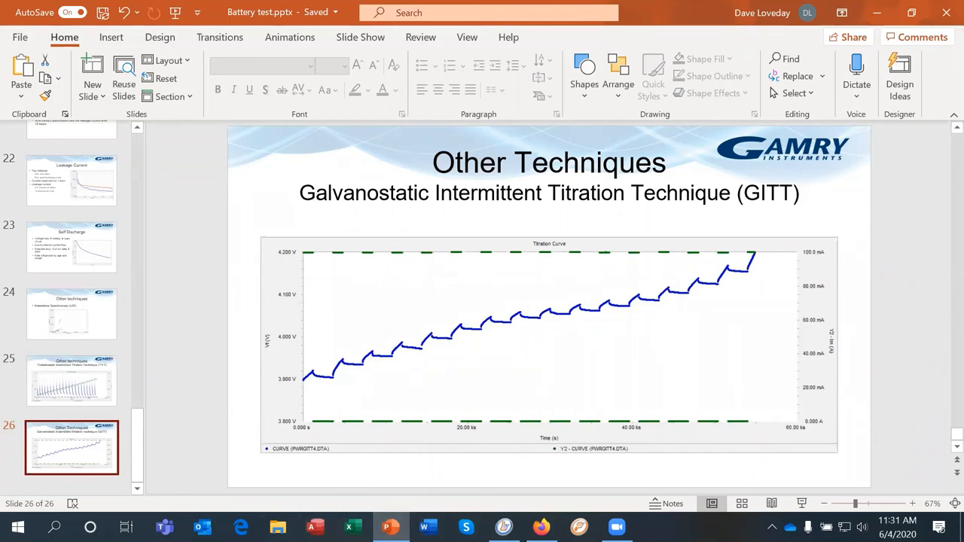
# - Abort the running leakage current experiment at about 425 s and confirm quitting it
pyautogui.click(503, 527)
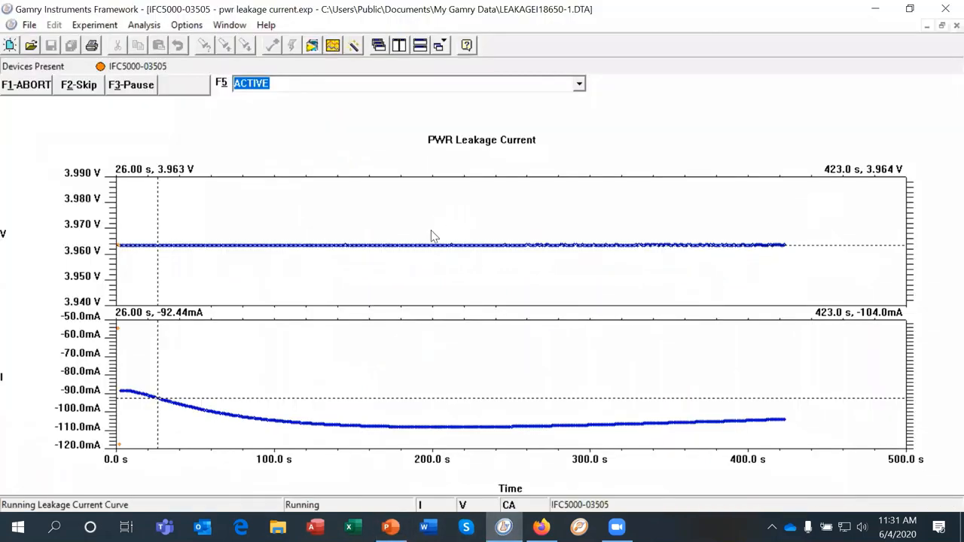
pyautogui.click(27, 84)
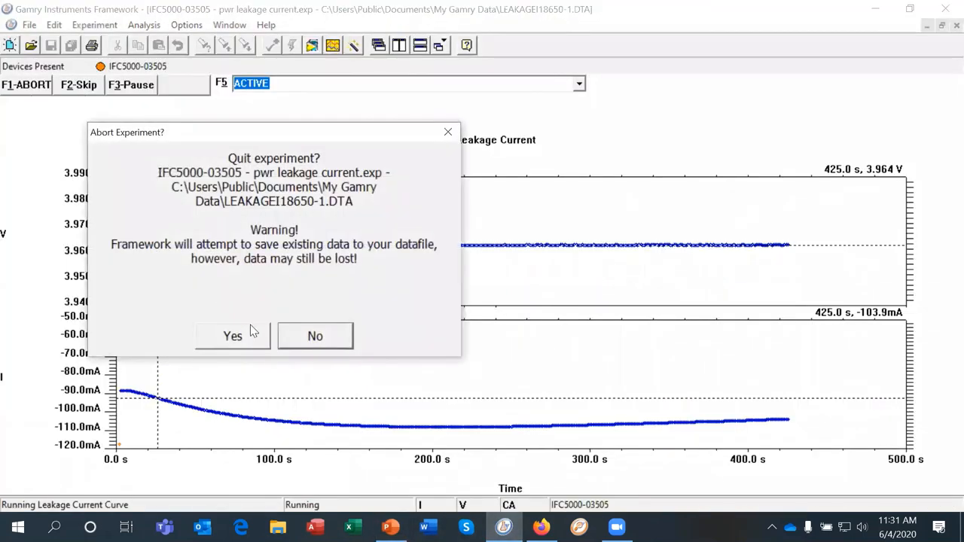
pyautogui.click(232, 336)
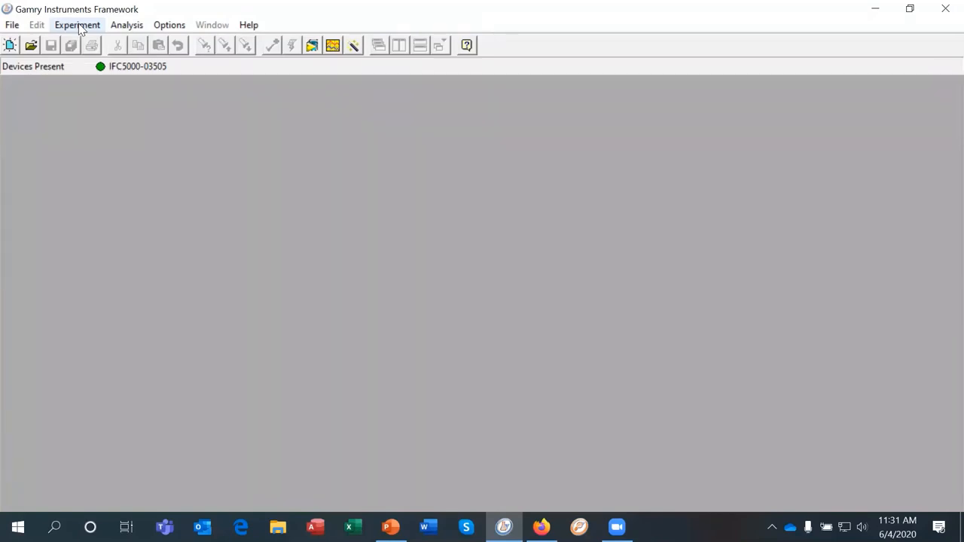
# - Load the recent pwr discharge.exp script and accept its first page of discharge settings
pyautogui.click(77, 24)
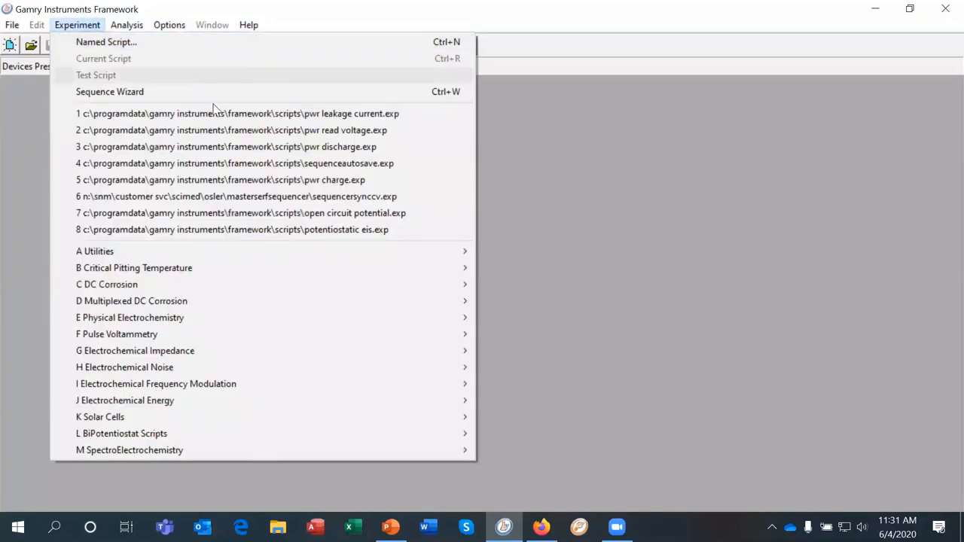
pyautogui.moveTo(226, 148)
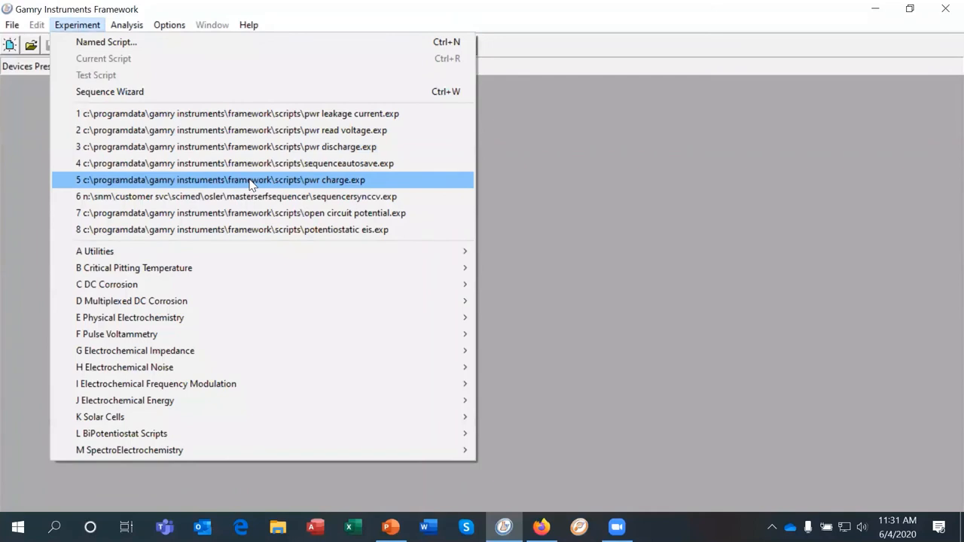
pyautogui.moveTo(256, 163)
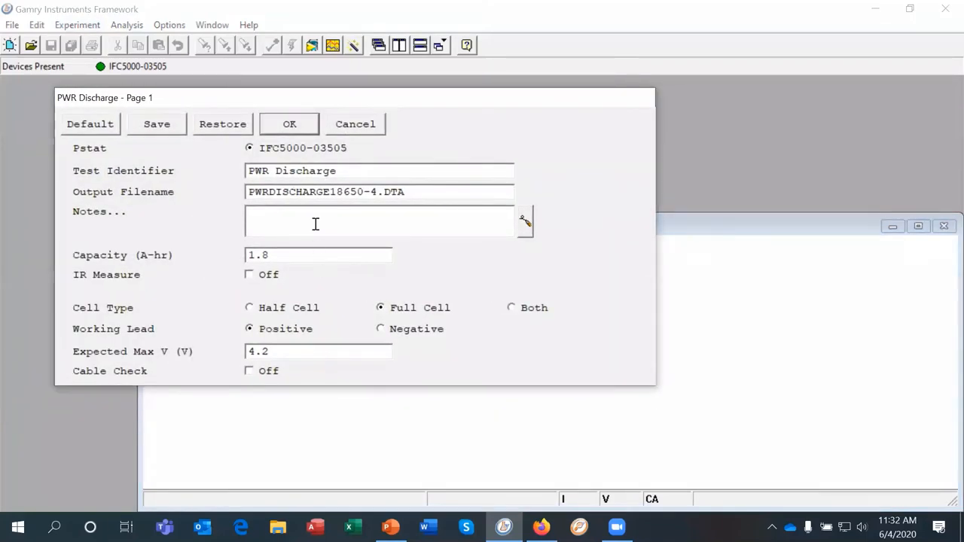
pyautogui.click(289, 123)
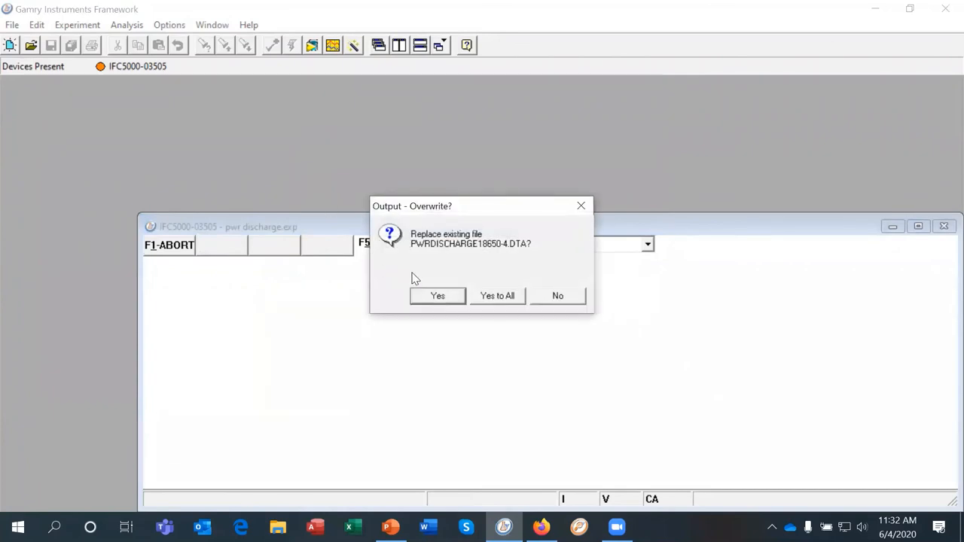
pyautogui.moveTo(470, 311)
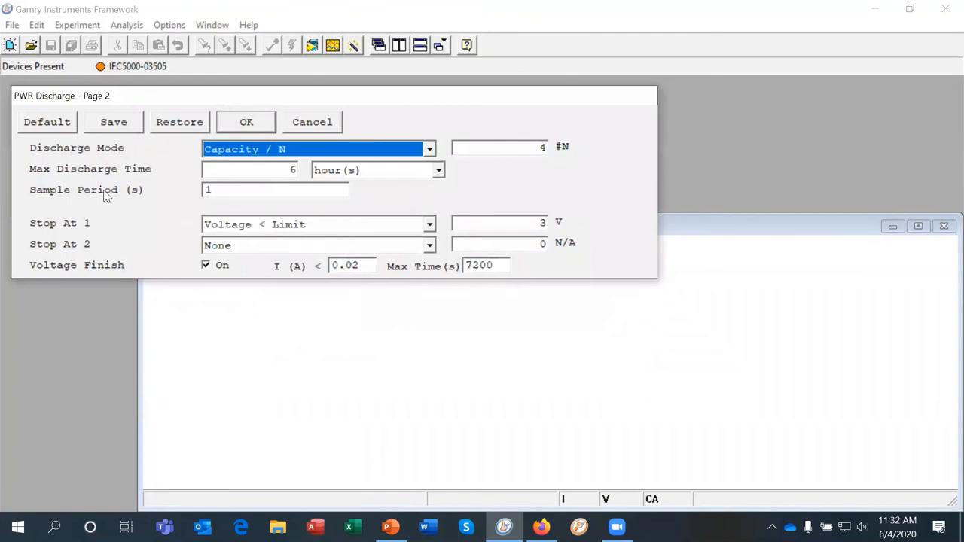
pyautogui.moveTo(572, 226)
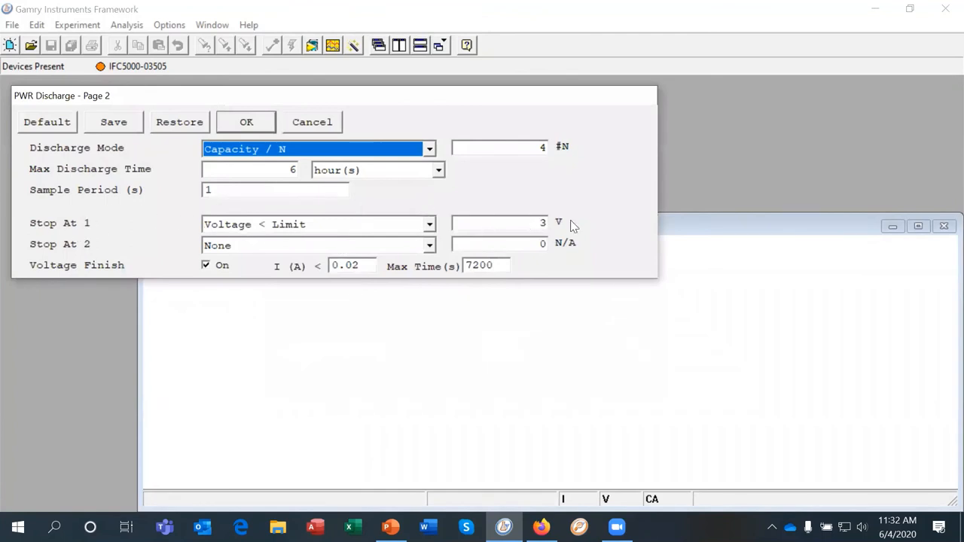
pyautogui.moveTo(407, 235)
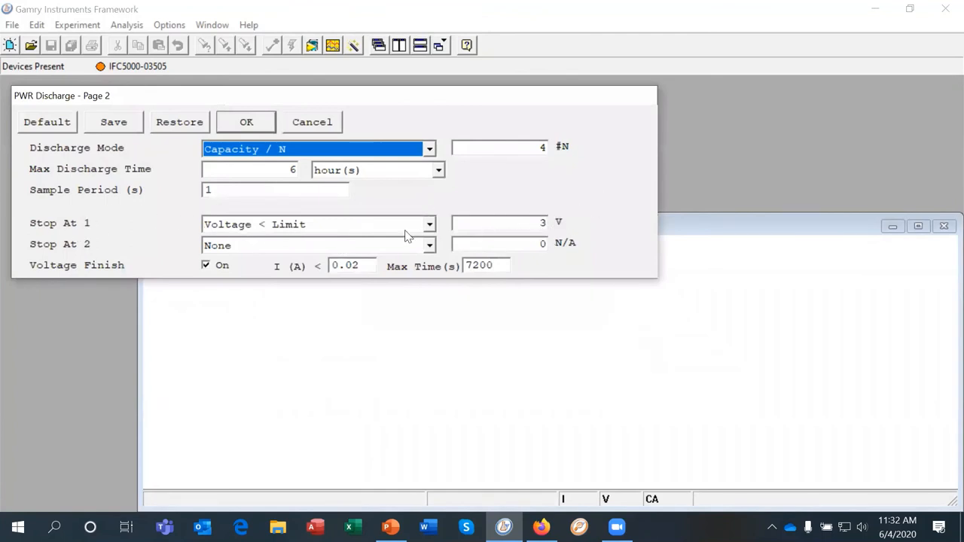
pyautogui.moveTo(270, 102)
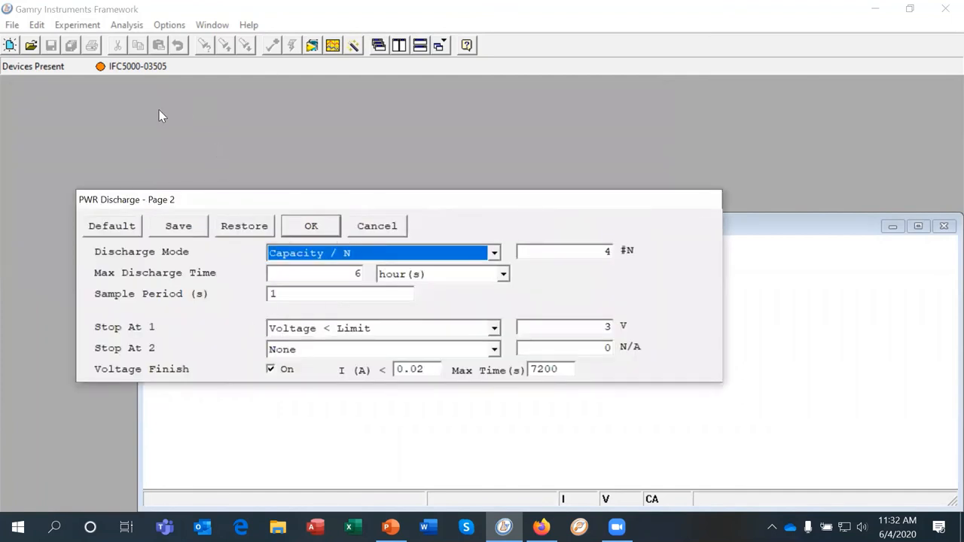
pyautogui.moveTo(299, 145)
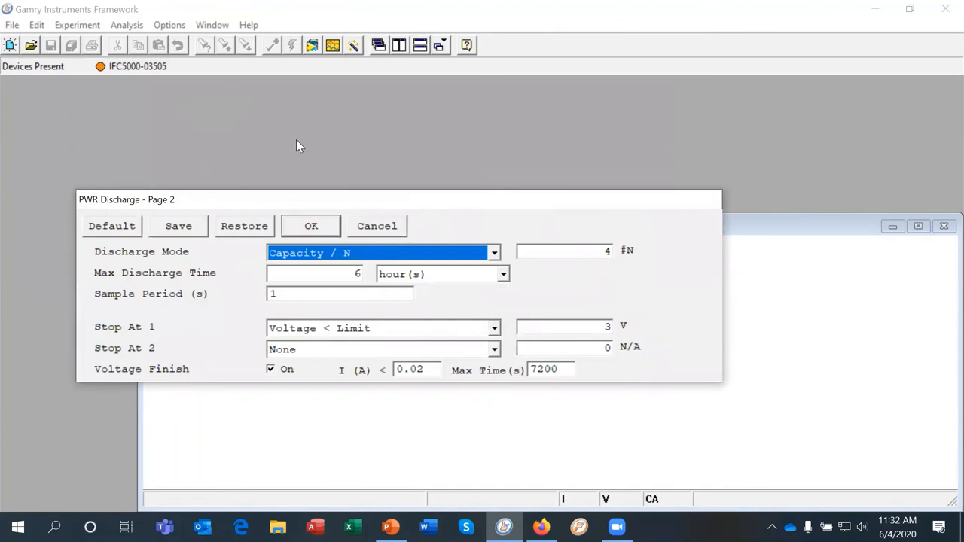
pyautogui.moveTo(296, 145)
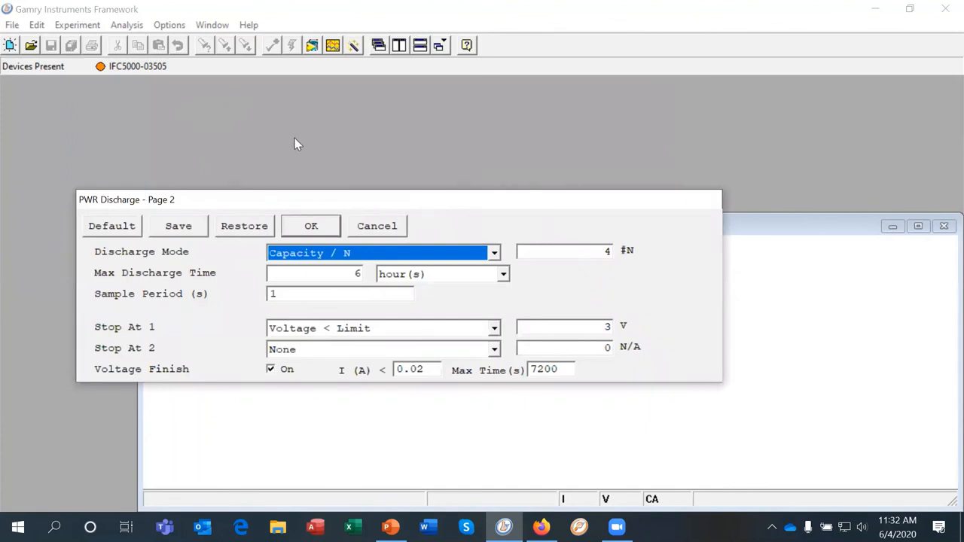
pyautogui.moveTo(377, 226)
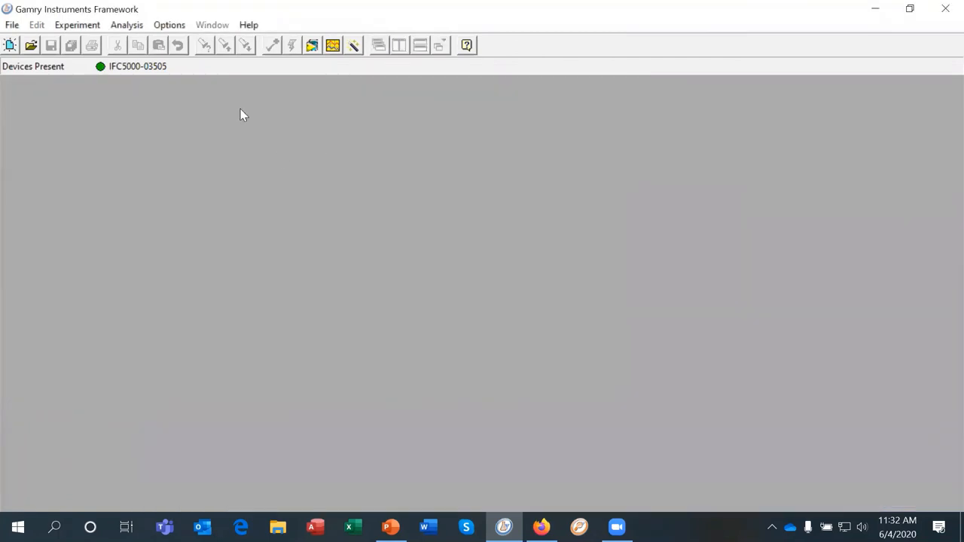
pyautogui.moveTo(232, 208)
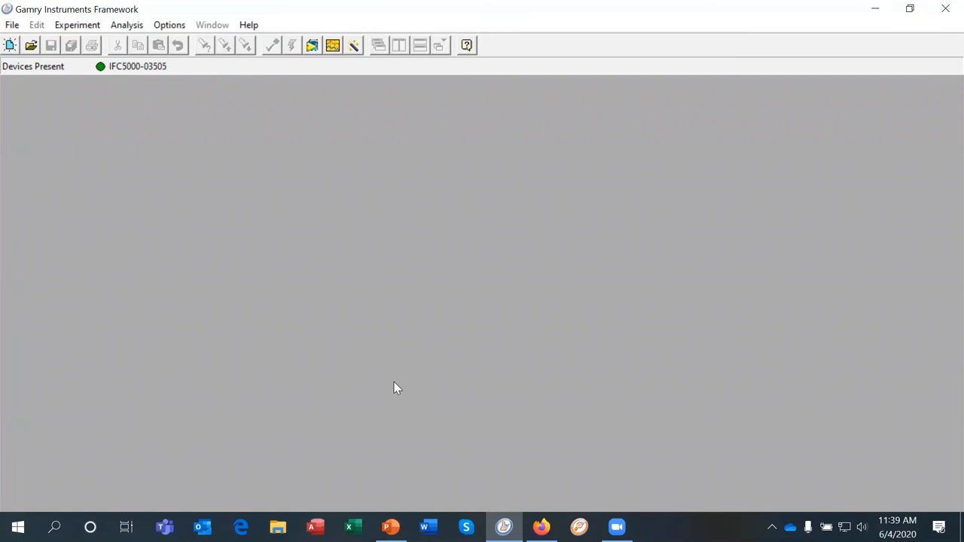
pyautogui.moveTo(525, 464)
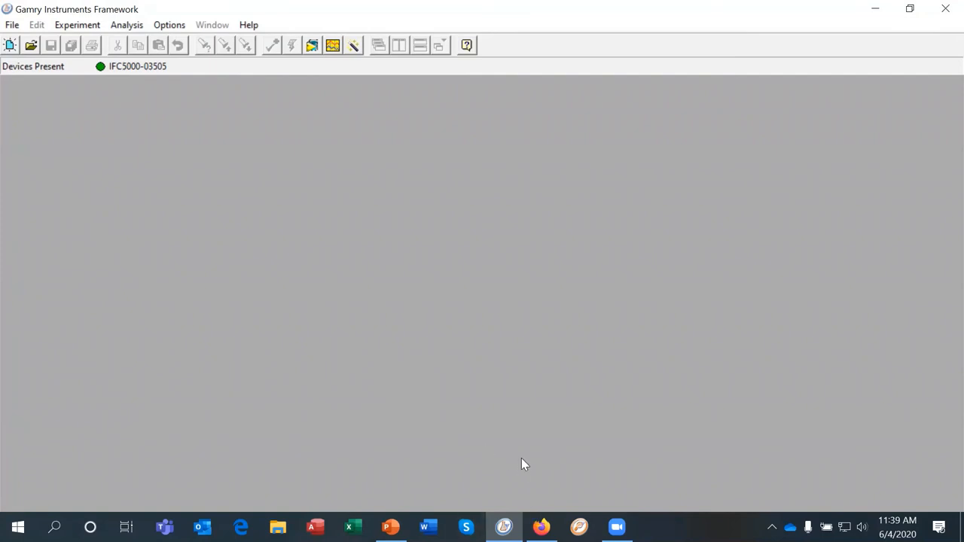
pyautogui.moveTo(54, 208)
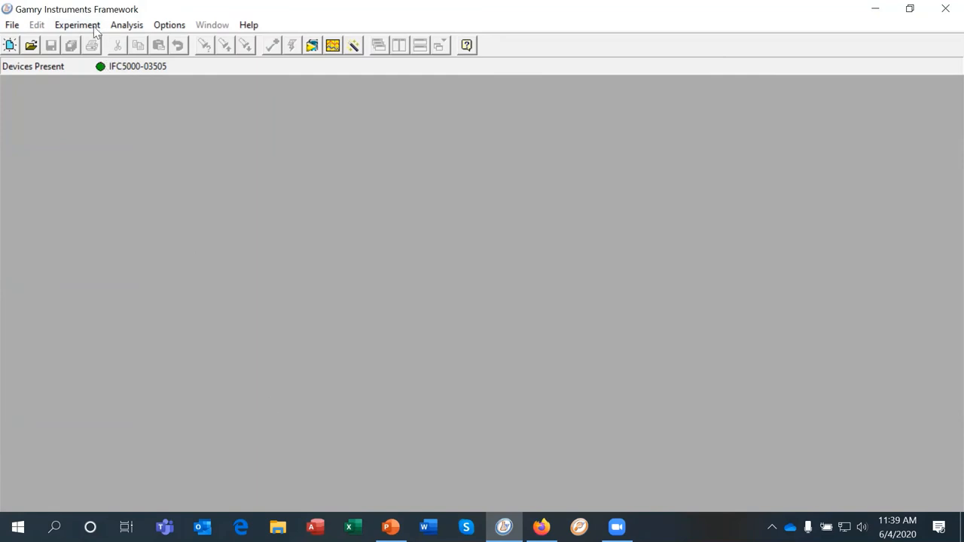
# - Reload the PWR Discharge script with Cell Type Both and Cable Check on, then accept the settings
pyautogui.click(76, 24)
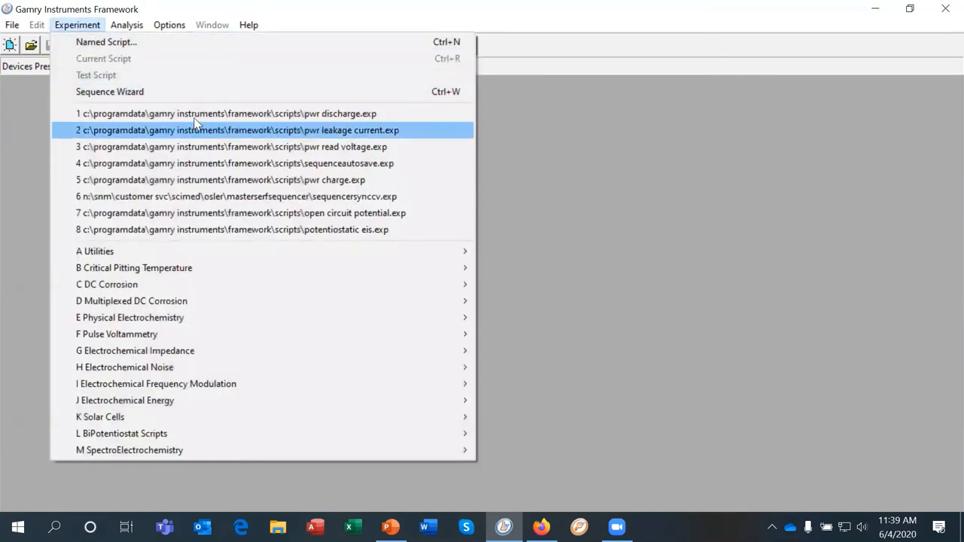
pyautogui.click(226, 115)
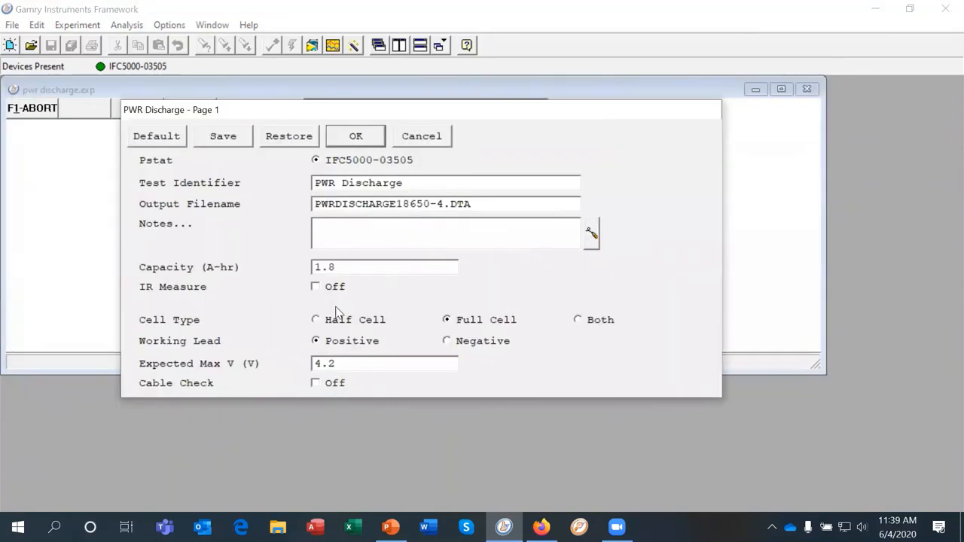
pyautogui.moveTo(477, 332)
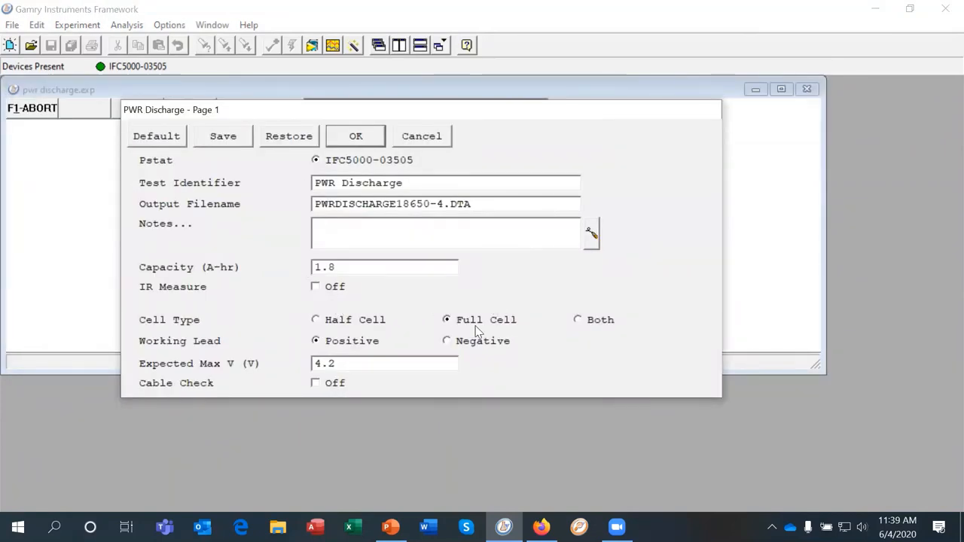
pyautogui.moveTo(591, 318)
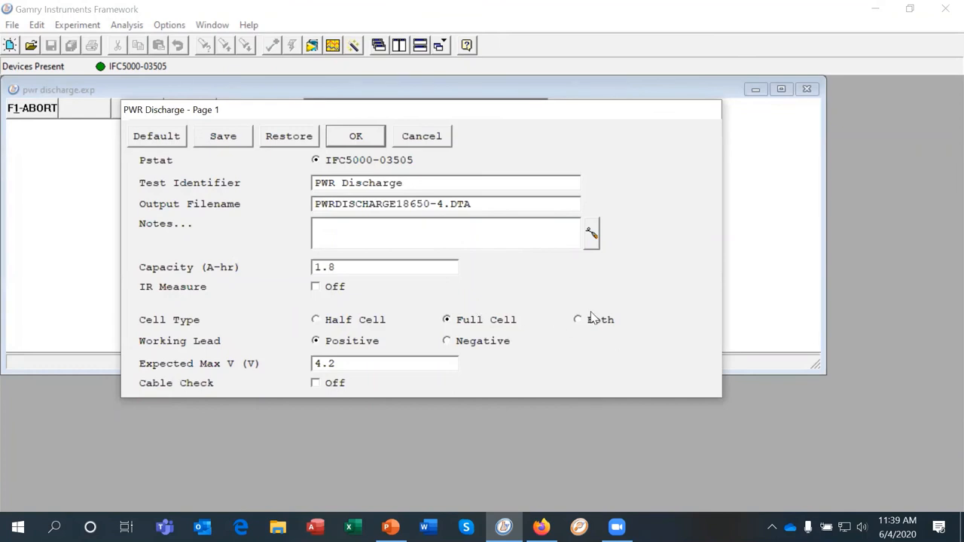
pyautogui.moveTo(575, 324)
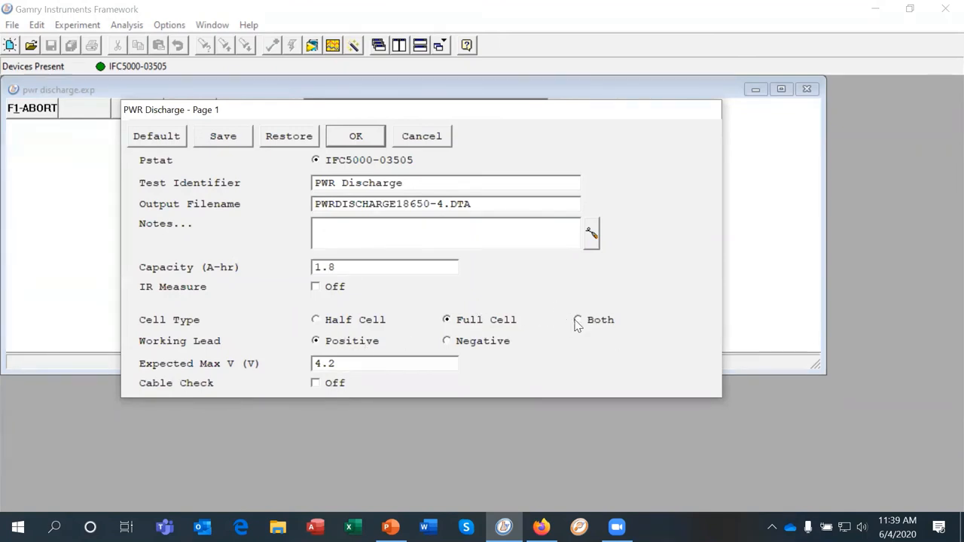
pyautogui.moveTo(580, 324)
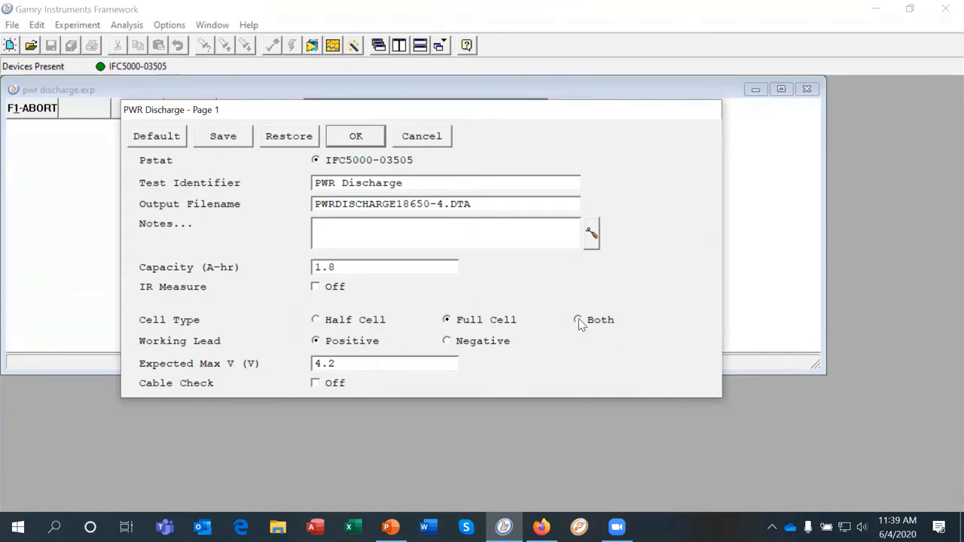
pyautogui.moveTo(635, 335)
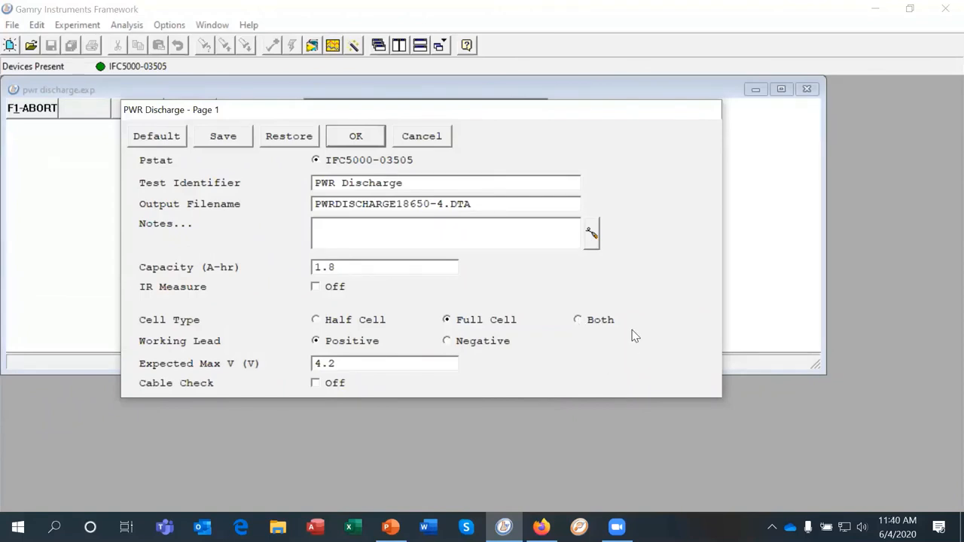
pyautogui.moveTo(319, 108)
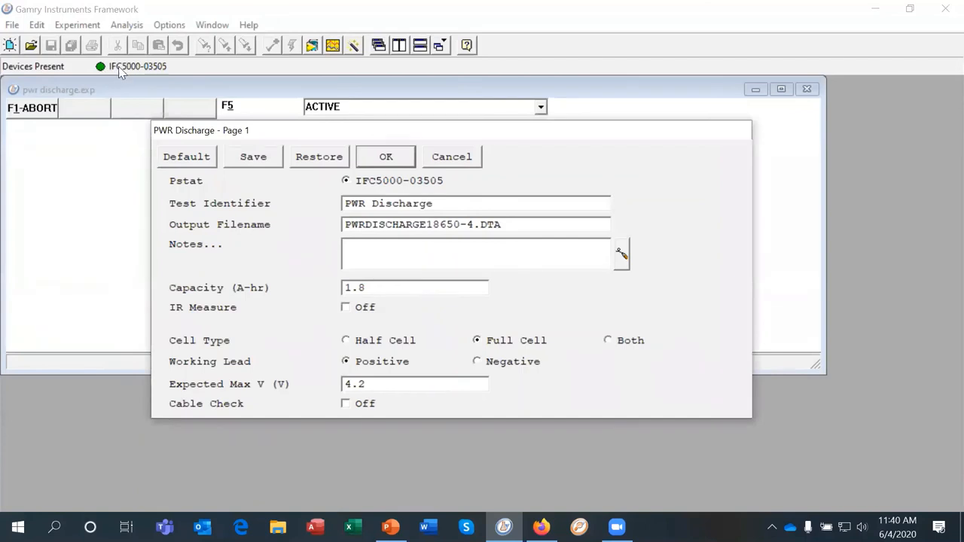
pyautogui.moveTo(506, 353)
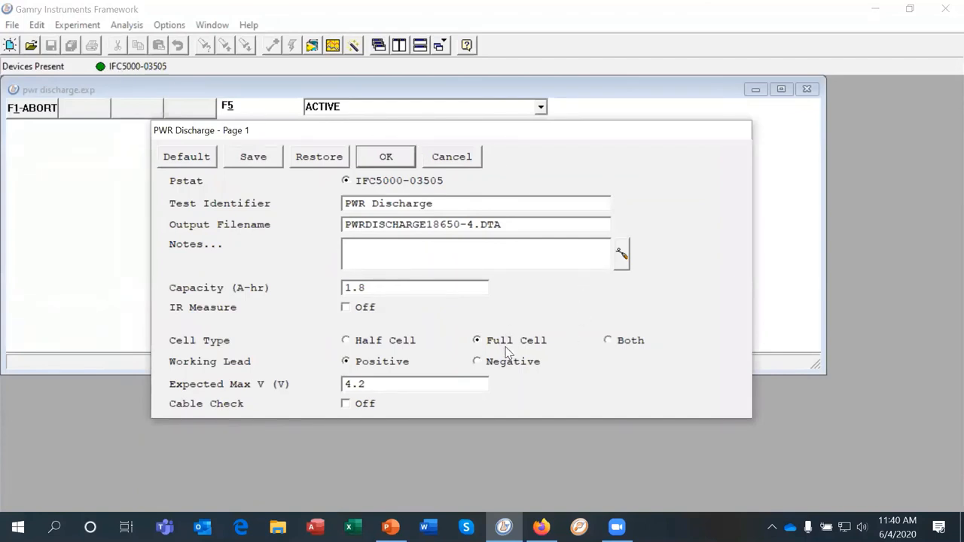
pyautogui.moveTo(619, 346)
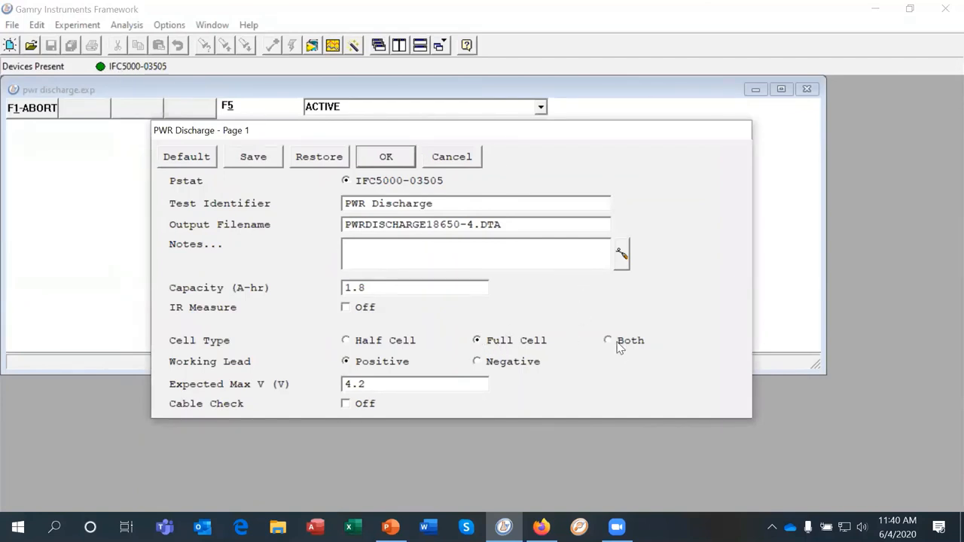
pyautogui.moveTo(610, 355)
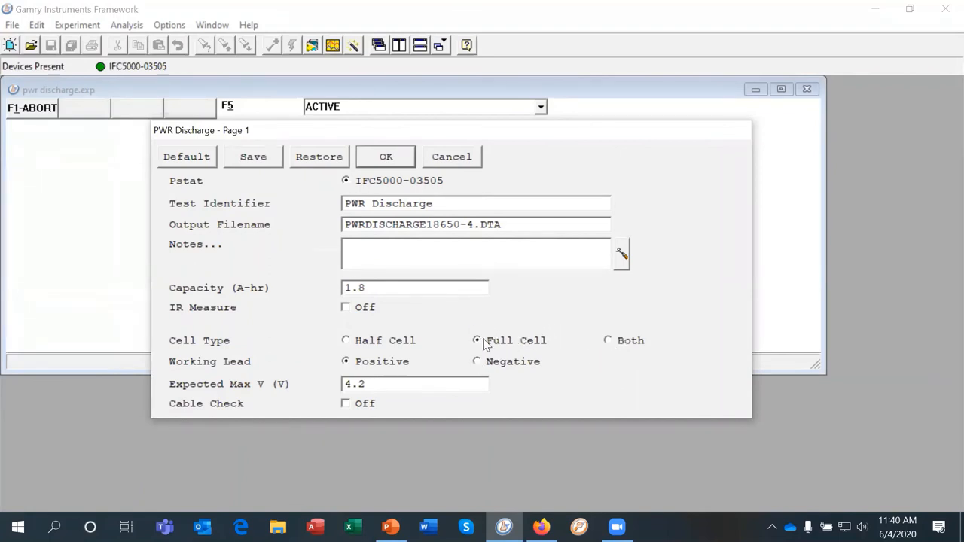
pyautogui.moveTo(509, 341)
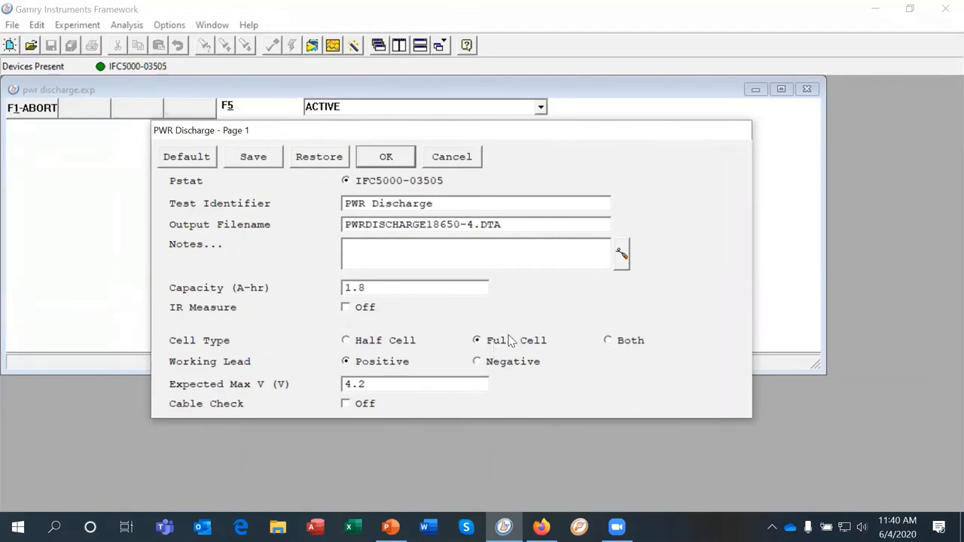
pyautogui.moveTo(515, 360)
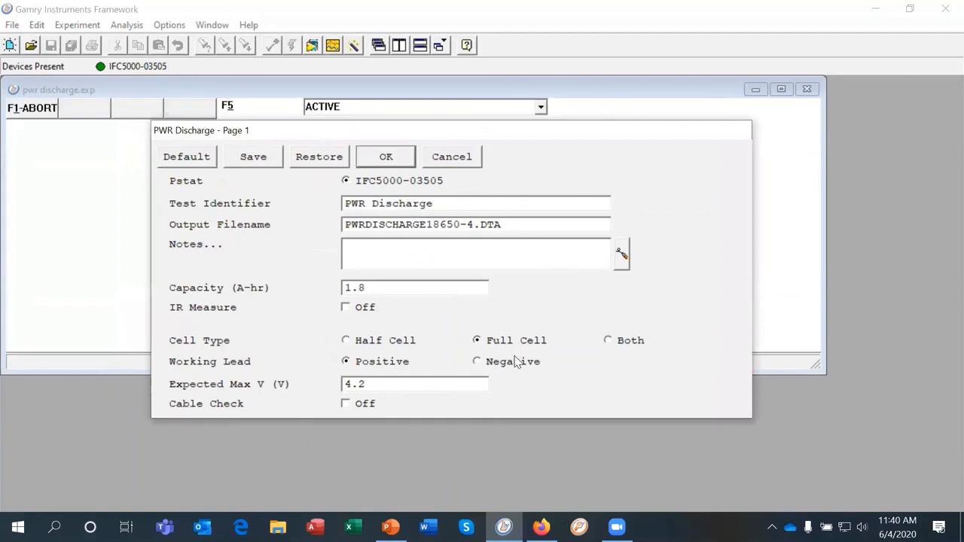
pyautogui.moveTo(527, 348)
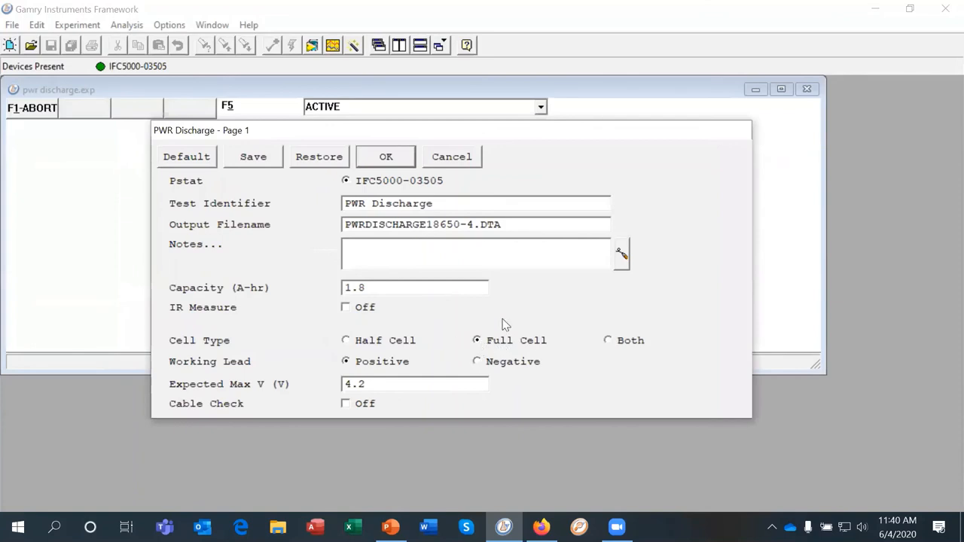
pyautogui.moveTo(464, 325)
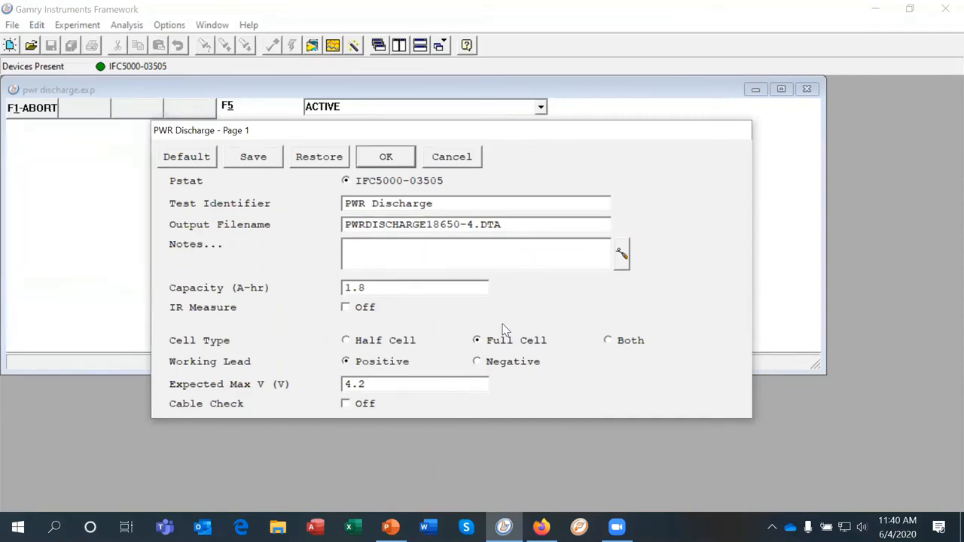
pyautogui.moveTo(386, 334)
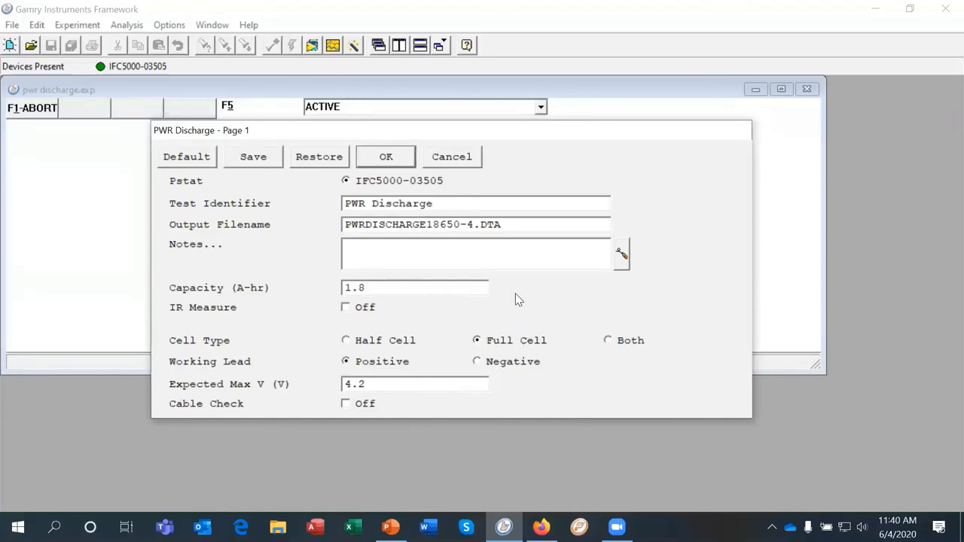
pyautogui.moveTo(590, 328)
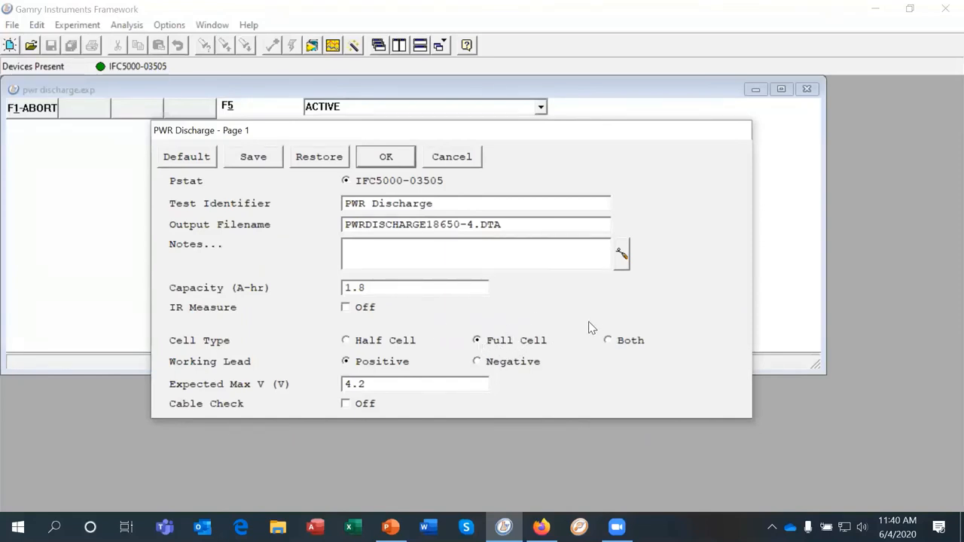
pyautogui.moveTo(576, 315)
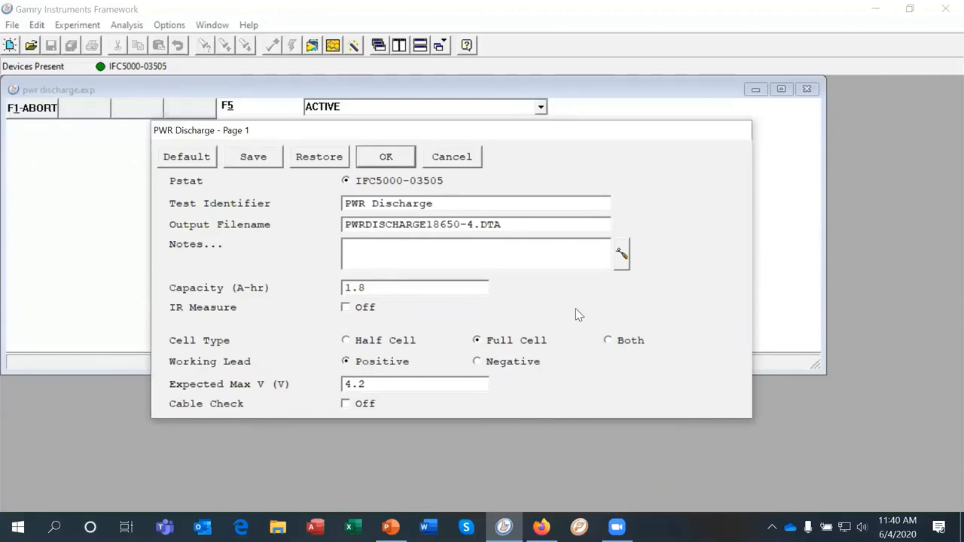
pyautogui.moveTo(574, 301)
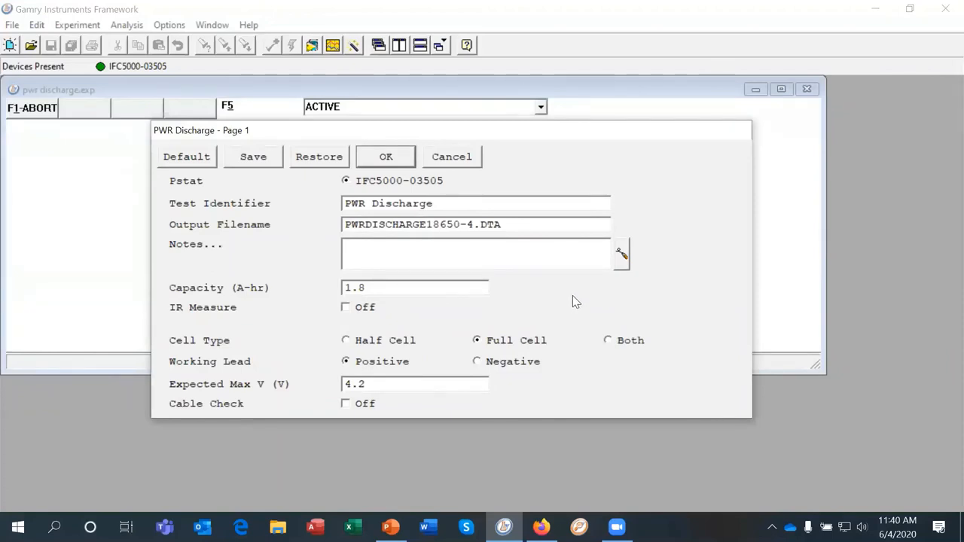
pyautogui.moveTo(555, 369)
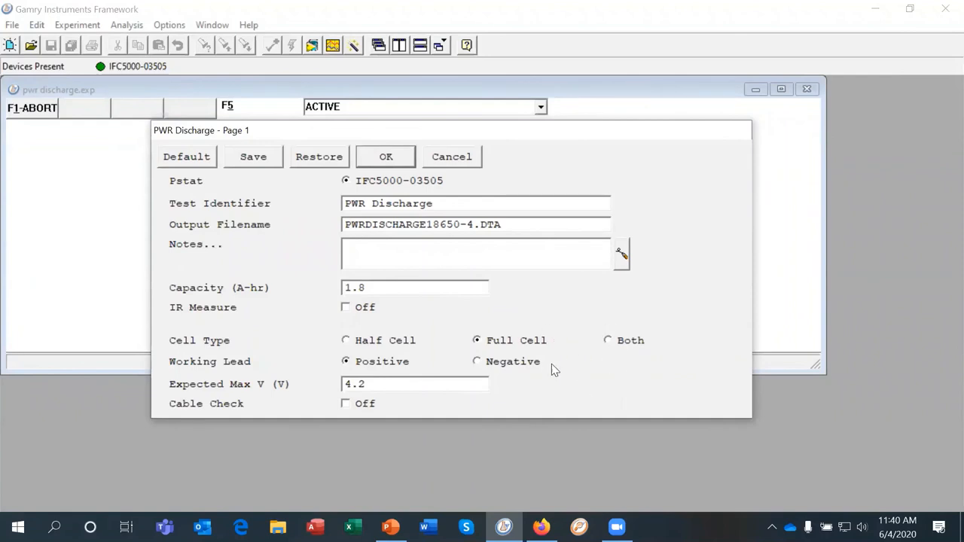
pyautogui.moveTo(561, 344)
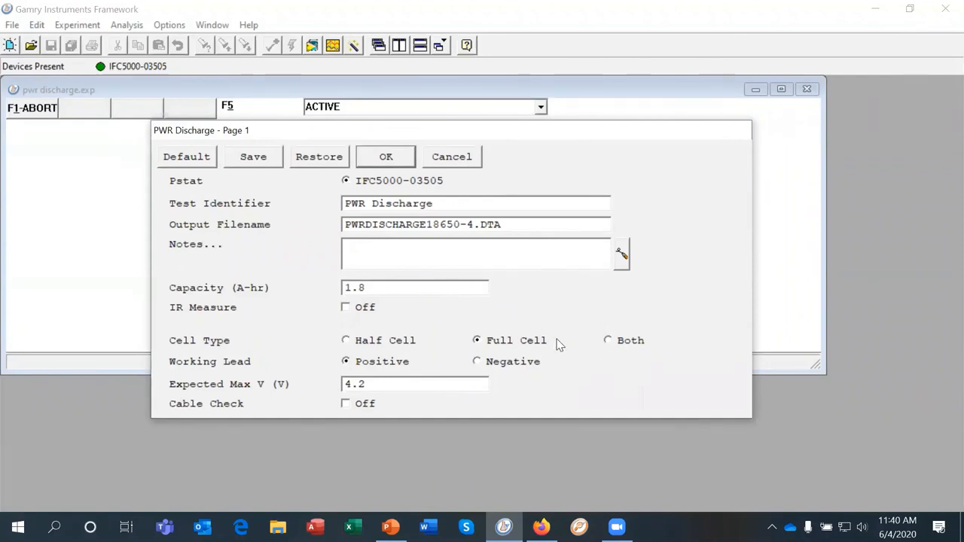
pyautogui.moveTo(587, 279)
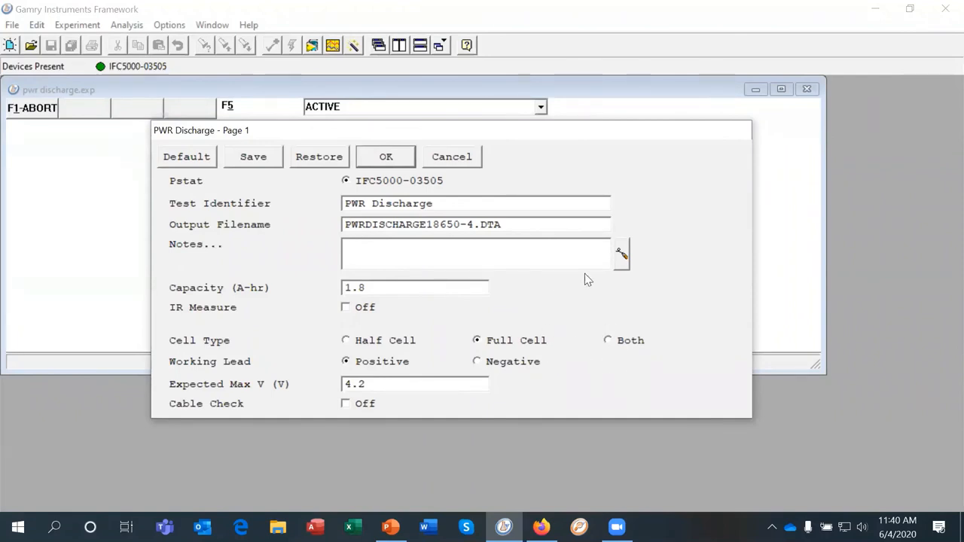
pyautogui.moveTo(615, 344)
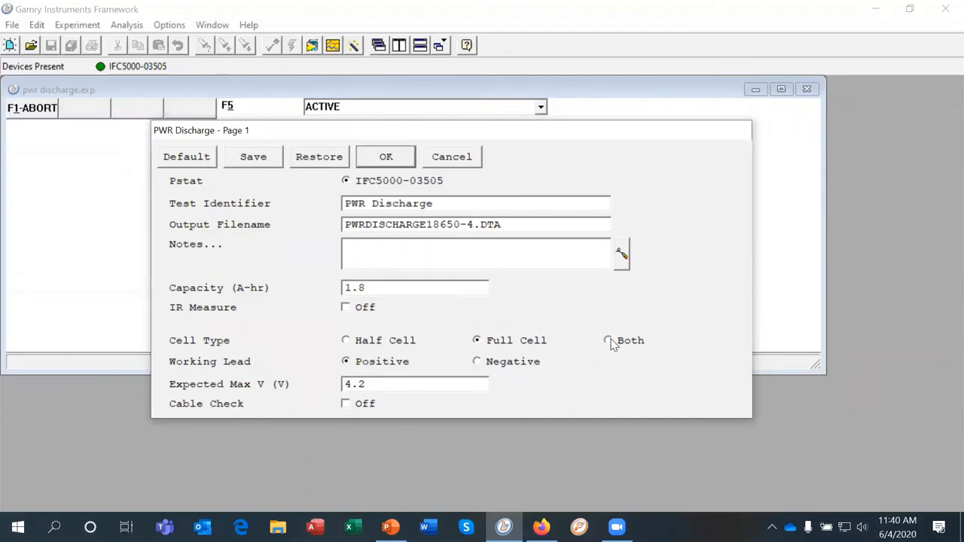
pyautogui.moveTo(615, 347)
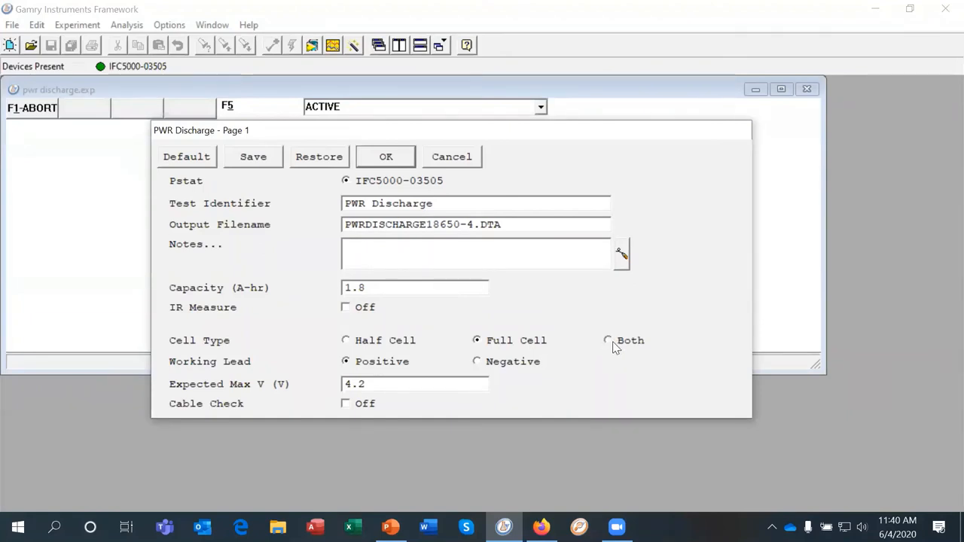
pyautogui.moveTo(610, 340)
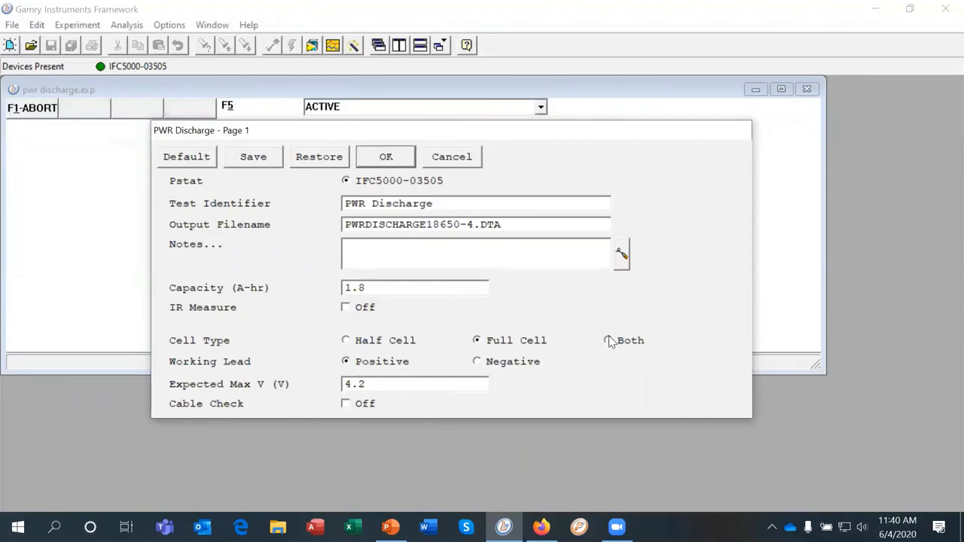
pyautogui.click(609, 341)
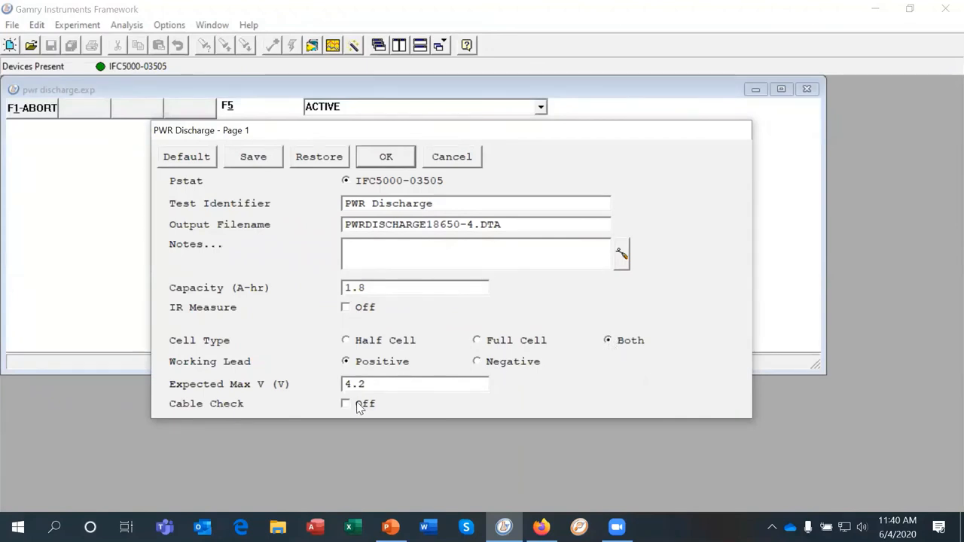
pyautogui.click(347, 404)
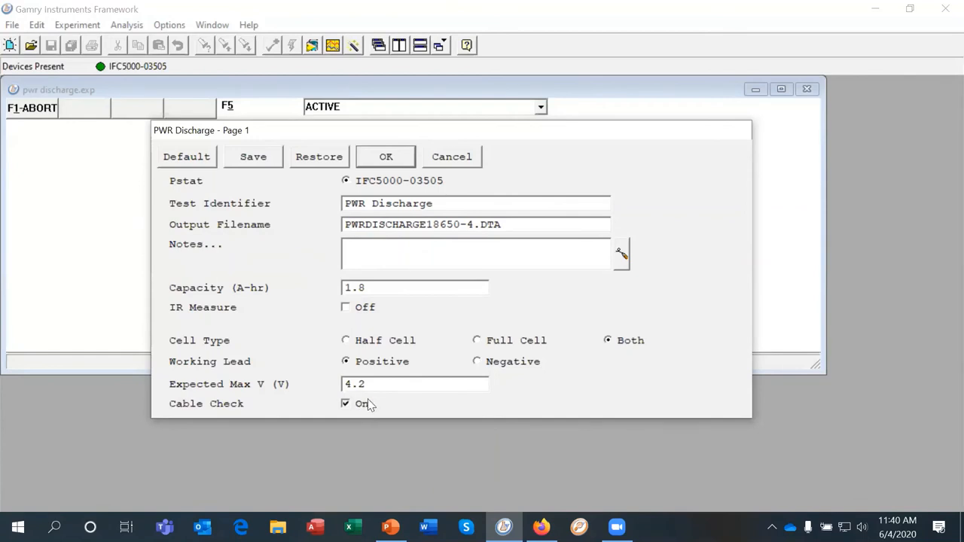
pyautogui.click(386, 155)
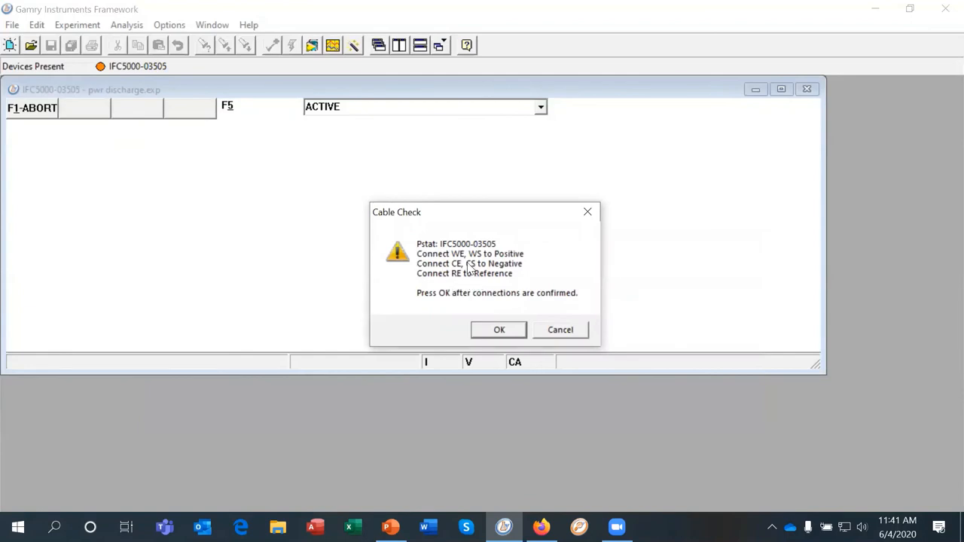
pyautogui.moveTo(399, 332)
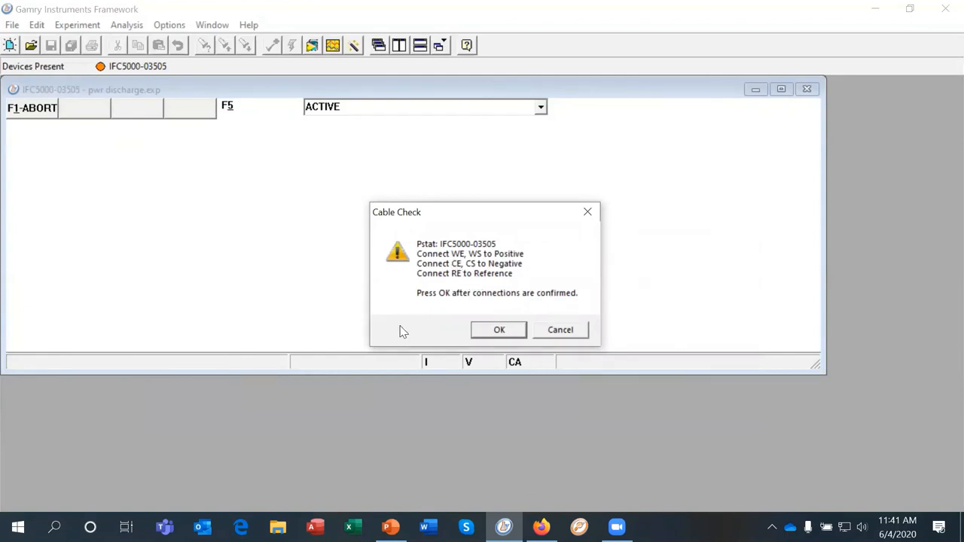
pyautogui.moveTo(410, 263)
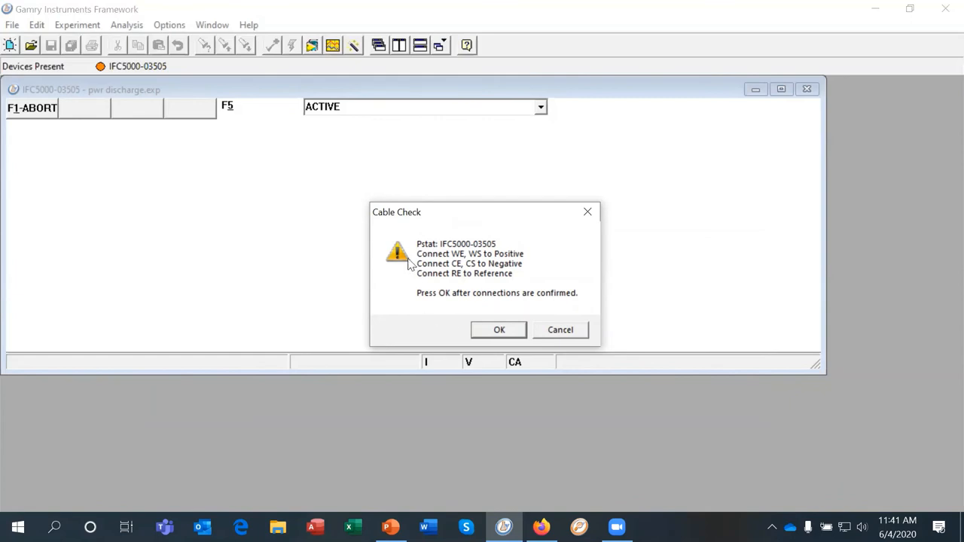
pyautogui.moveTo(455, 274)
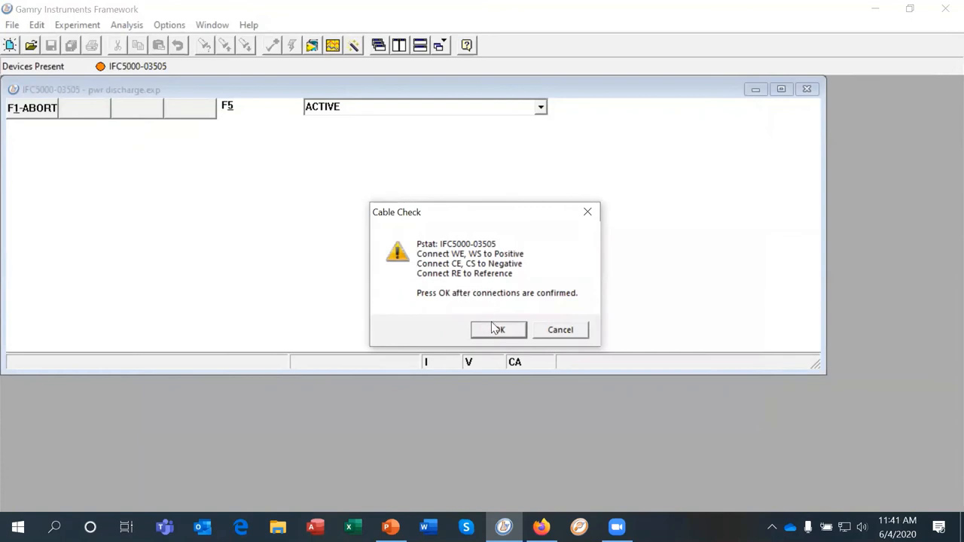
pyautogui.moveTo(464, 277)
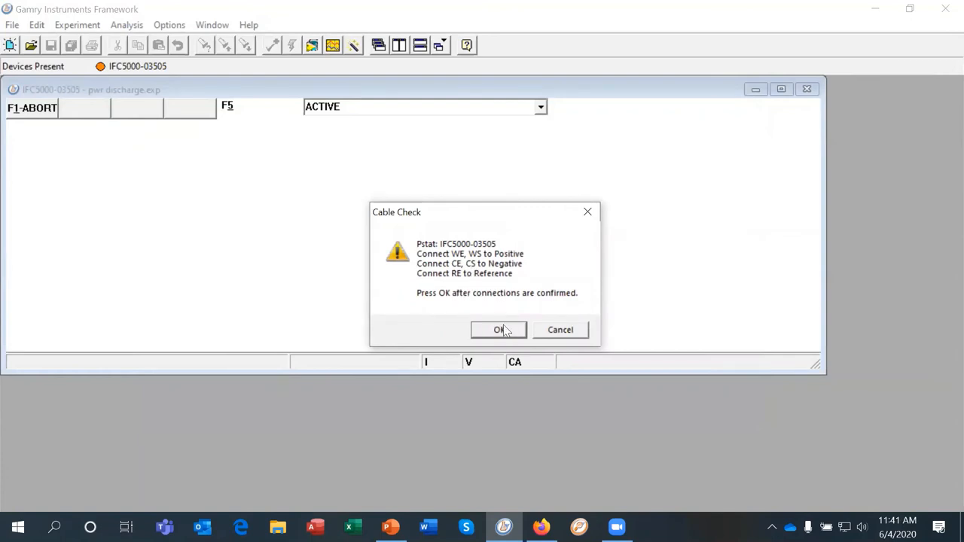
# - Confirm the cable connections in the Cable Check prompt to return to the PWR Discharge setup
pyautogui.click(497, 330)
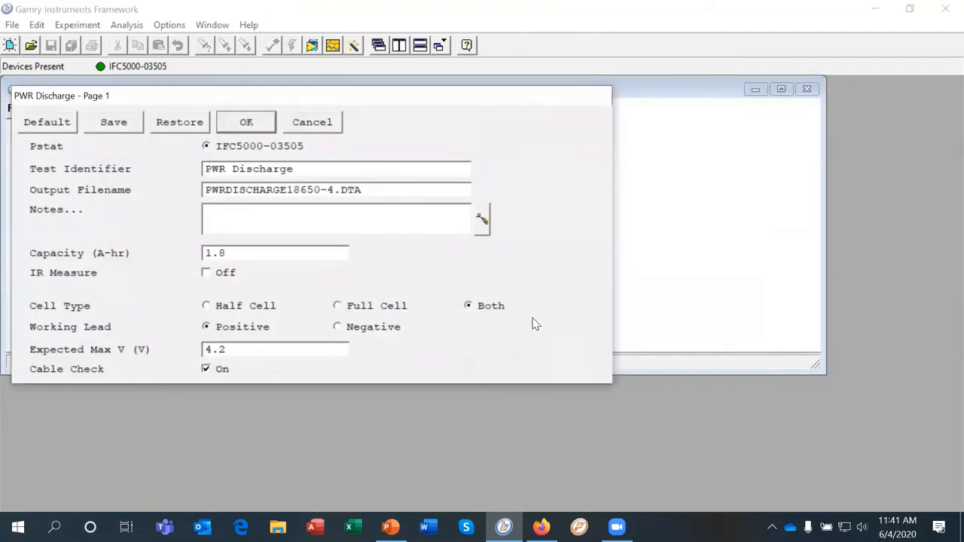
pyautogui.moveTo(367, 324)
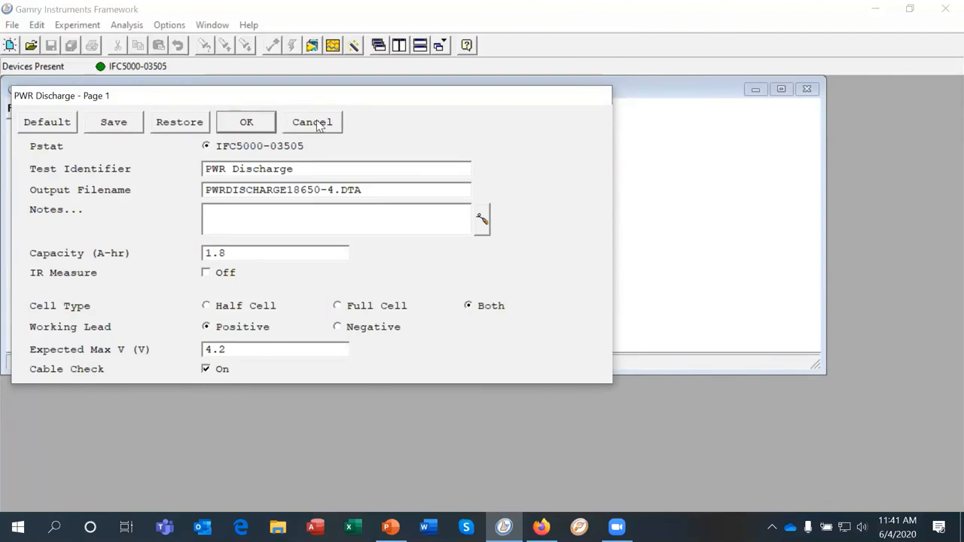
pyautogui.click(312, 121)
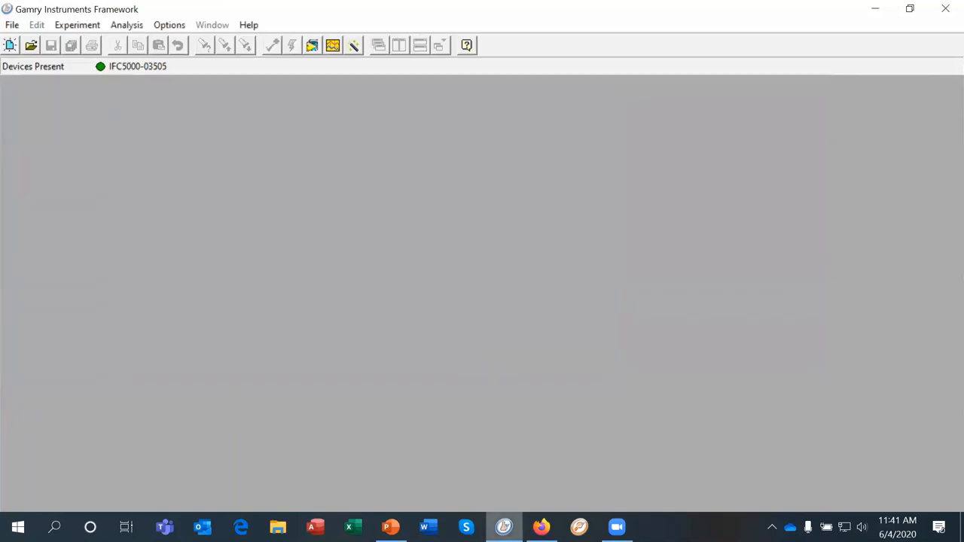
# - Bring the Battery test presentation forward and select slide 13, Charge and Discharge
pyautogui.click(389, 528)
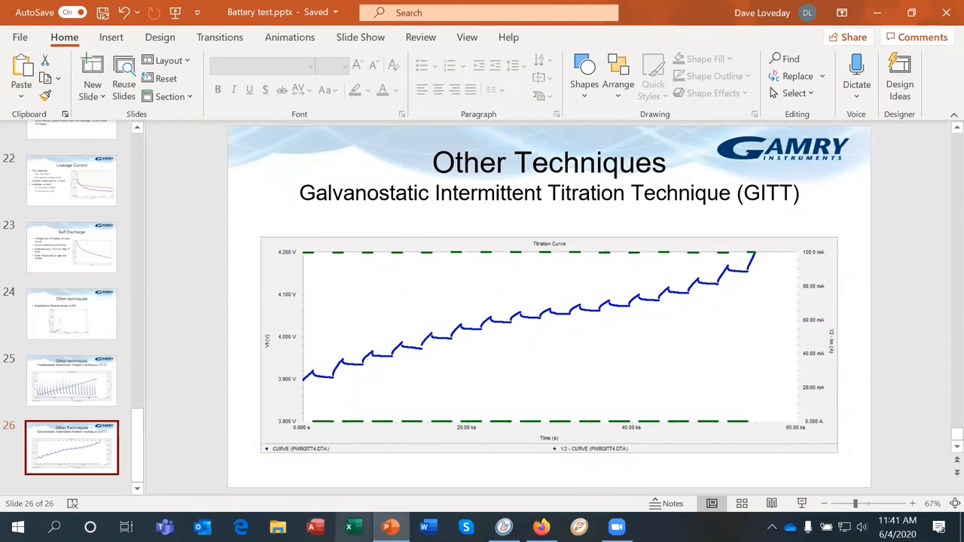
pyautogui.moveTo(389, 527)
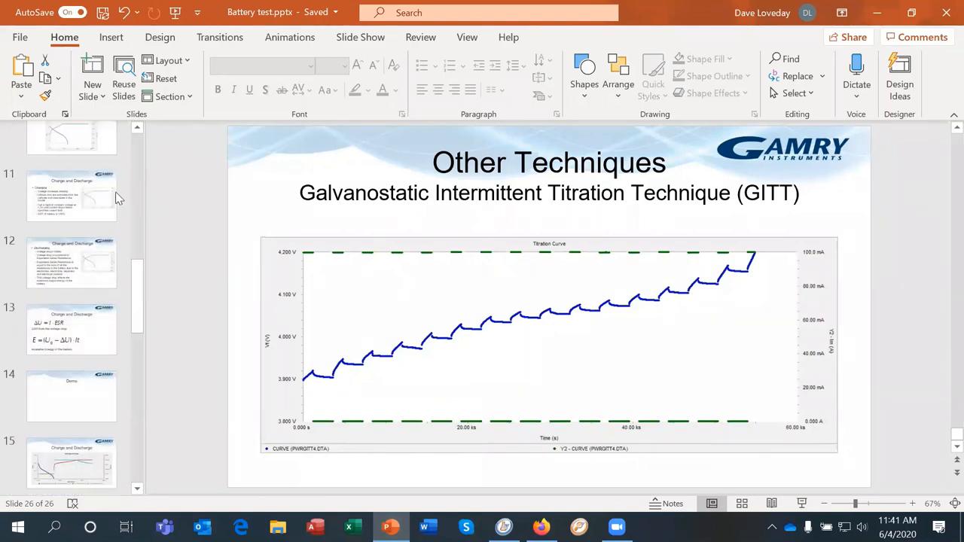
pyautogui.click(71, 330)
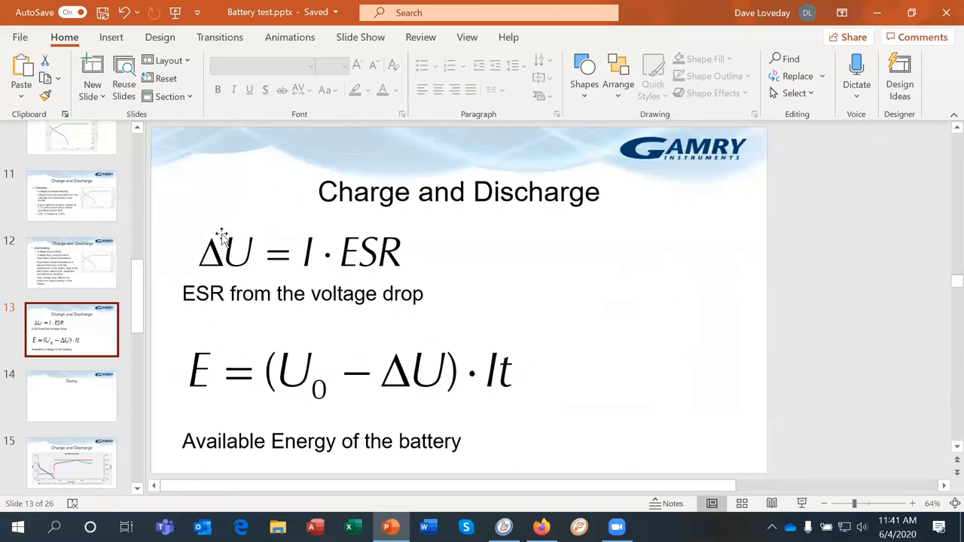
pyautogui.moveTo(244, 214)
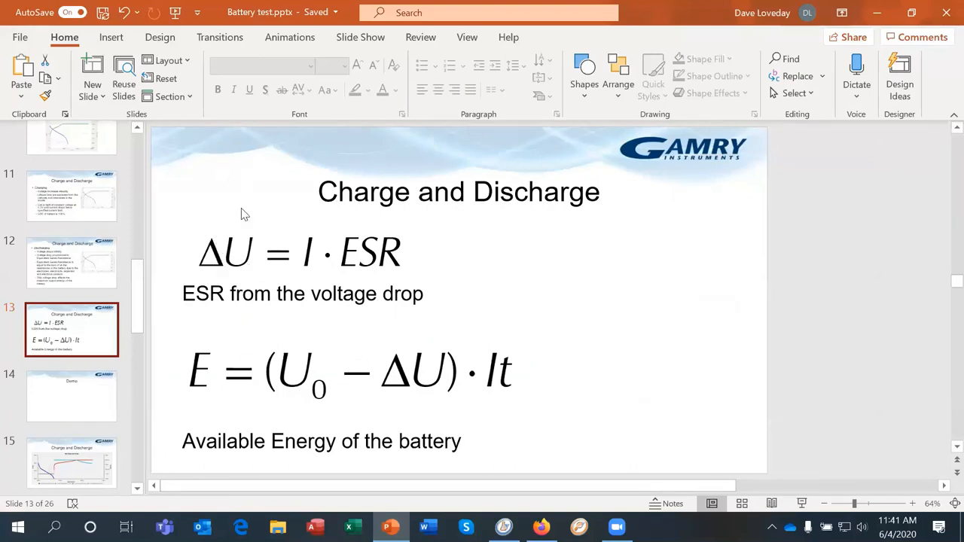
pyautogui.moveTo(395, 244)
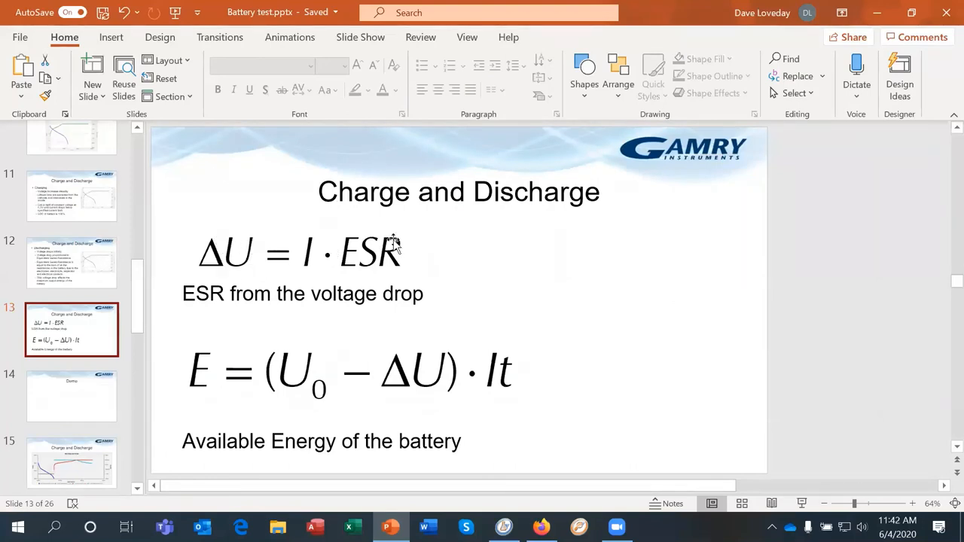
pyautogui.moveTo(349, 259)
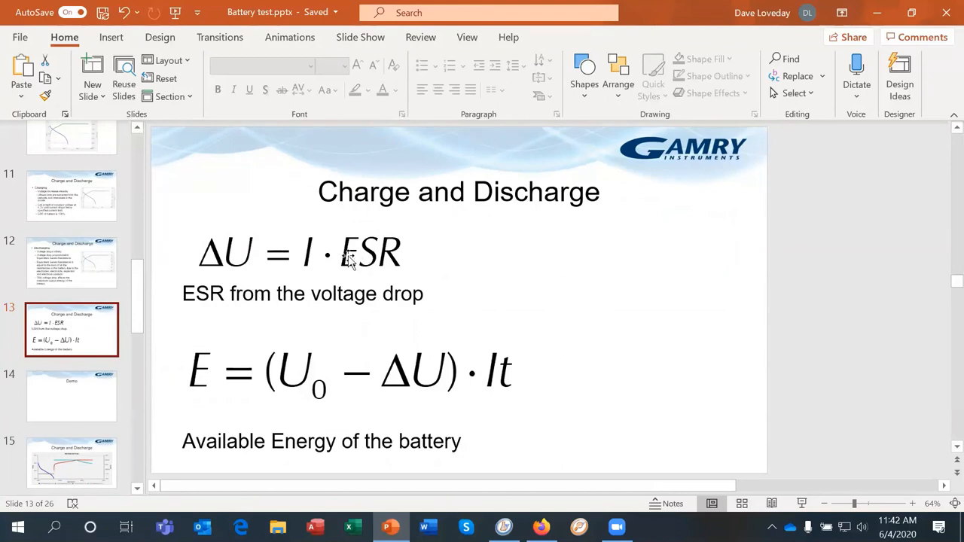
pyautogui.moveTo(220, 270)
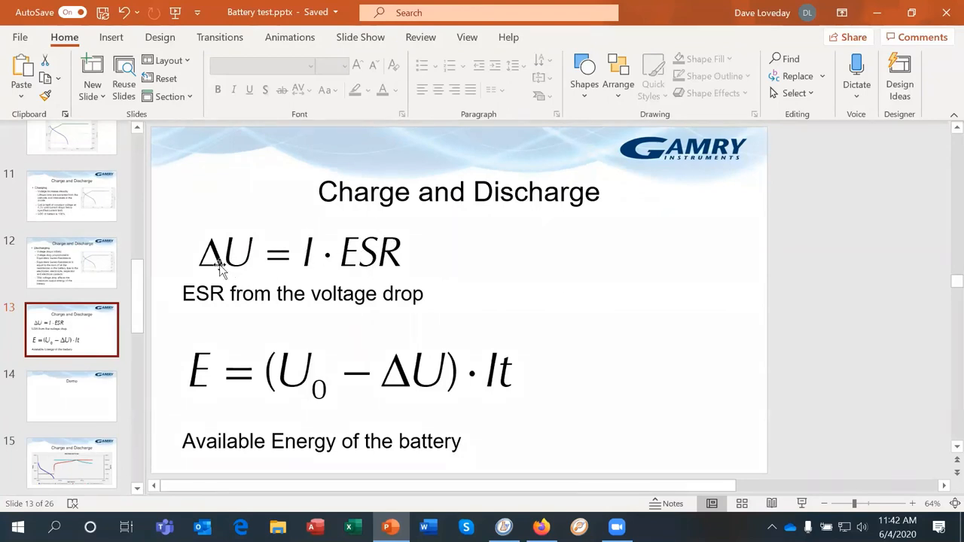
pyautogui.moveTo(235, 295)
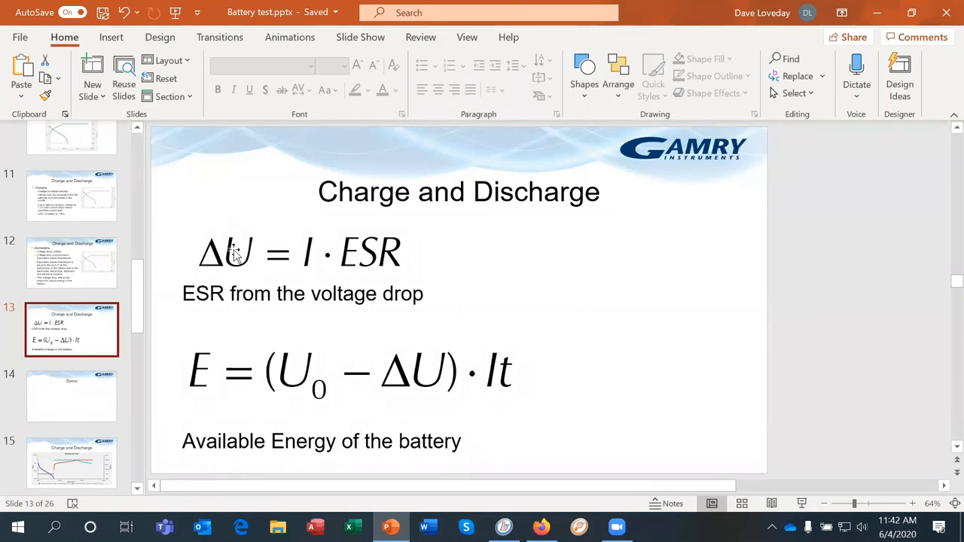
pyautogui.moveTo(214, 348)
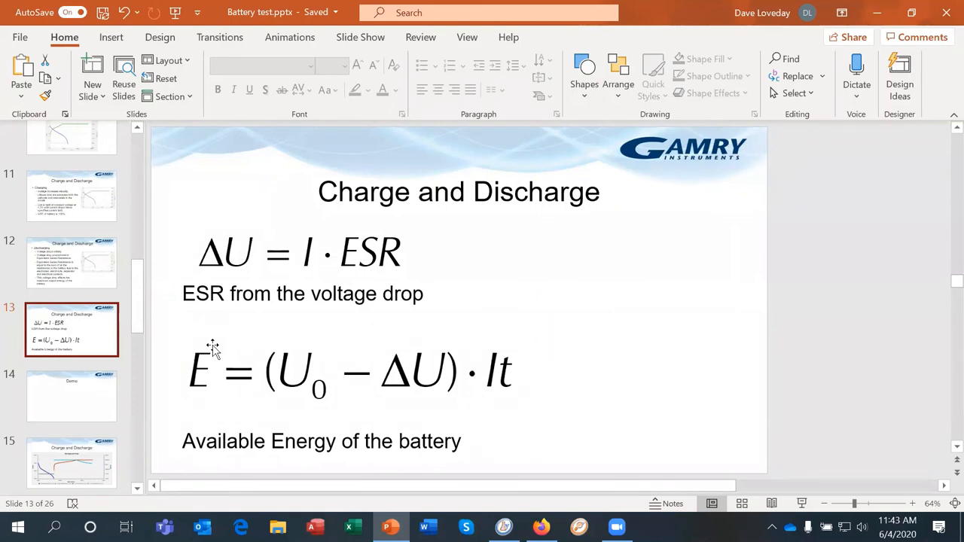
pyautogui.moveTo(123, 444)
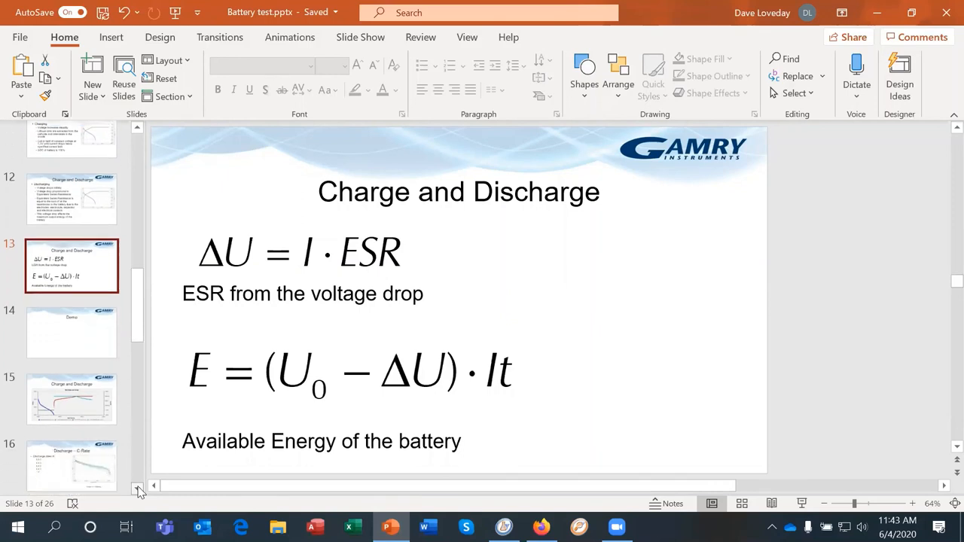
pyautogui.scroll(-3)
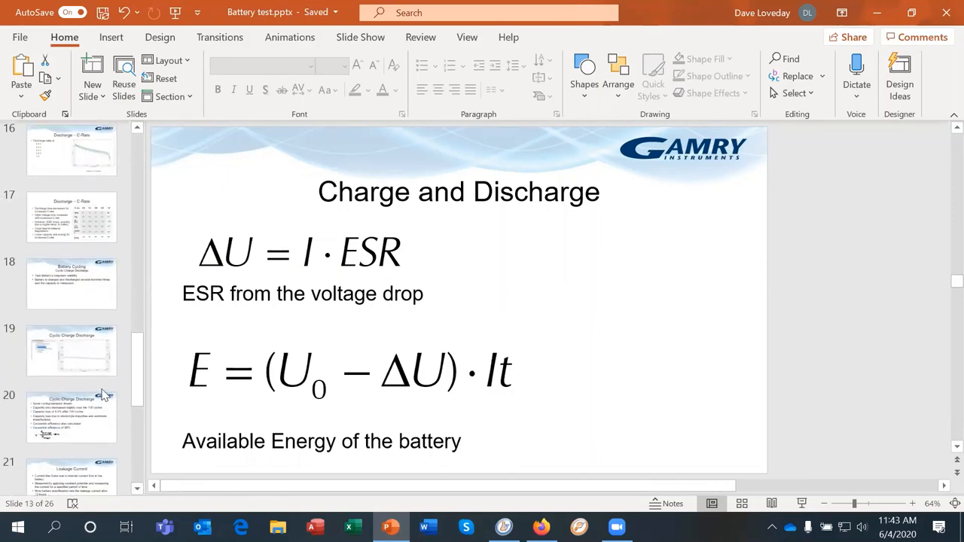
# - Select slide 19, Cyclic Charge Discharge, and present it full screen from the current slide
pyautogui.click(72, 350)
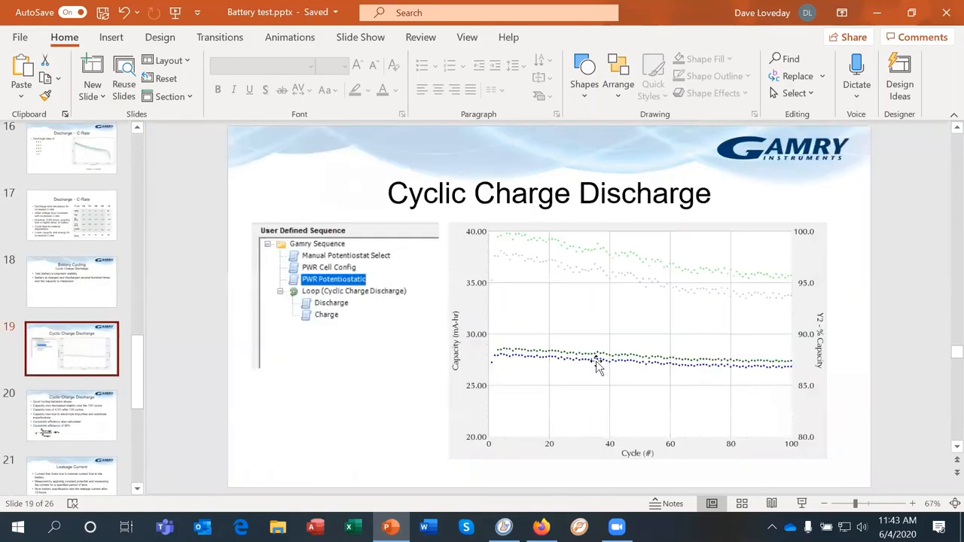
pyautogui.moveTo(519, 360)
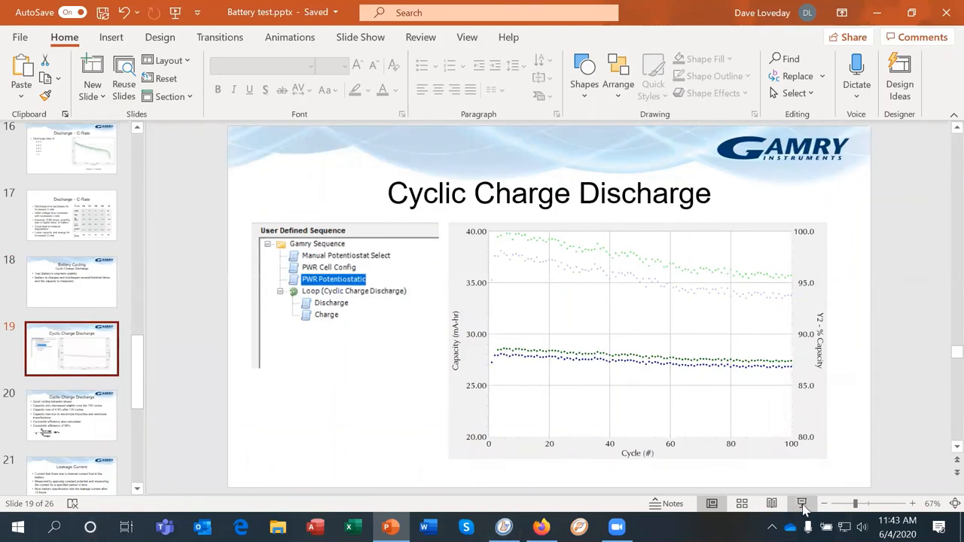
pyautogui.click(802, 503)
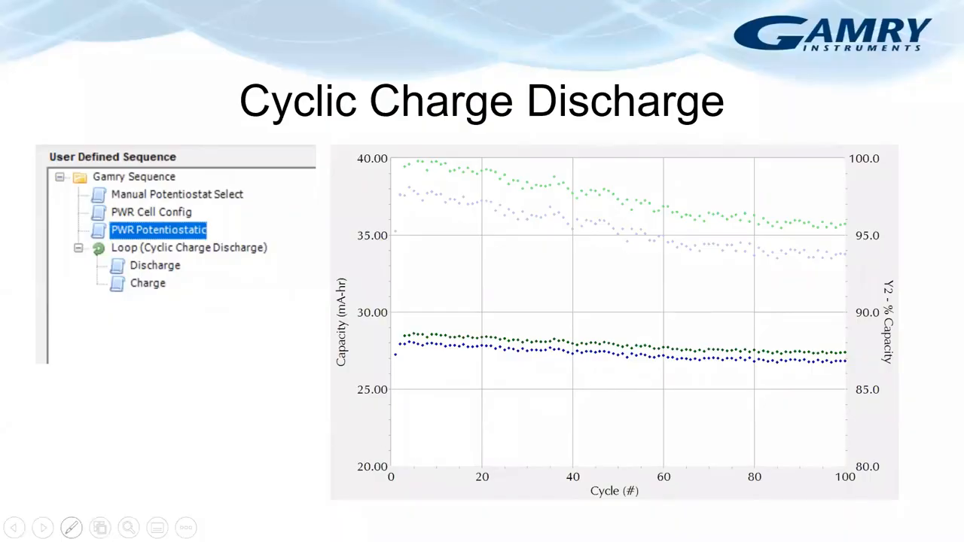
pyautogui.click(71, 527)
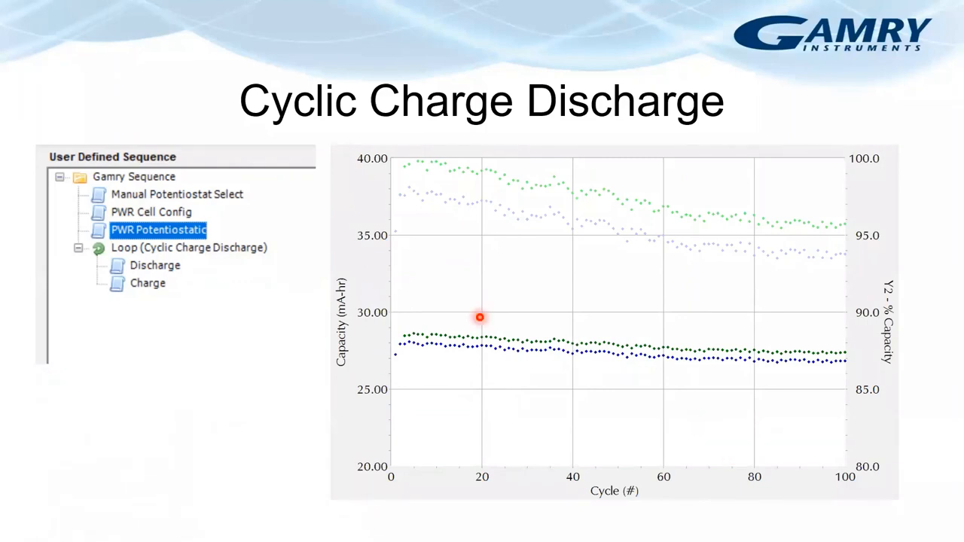
pyautogui.moveTo(866, 366)
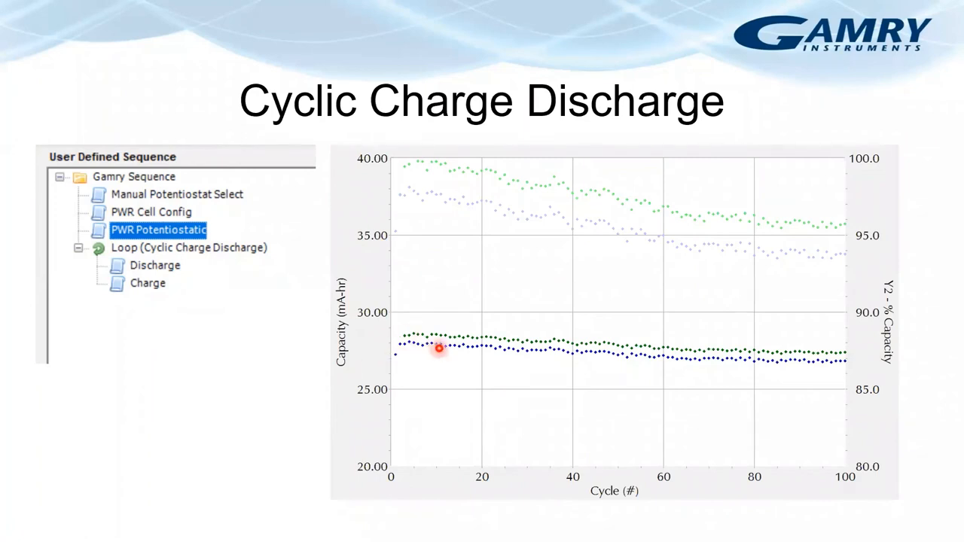
pyautogui.moveTo(856, 475)
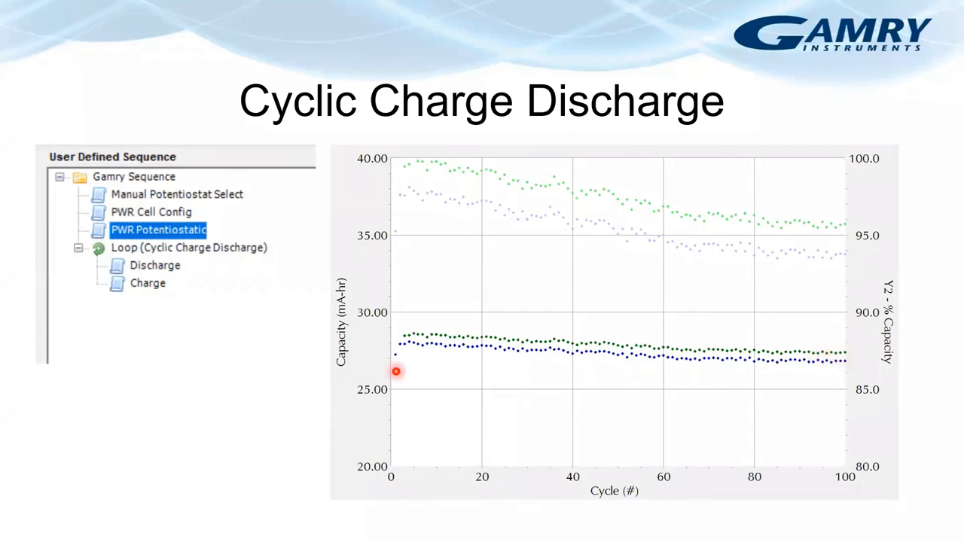
pyautogui.moveTo(771, 363)
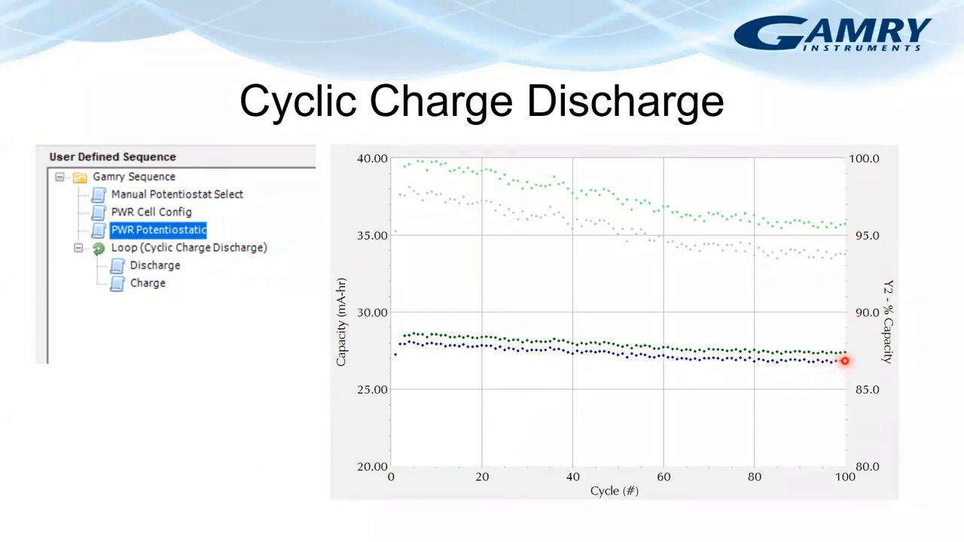
pyautogui.moveTo(762, 395)
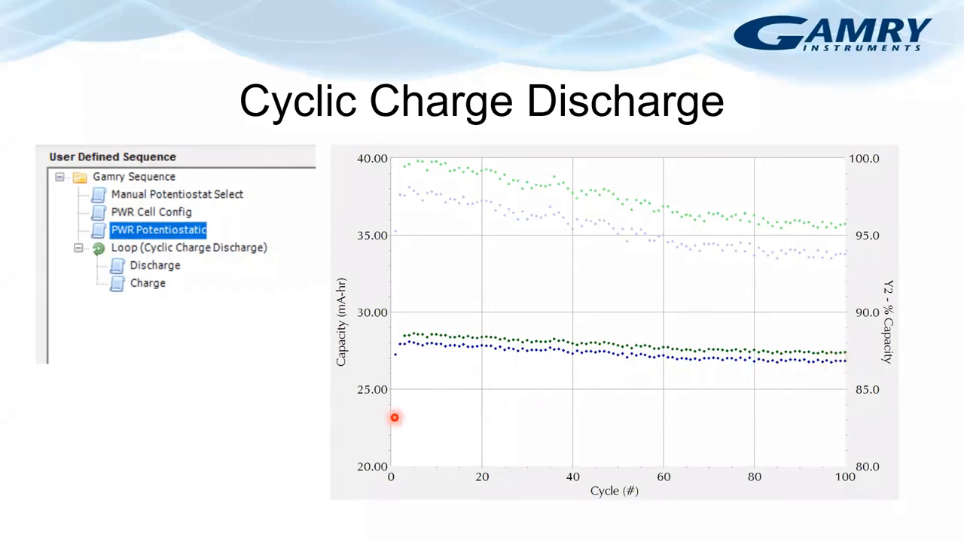
pyautogui.moveTo(467, 377)
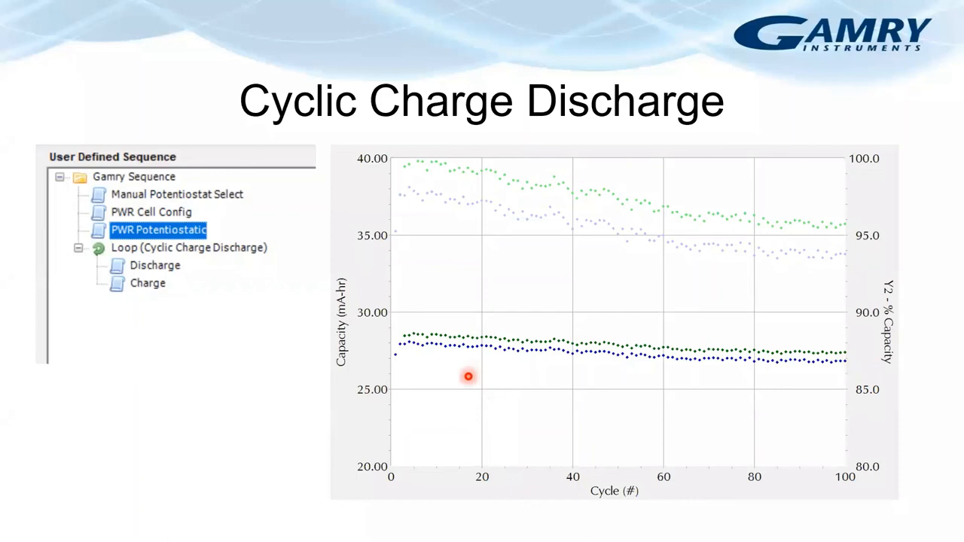
pyautogui.moveTo(395, 377)
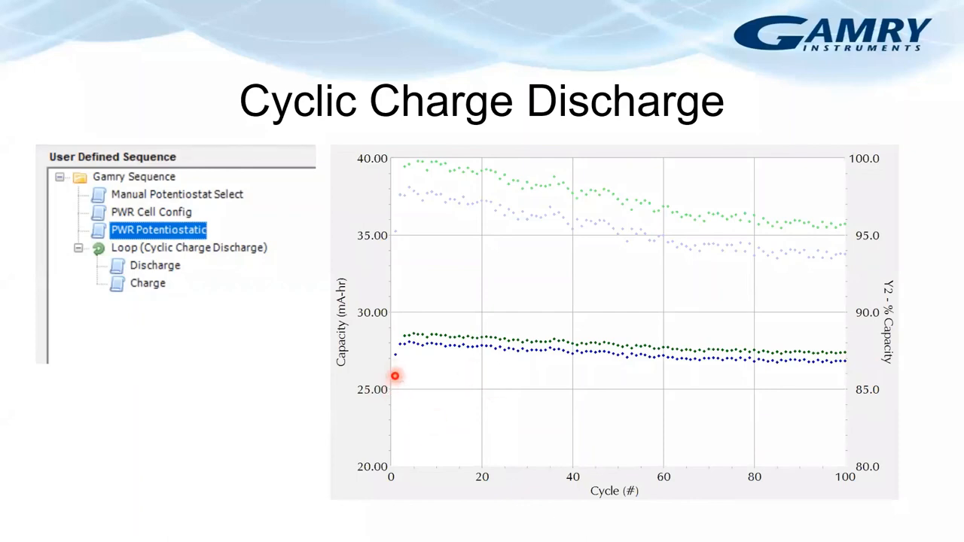
pyautogui.moveTo(433, 355)
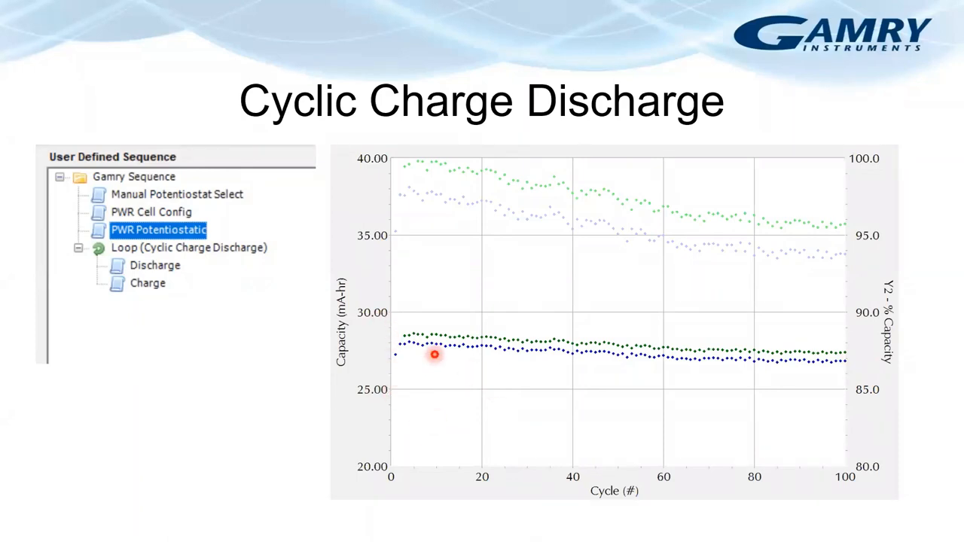
pyautogui.moveTo(504, 343)
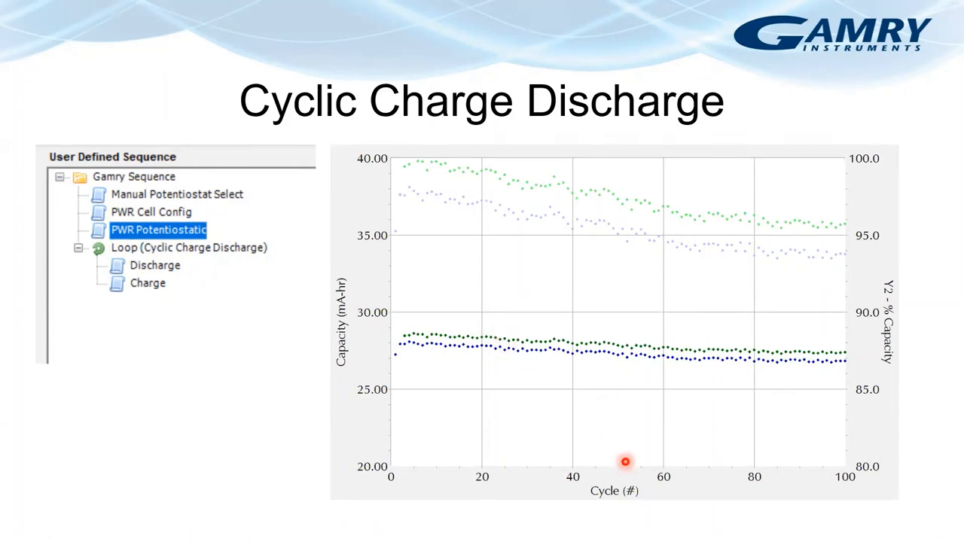
pyautogui.moveTo(271, 404)
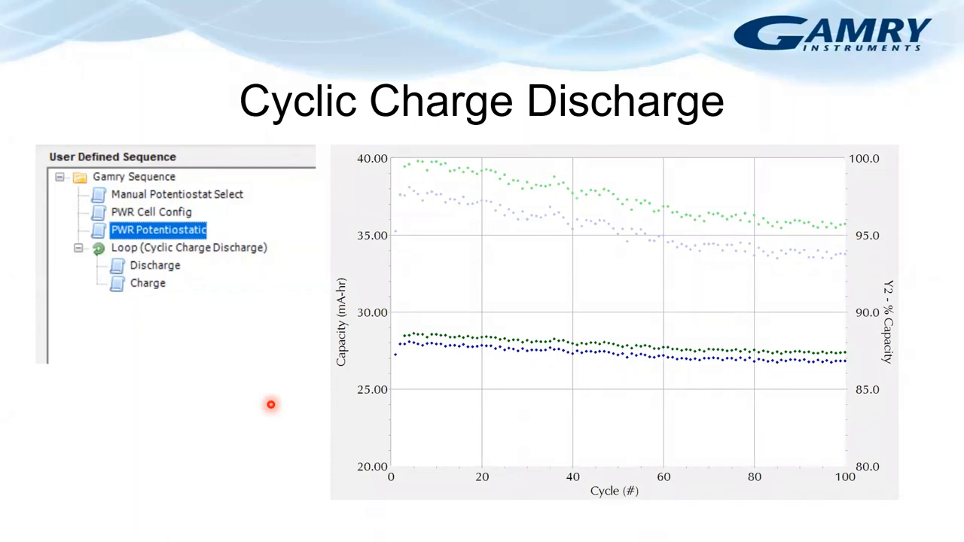
pyautogui.moveTo(564, 529)
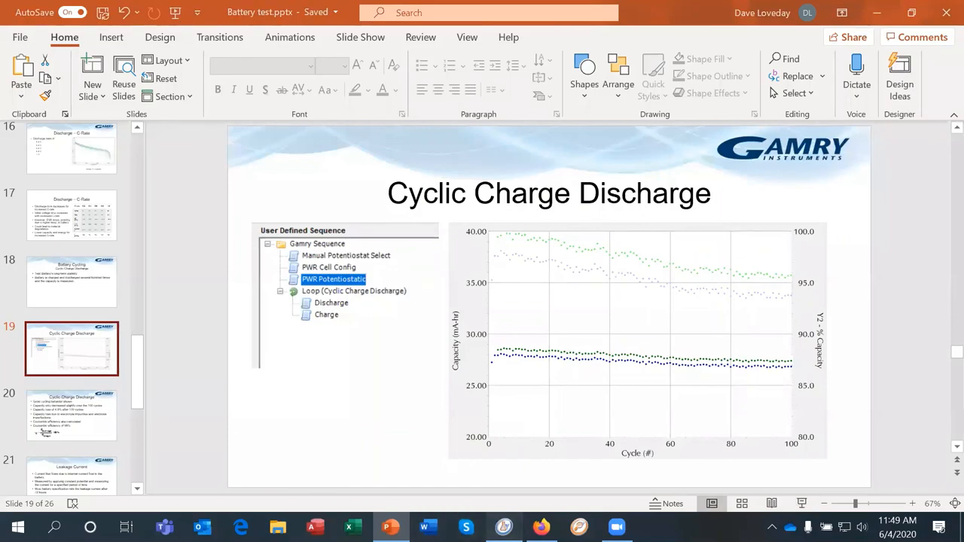
# - Switch to Gamry Instruments Framework and bring up its list of experiments
pyautogui.click(503, 527)
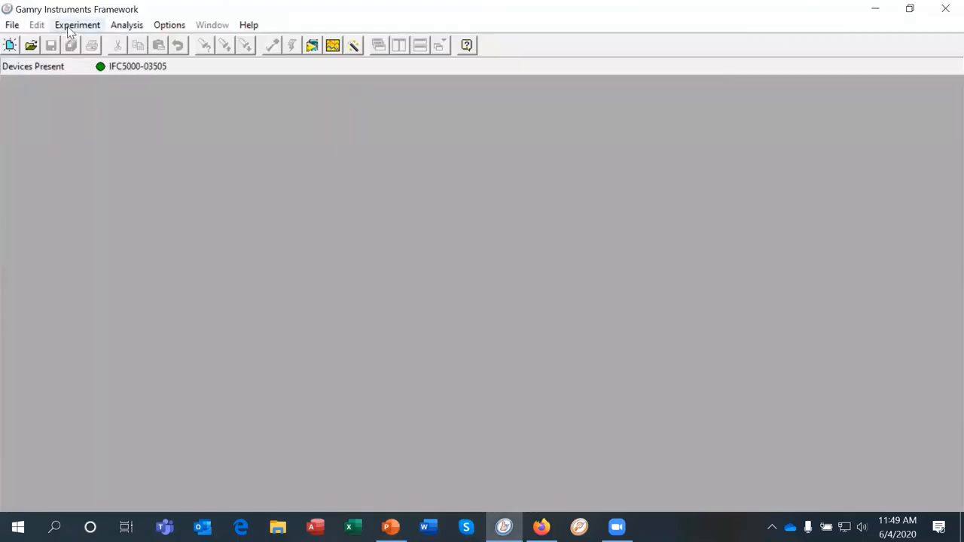
pyautogui.click(76, 24)
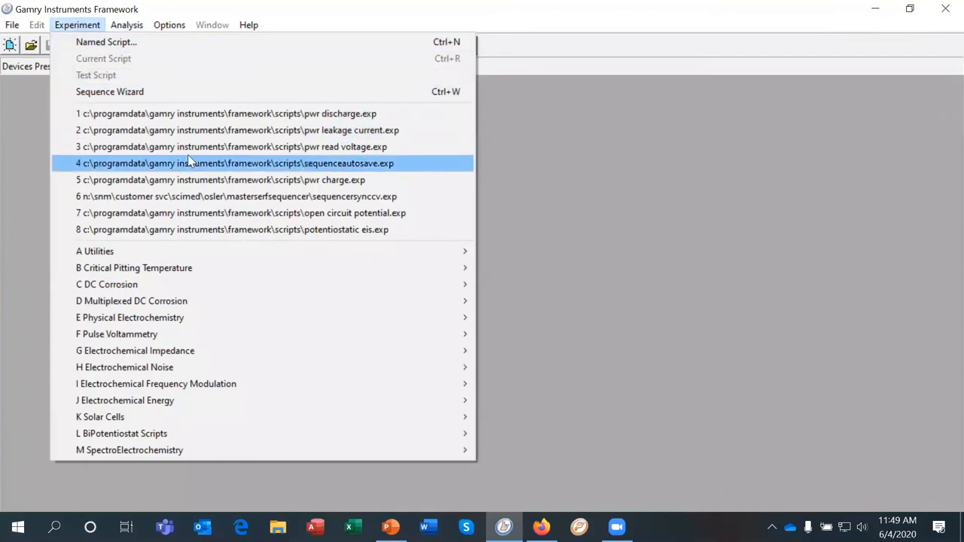
pyautogui.moveTo(220, 179)
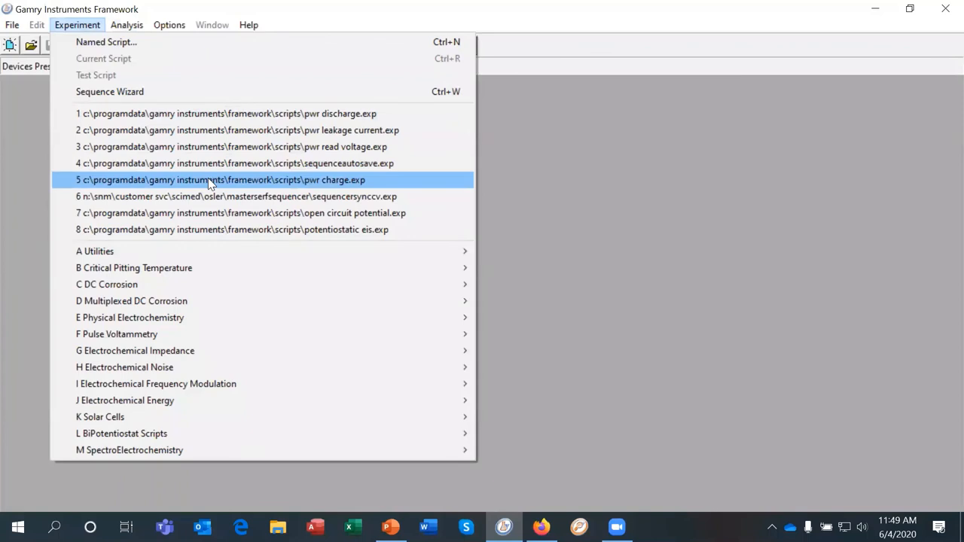
pyautogui.moveTo(213, 184)
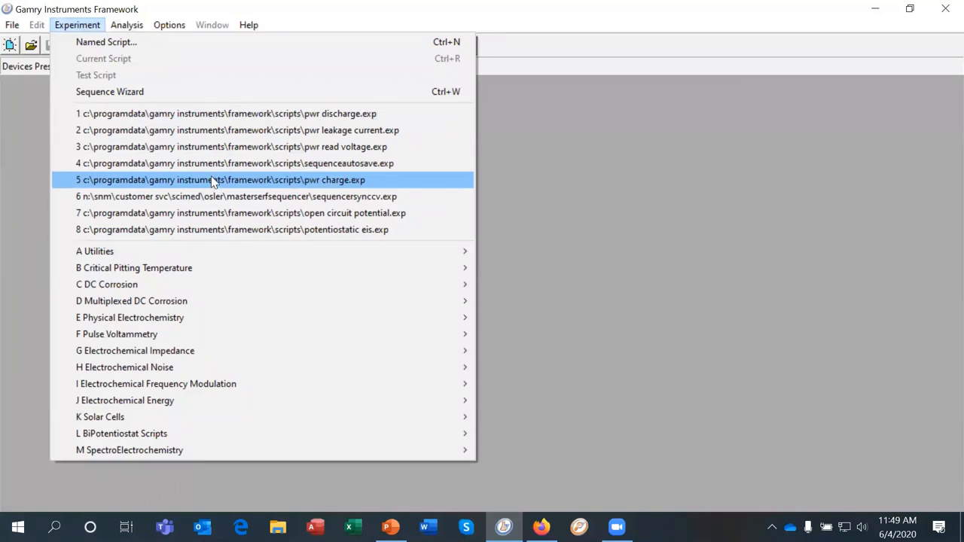
# - Load the recent pwr charge.exp script, allow overwriting CHARGE18650-2.DTA, and leave Stop At 2 as None
pyautogui.click(220, 179)
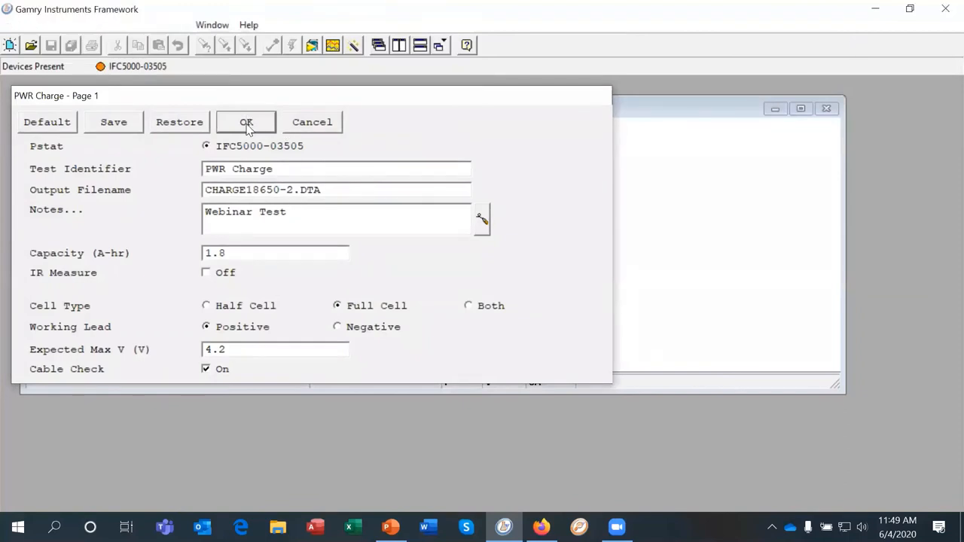
pyautogui.click(246, 122)
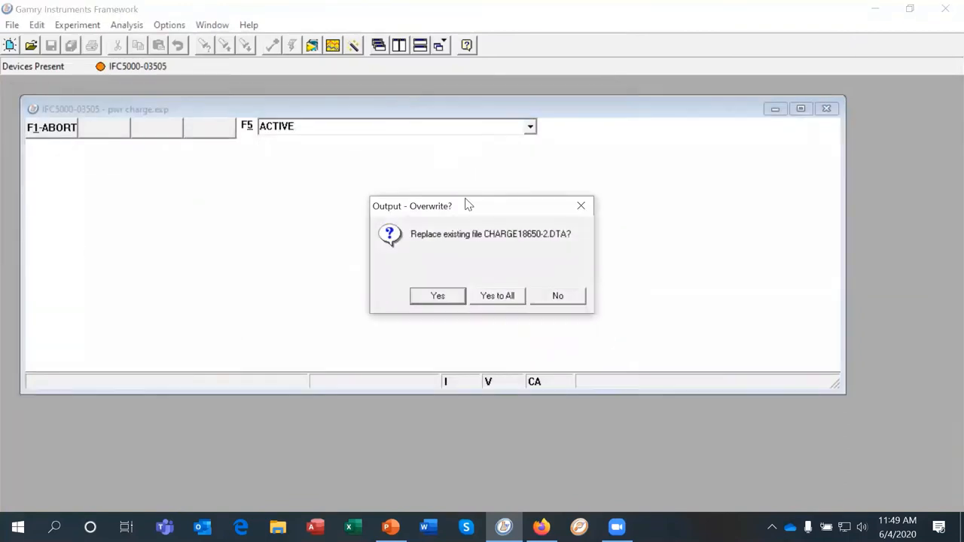
pyautogui.click(437, 295)
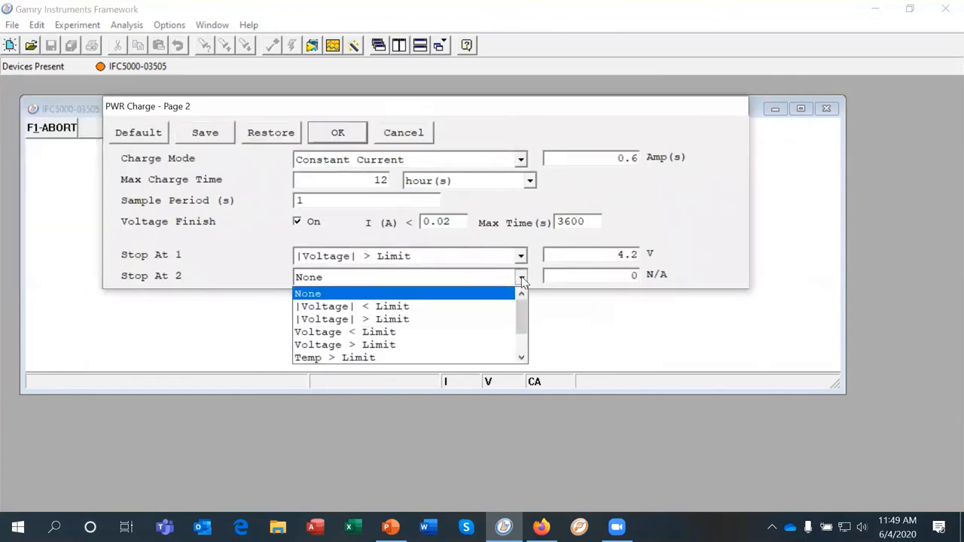
pyautogui.moveTo(461, 294)
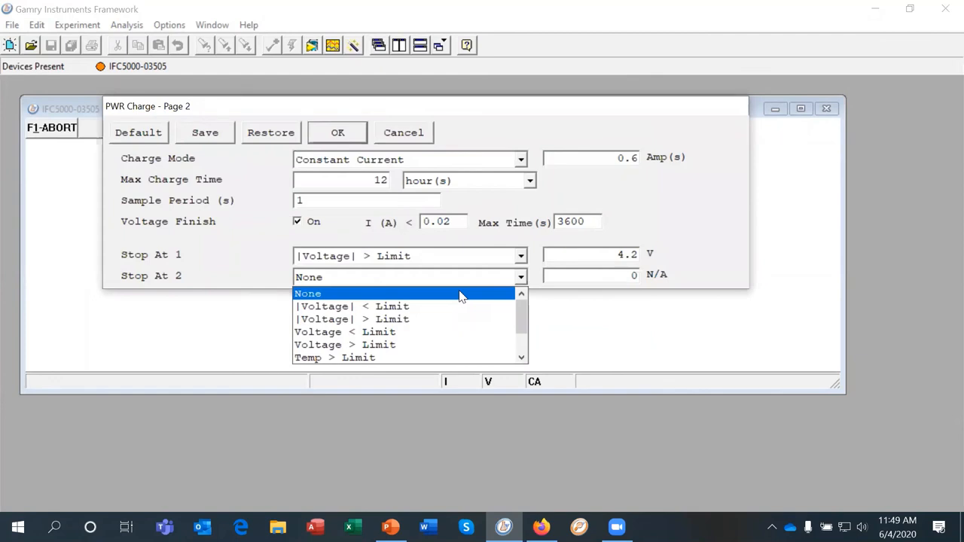
pyautogui.click(307, 292)
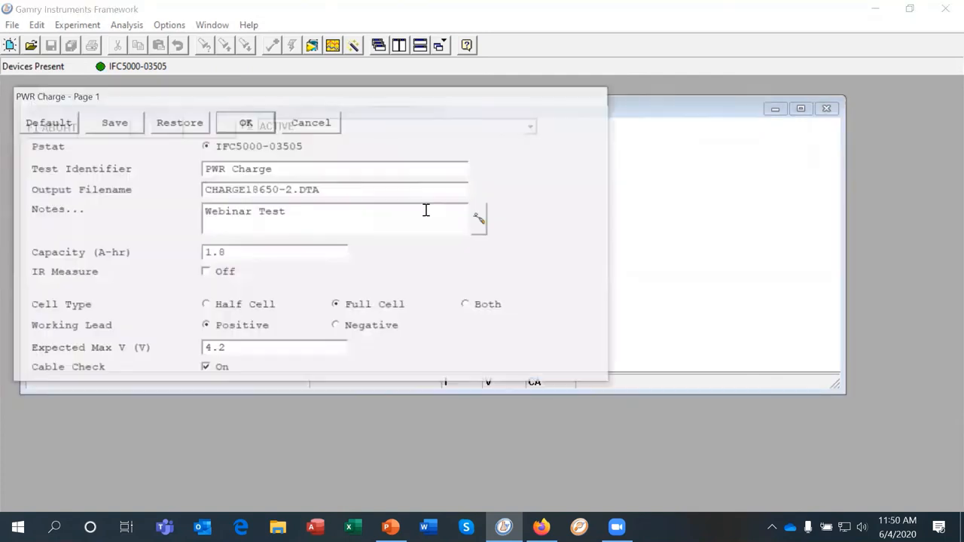
# - Cancel the PWR Charge setup and launch the Sequence Wizard from the Experiment list
pyautogui.click(244, 122)
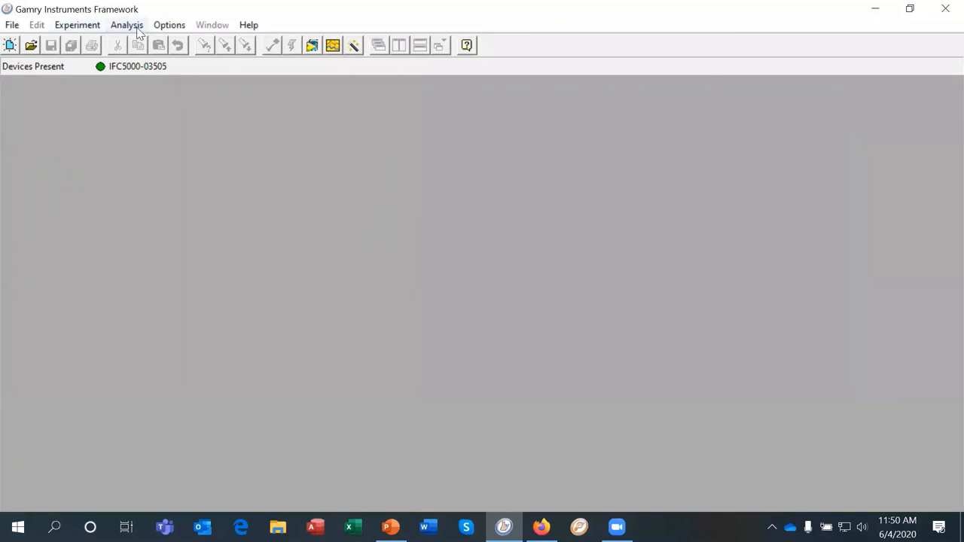
pyautogui.click(77, 24)
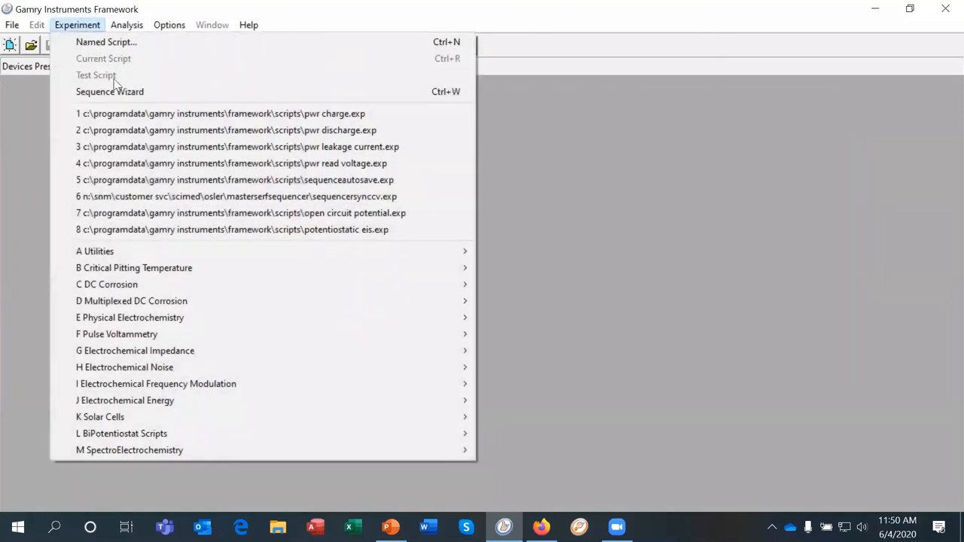
pyautogui.click(403, 339)
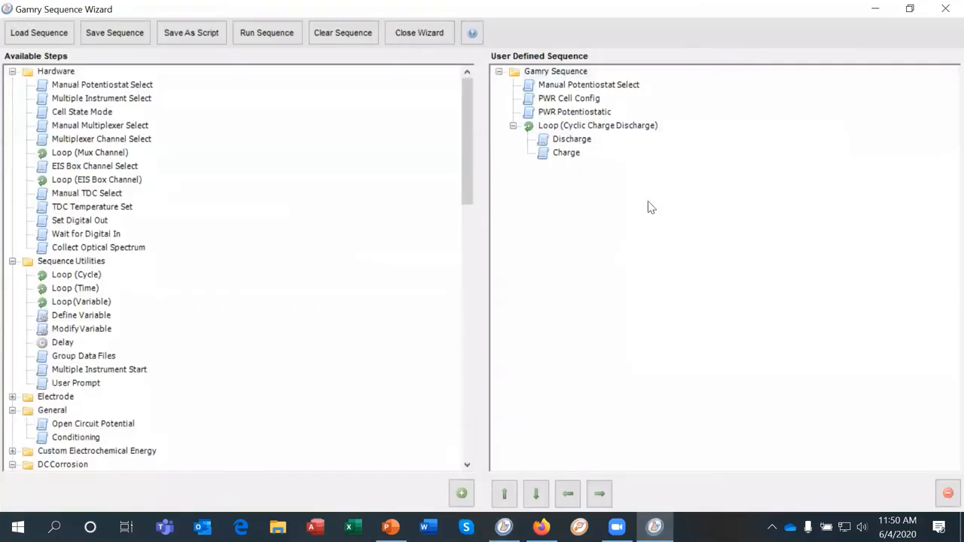
# - In the loop's Charge step, set Stop At 2 to |Charge| > Limit
pyautogui.click(566, 152)
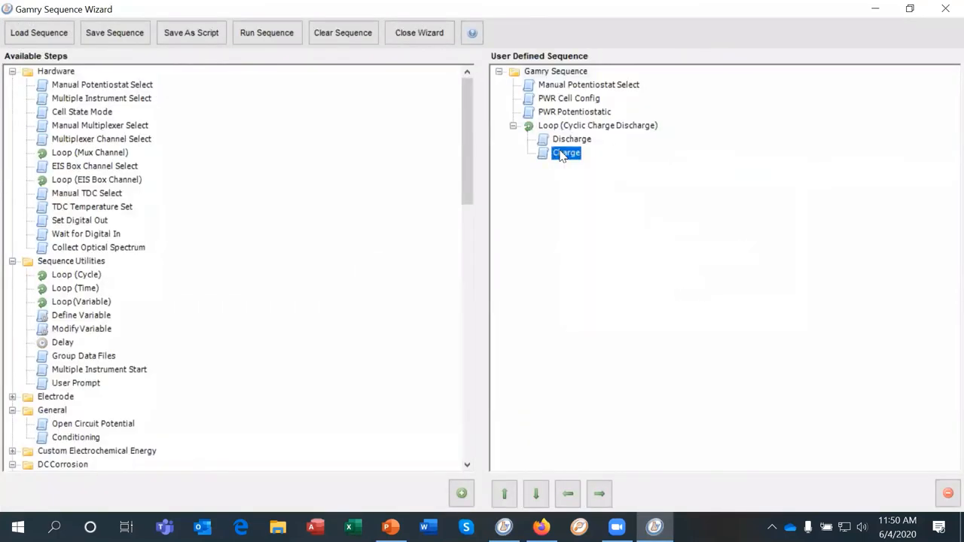
pyautogui.doubleClick(567, 153)
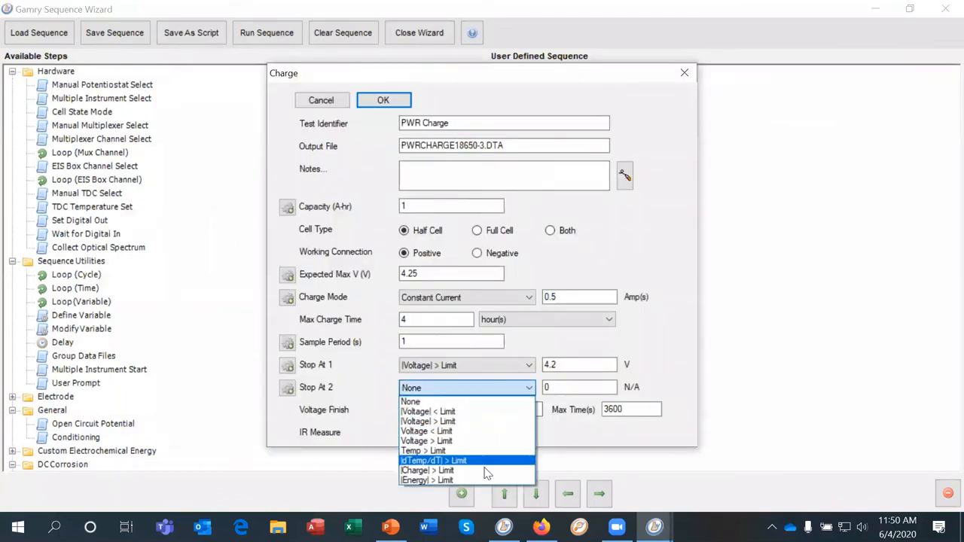
pyautogui.moveTo(486, 470)
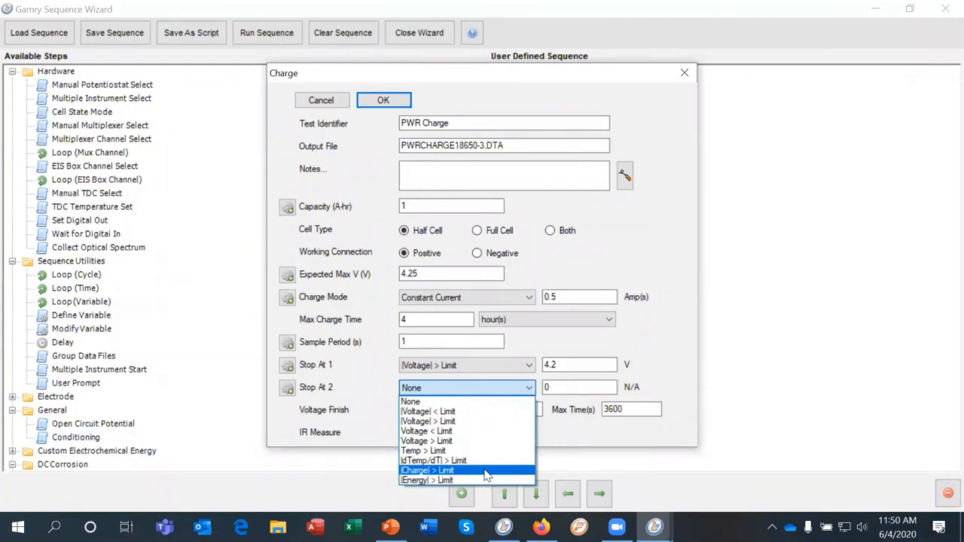
pyautogui.click(428, 470)
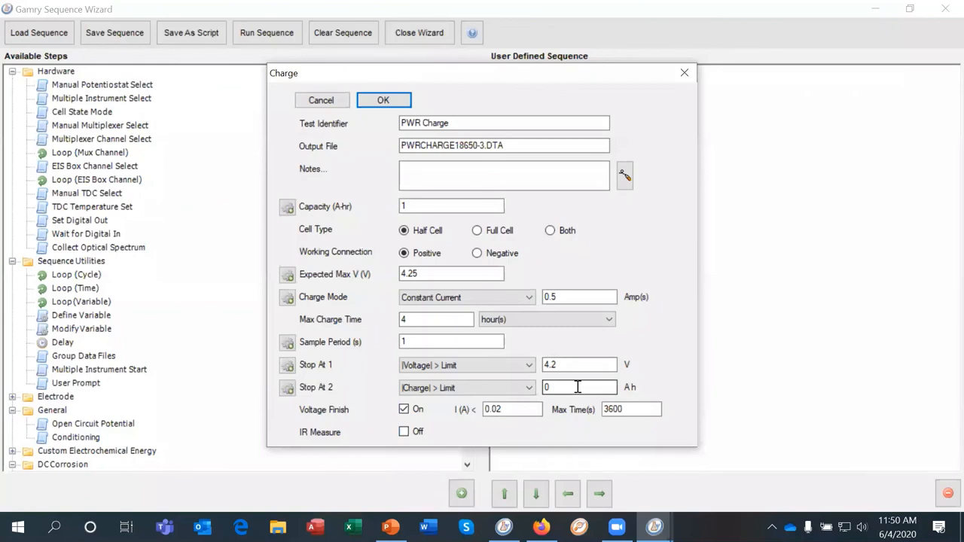
# - Enter a cell capacity of 2 A-hr and a charge Stop At limit of 1.8 A·h
pyautogui.click(452, 204)
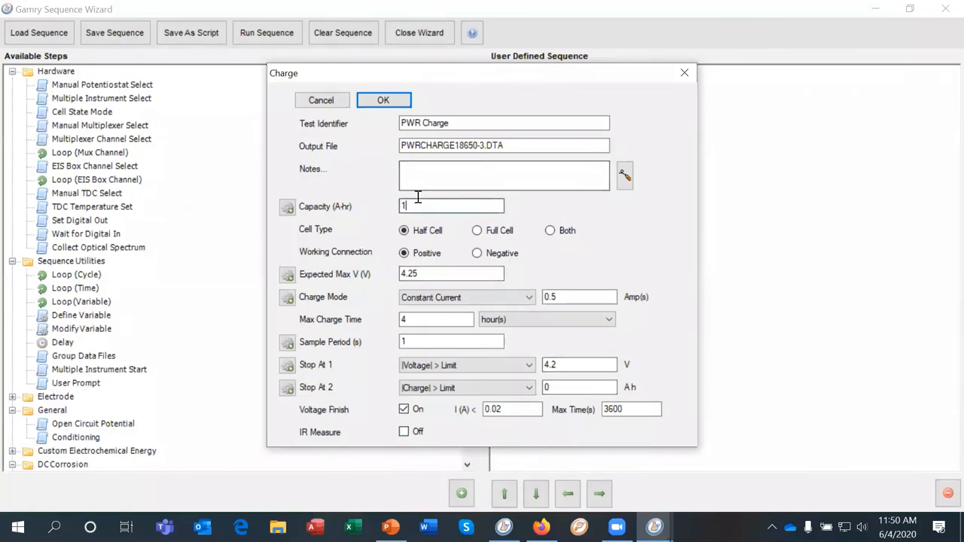
pyautogui.write('.8')
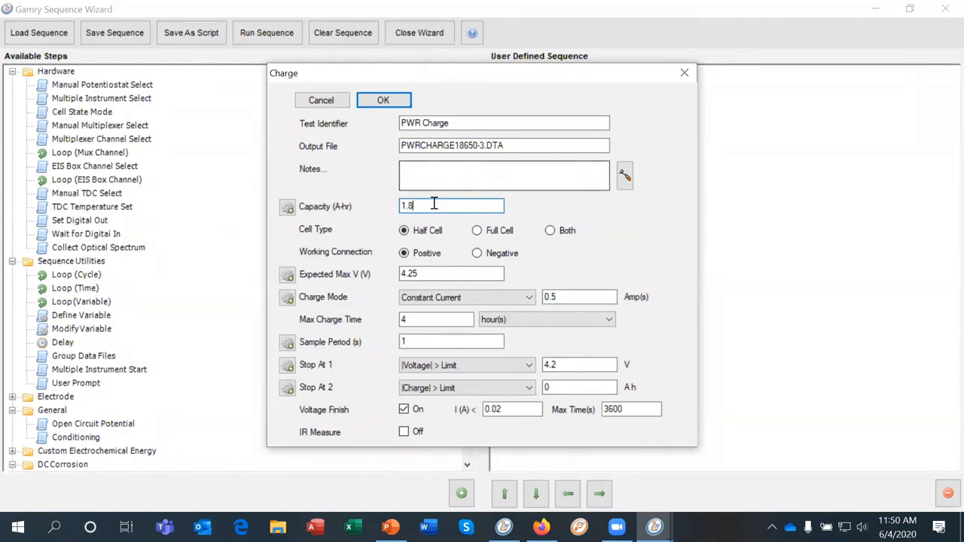
pyautogui.write('2')
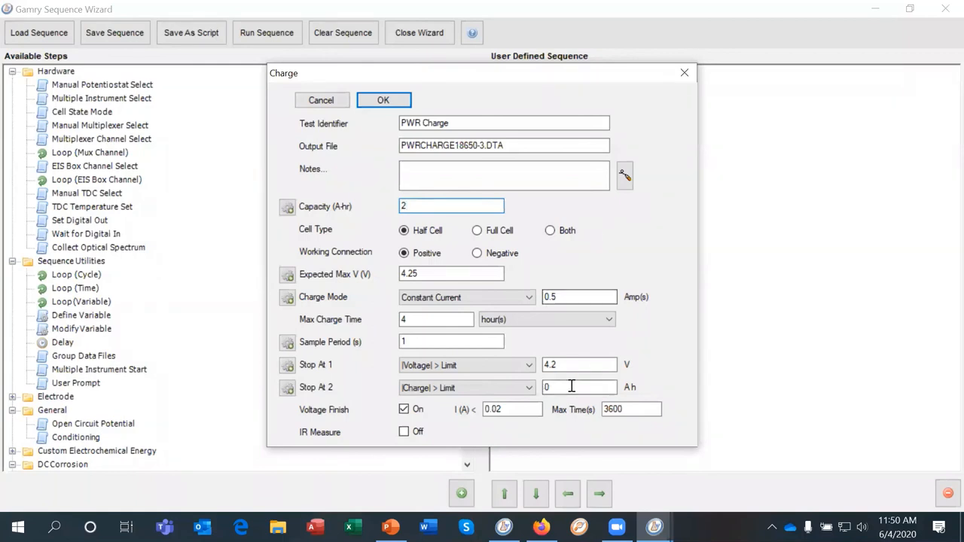
pyautogui.click(580, 387)
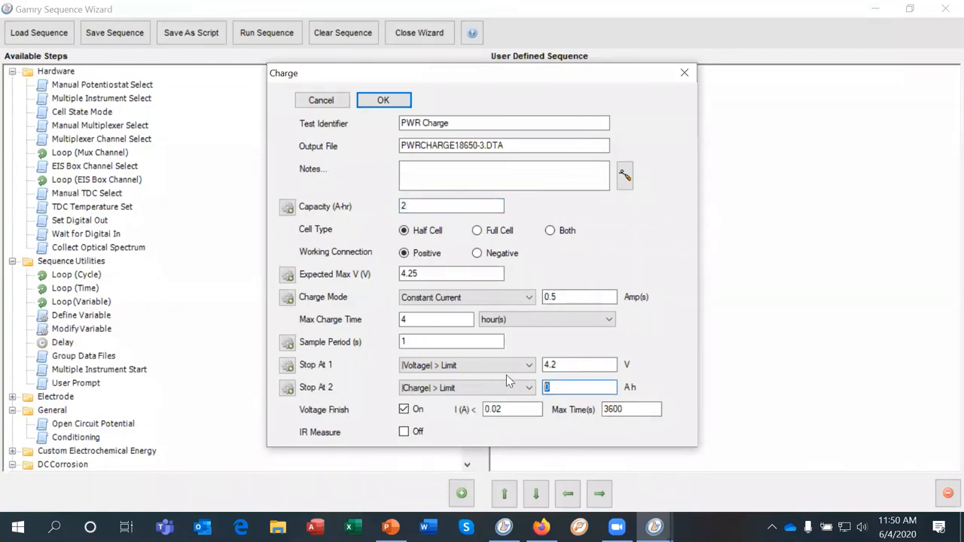
pyautogui.write('1.8')
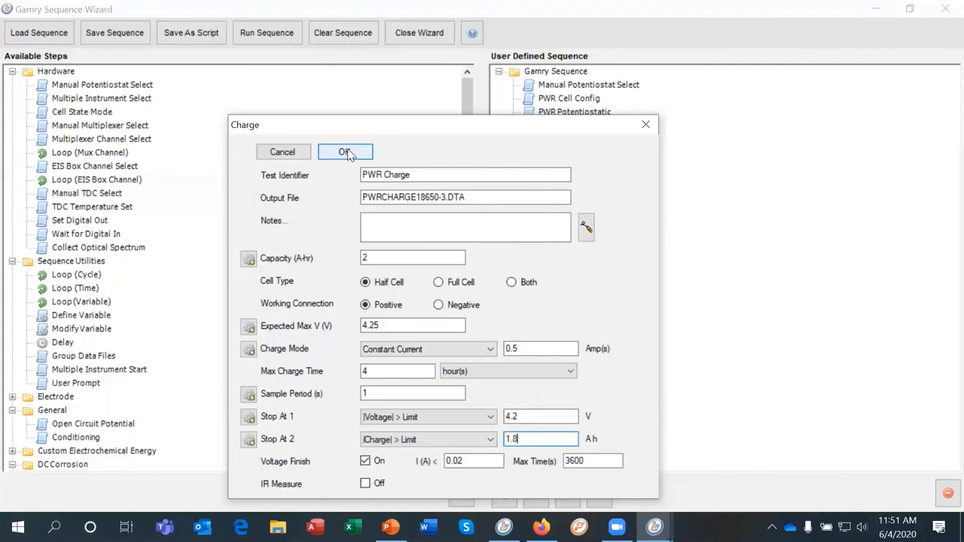
pyautogui.moveTo(352, 162)
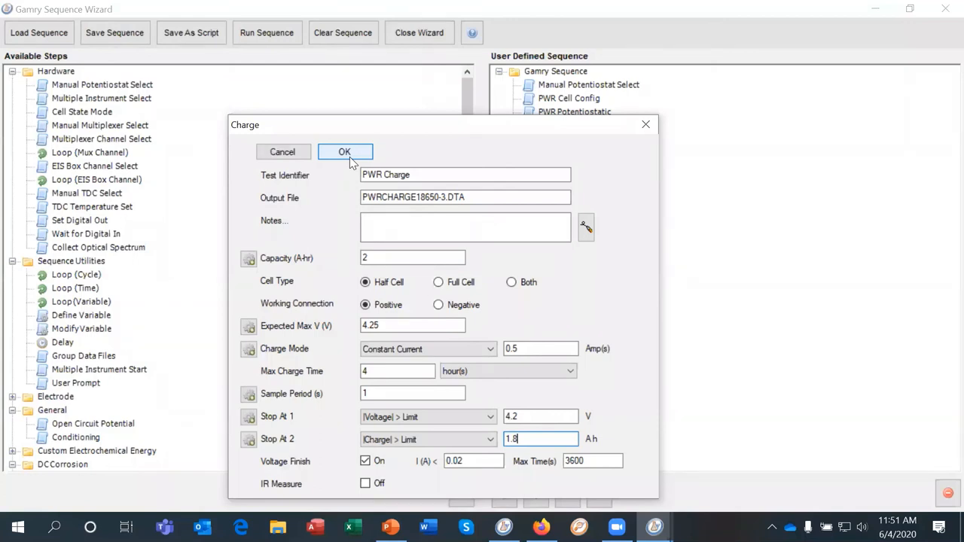
# - Accept the Charge step settings, returning to the Discharge–Charge loop sequence
pyautogui.click(344, 150)
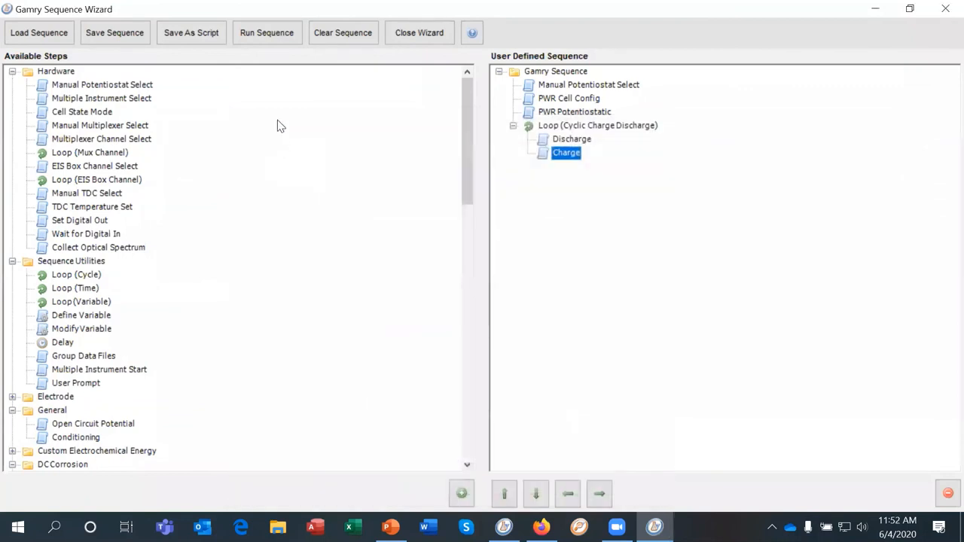